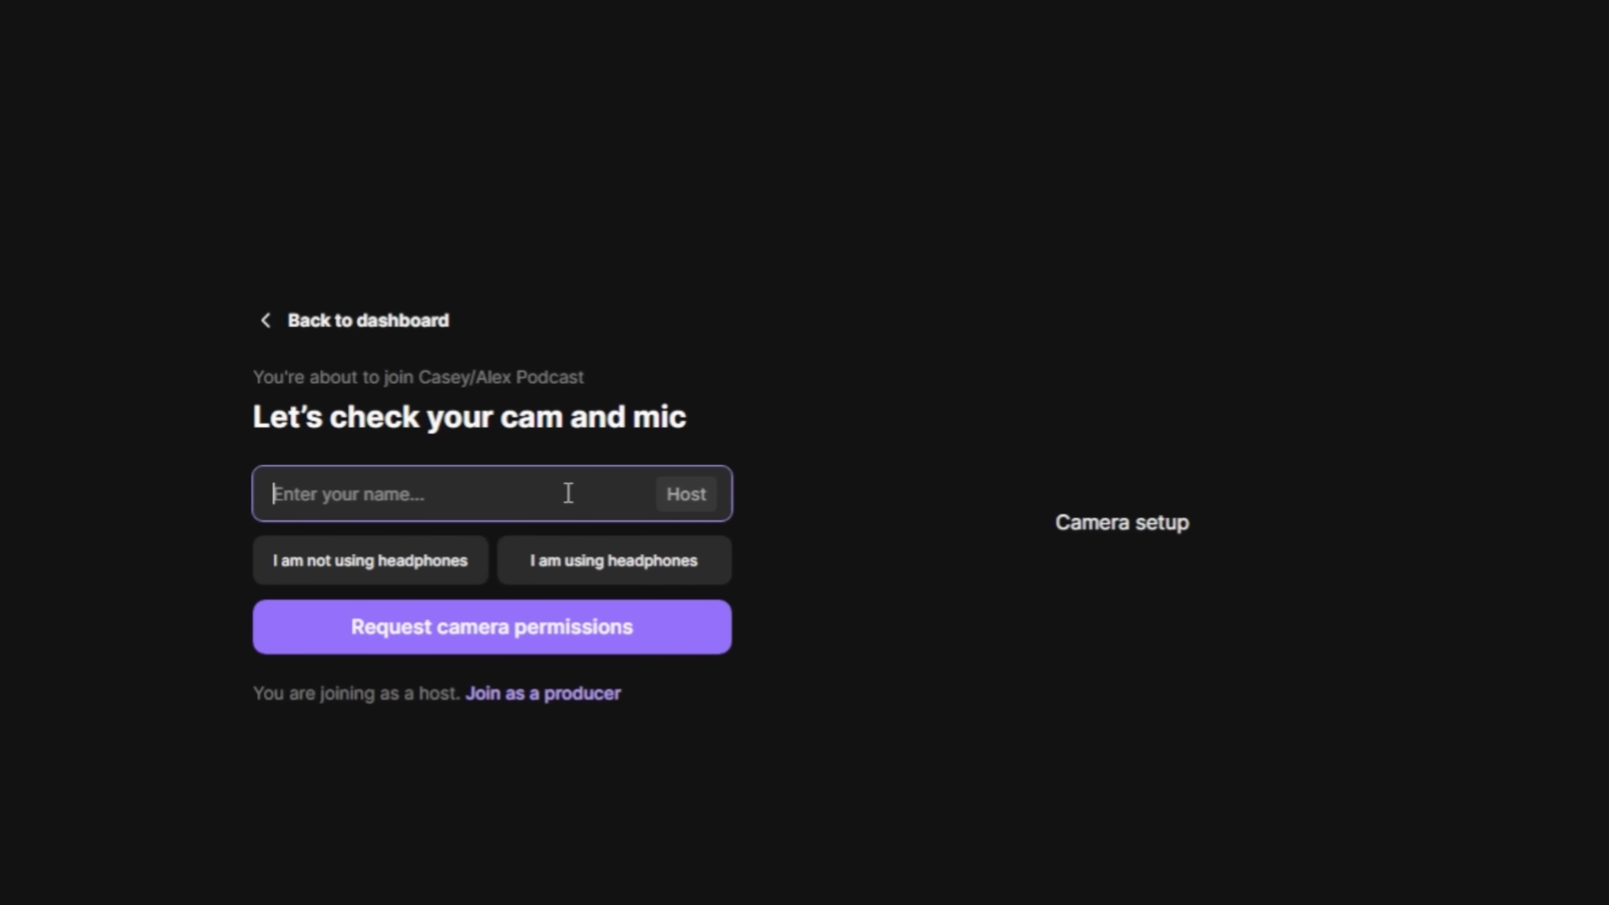
# - Enter 'Guest' as the name and reveal the Recording files list further down the page
pyautogui.write('Guest')
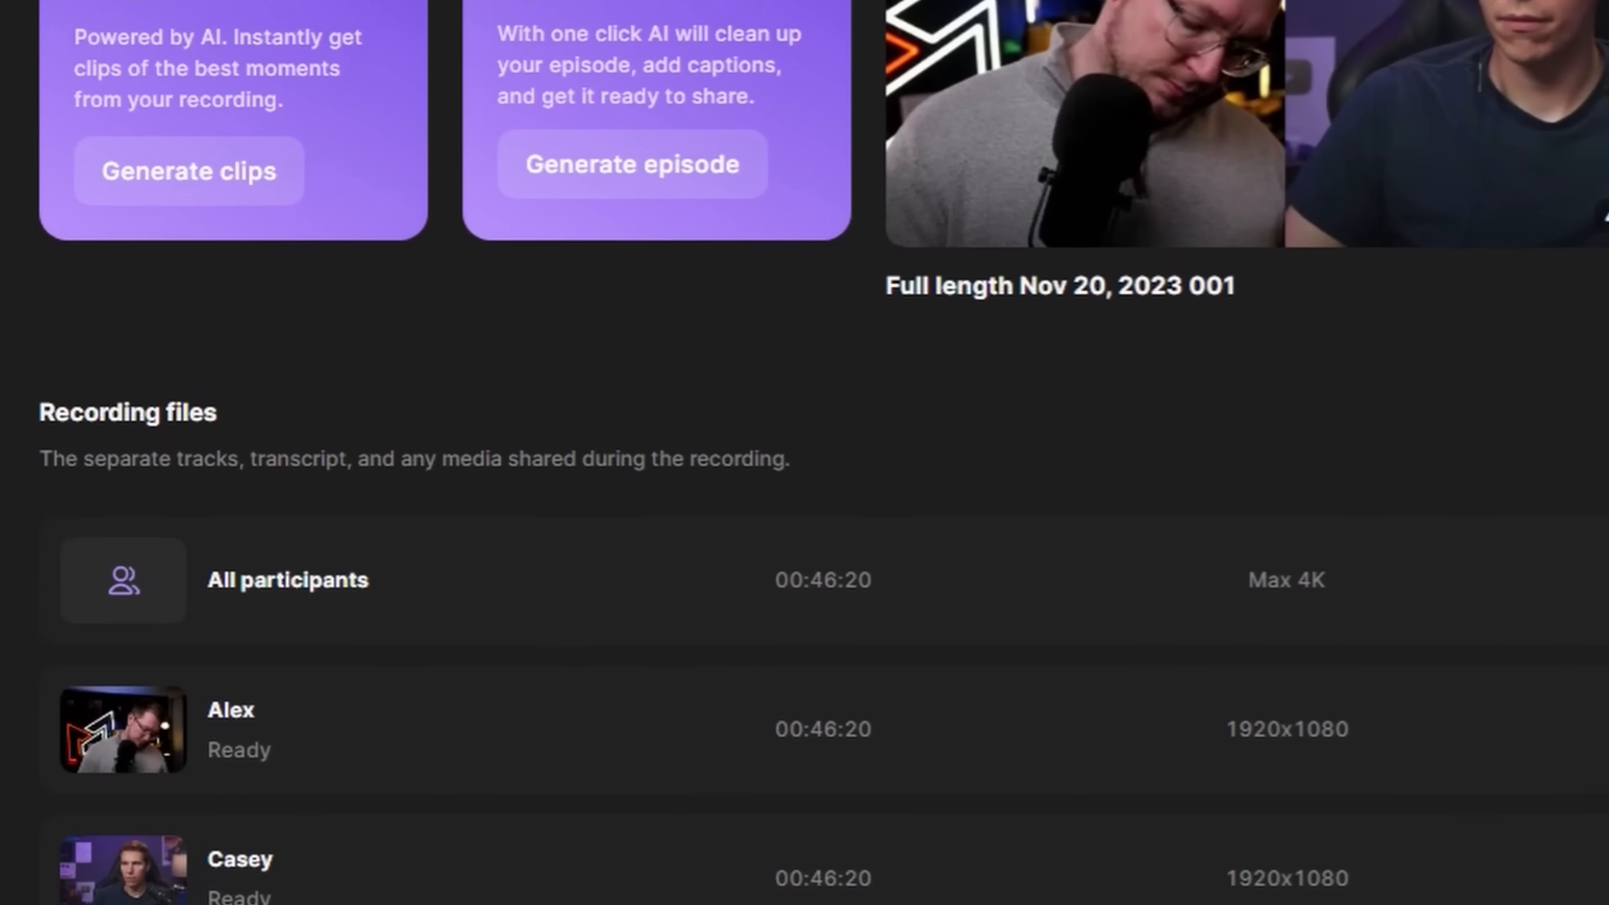
pyautogui.scroll(-3)
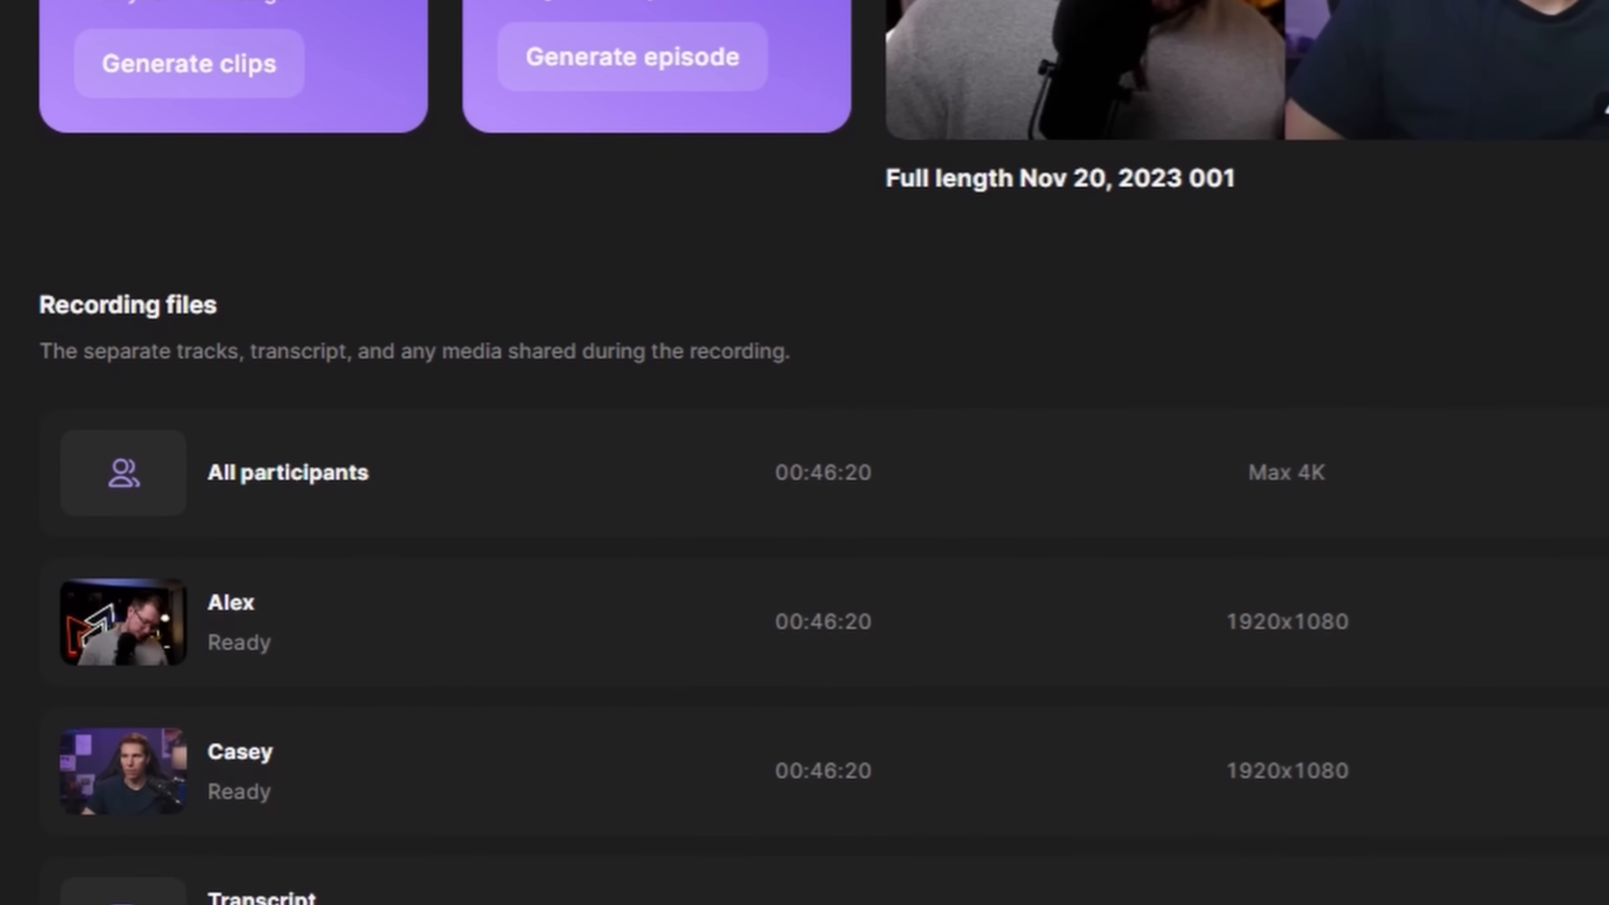
pyautogui.scroll(-3)
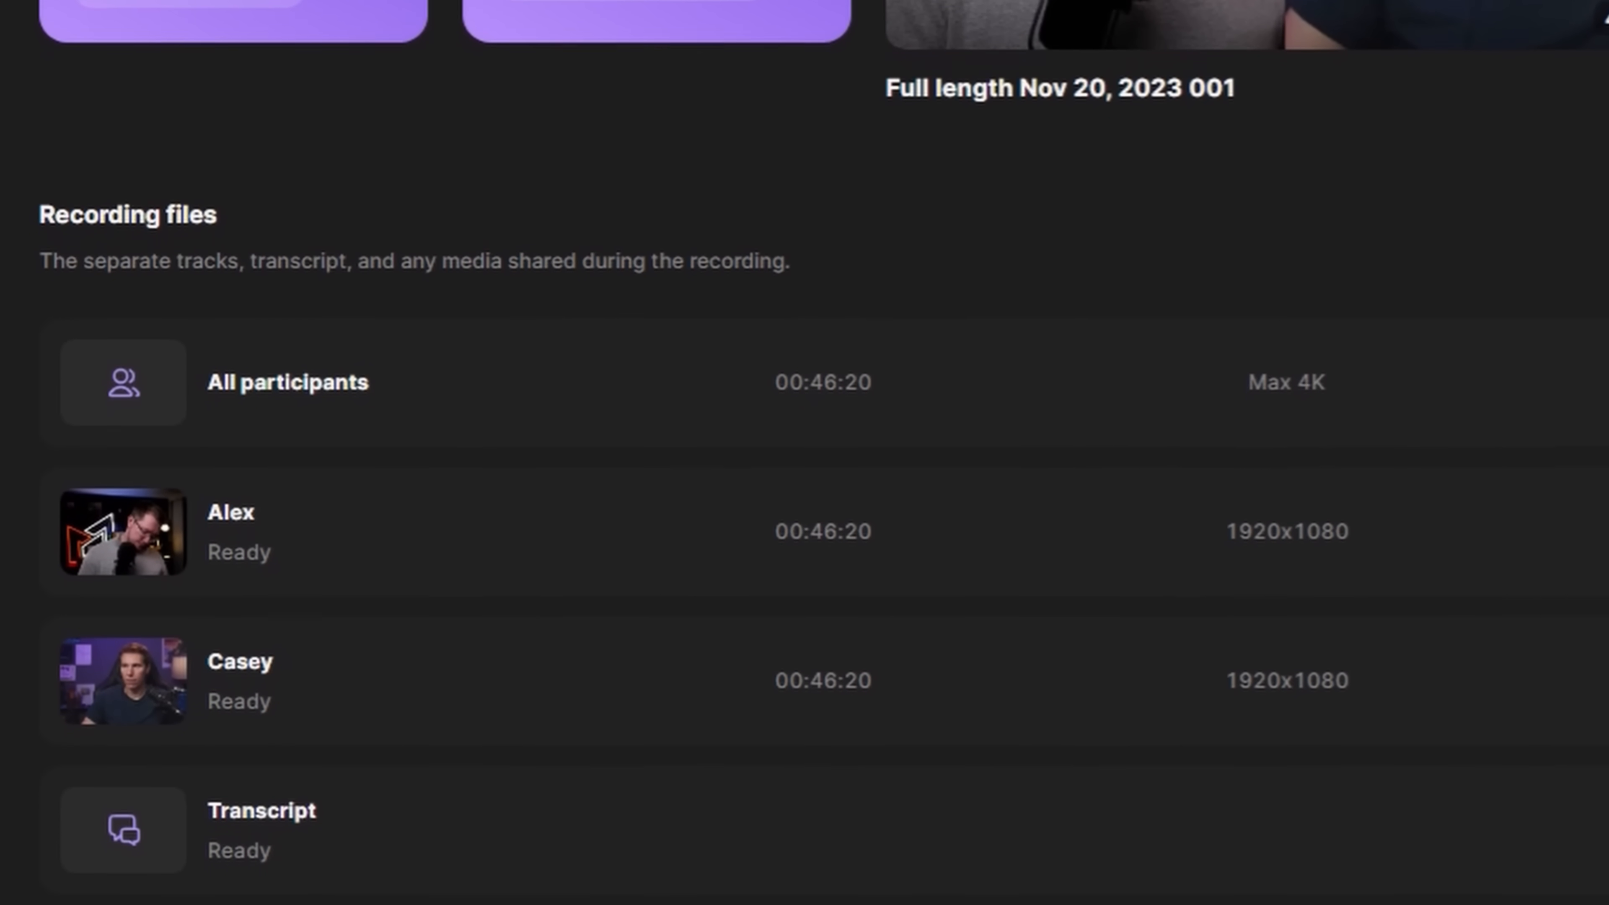
pyautogui.scroll(-3)
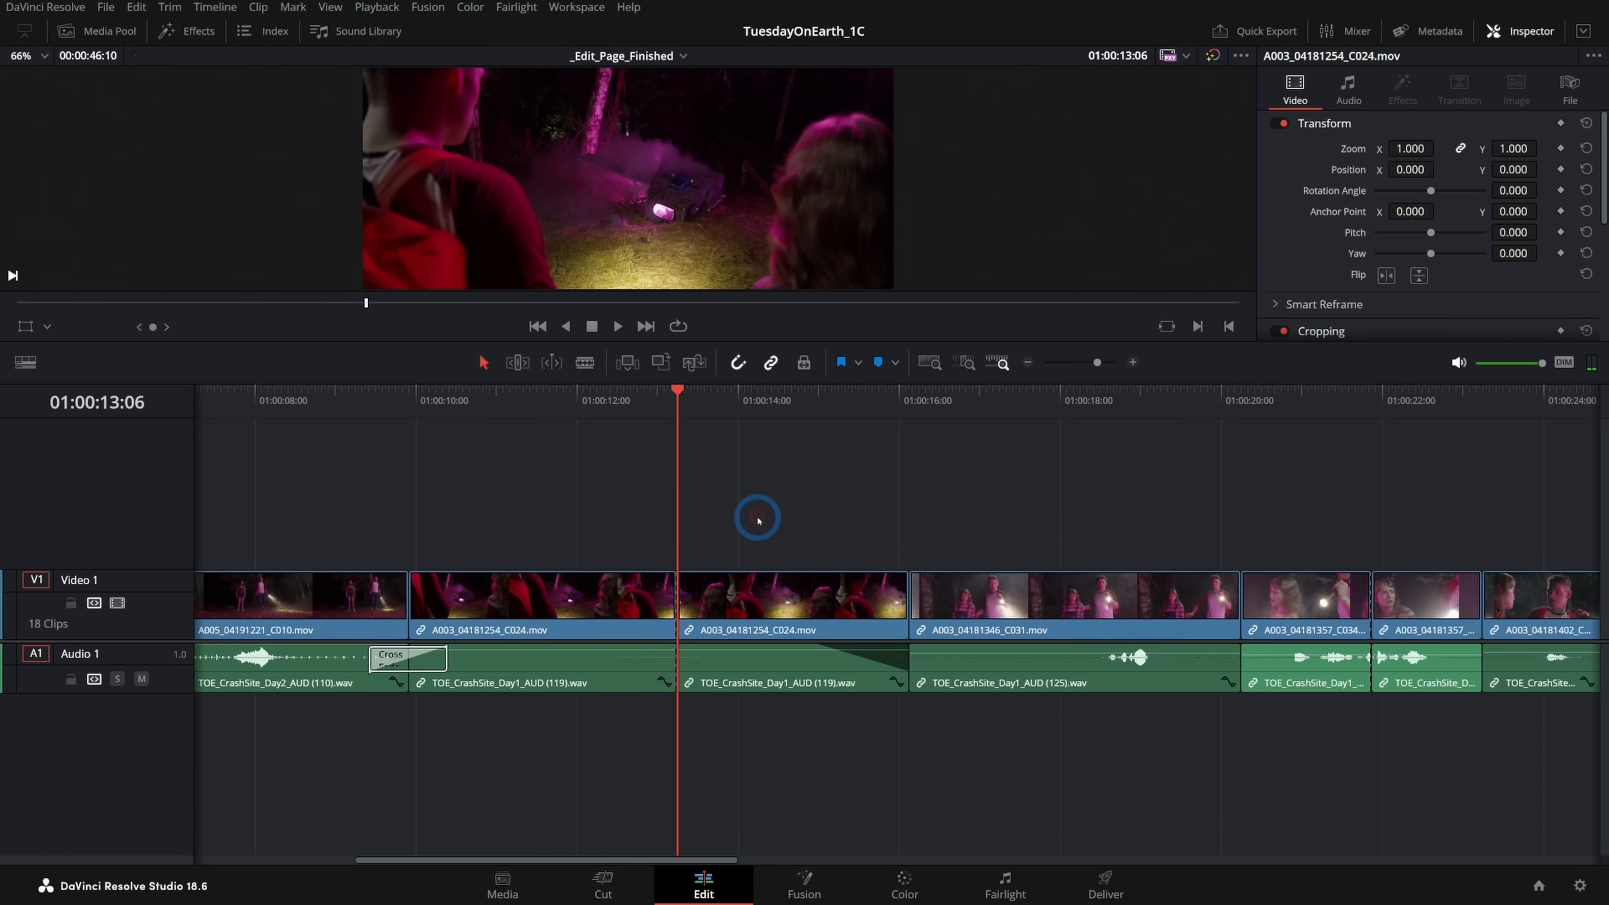
# - Park the playhead inside the crash-site clip and razor it there twice with Ctrl+\
pyautogui.moveTo(790, 595); pyautogui.dragTo(867, 529)
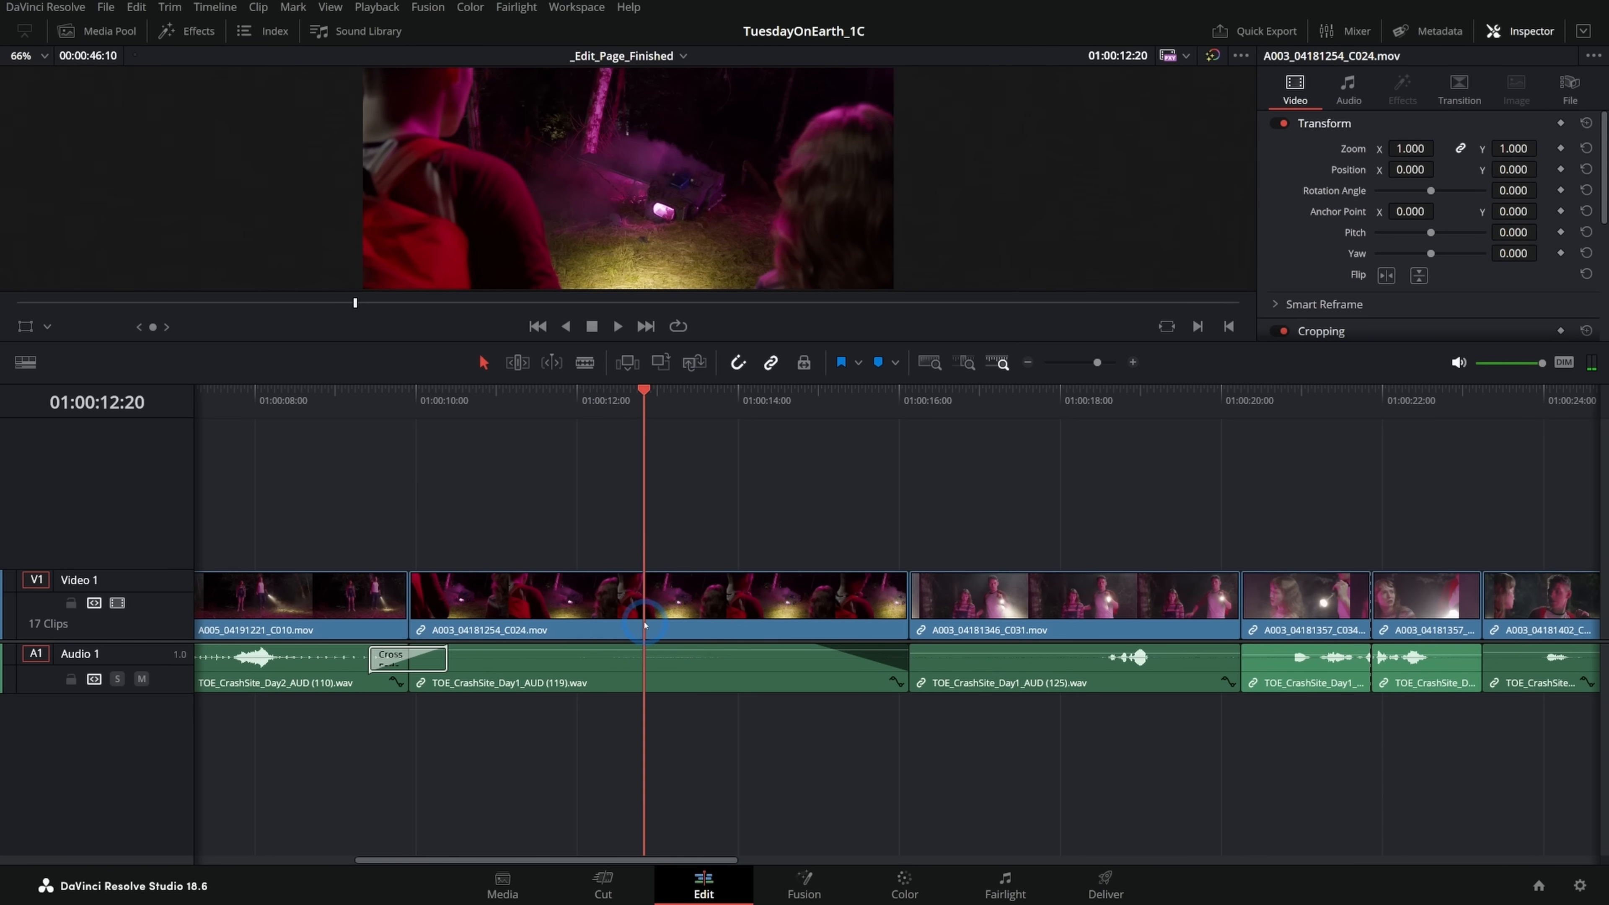
pyautogui.press('ctrl+\\')
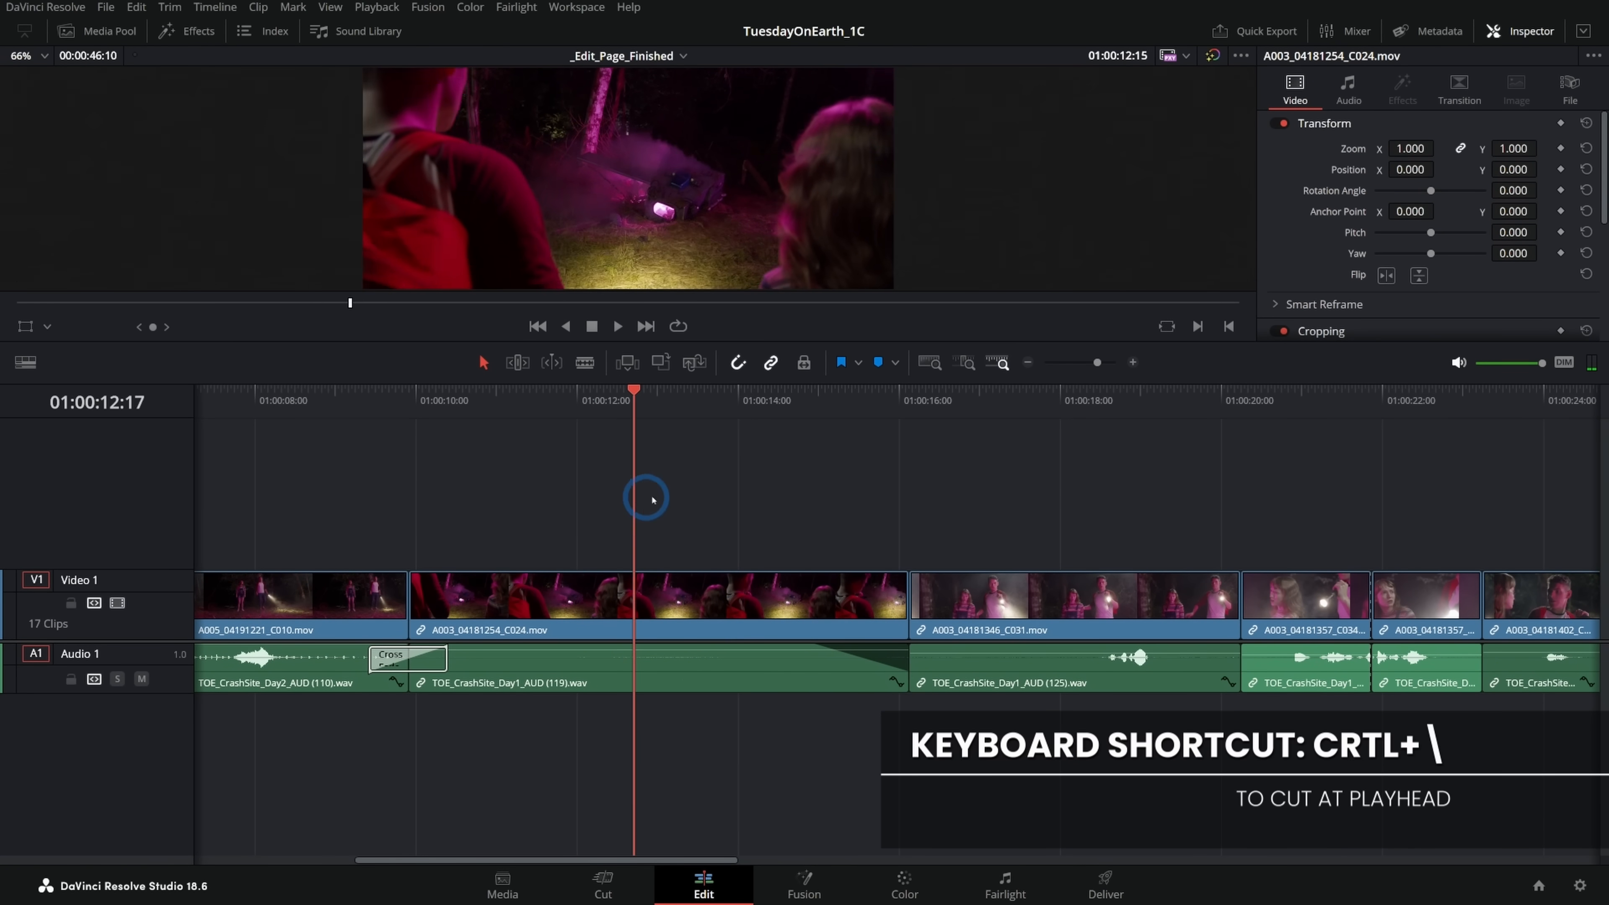
pyautogui.press('ctrl+\\')
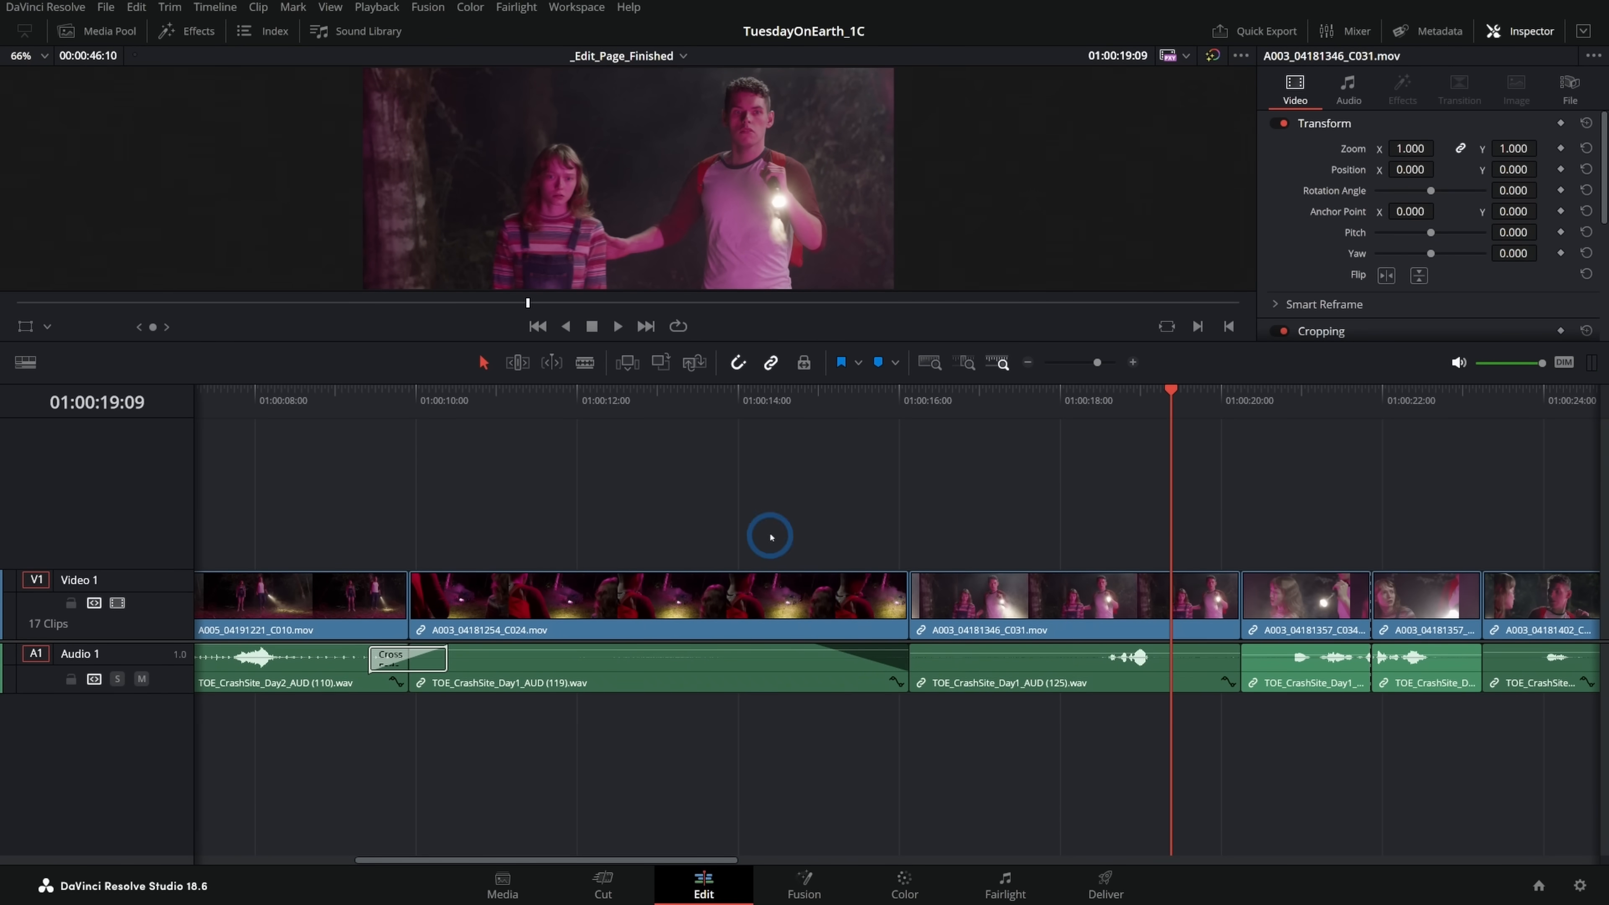
pyautogui.moveTo(722, 463)
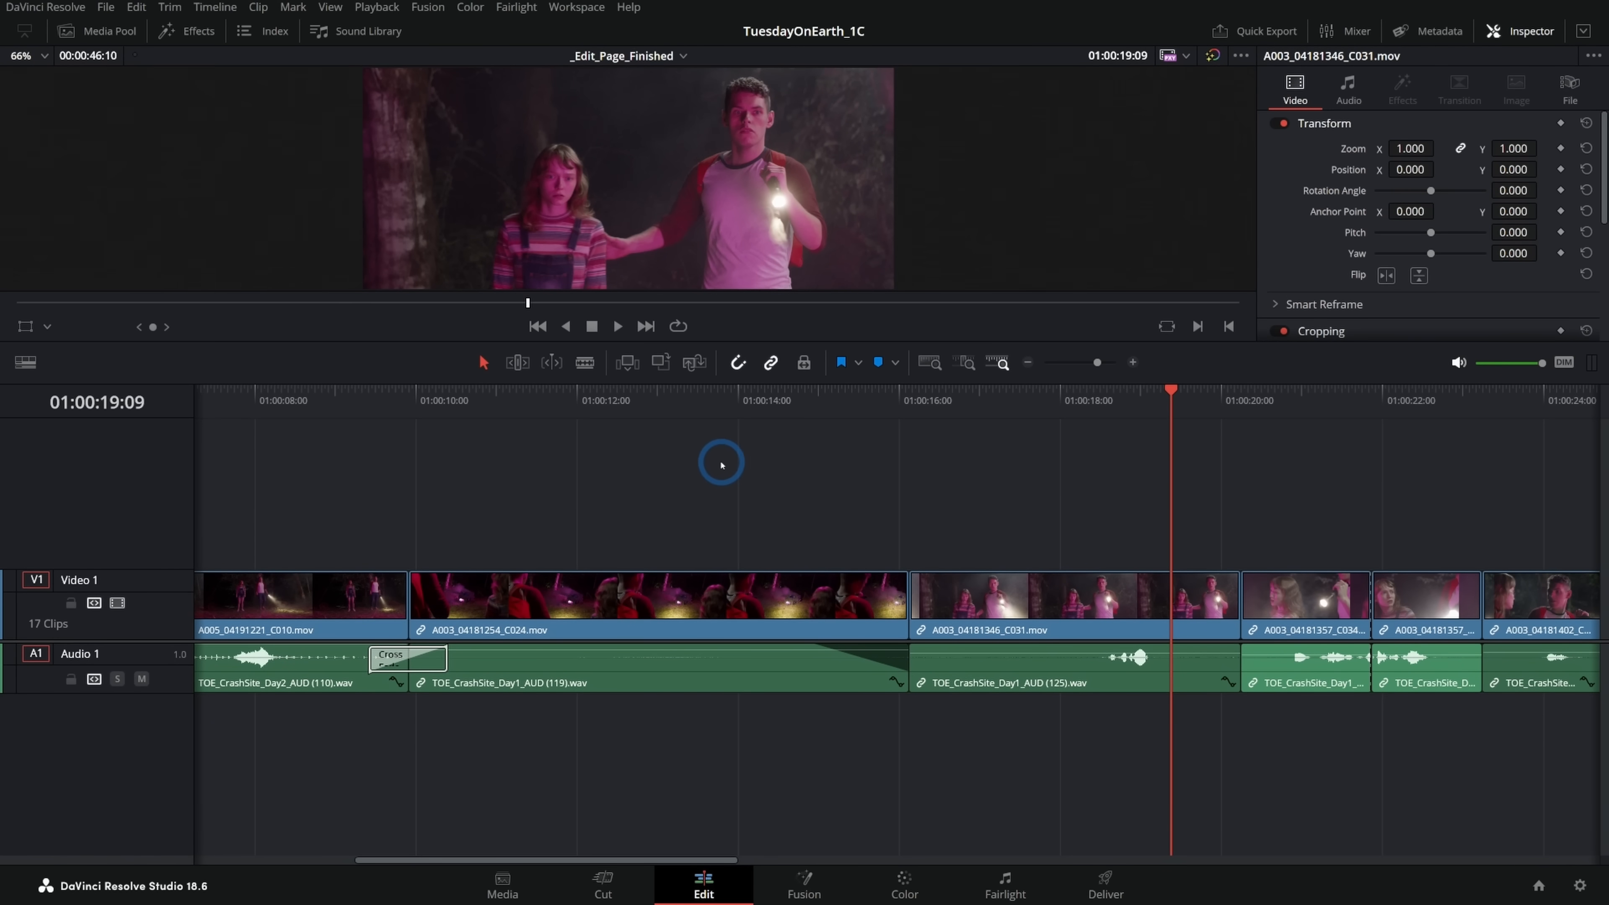
pyautogui.click(729, 402)
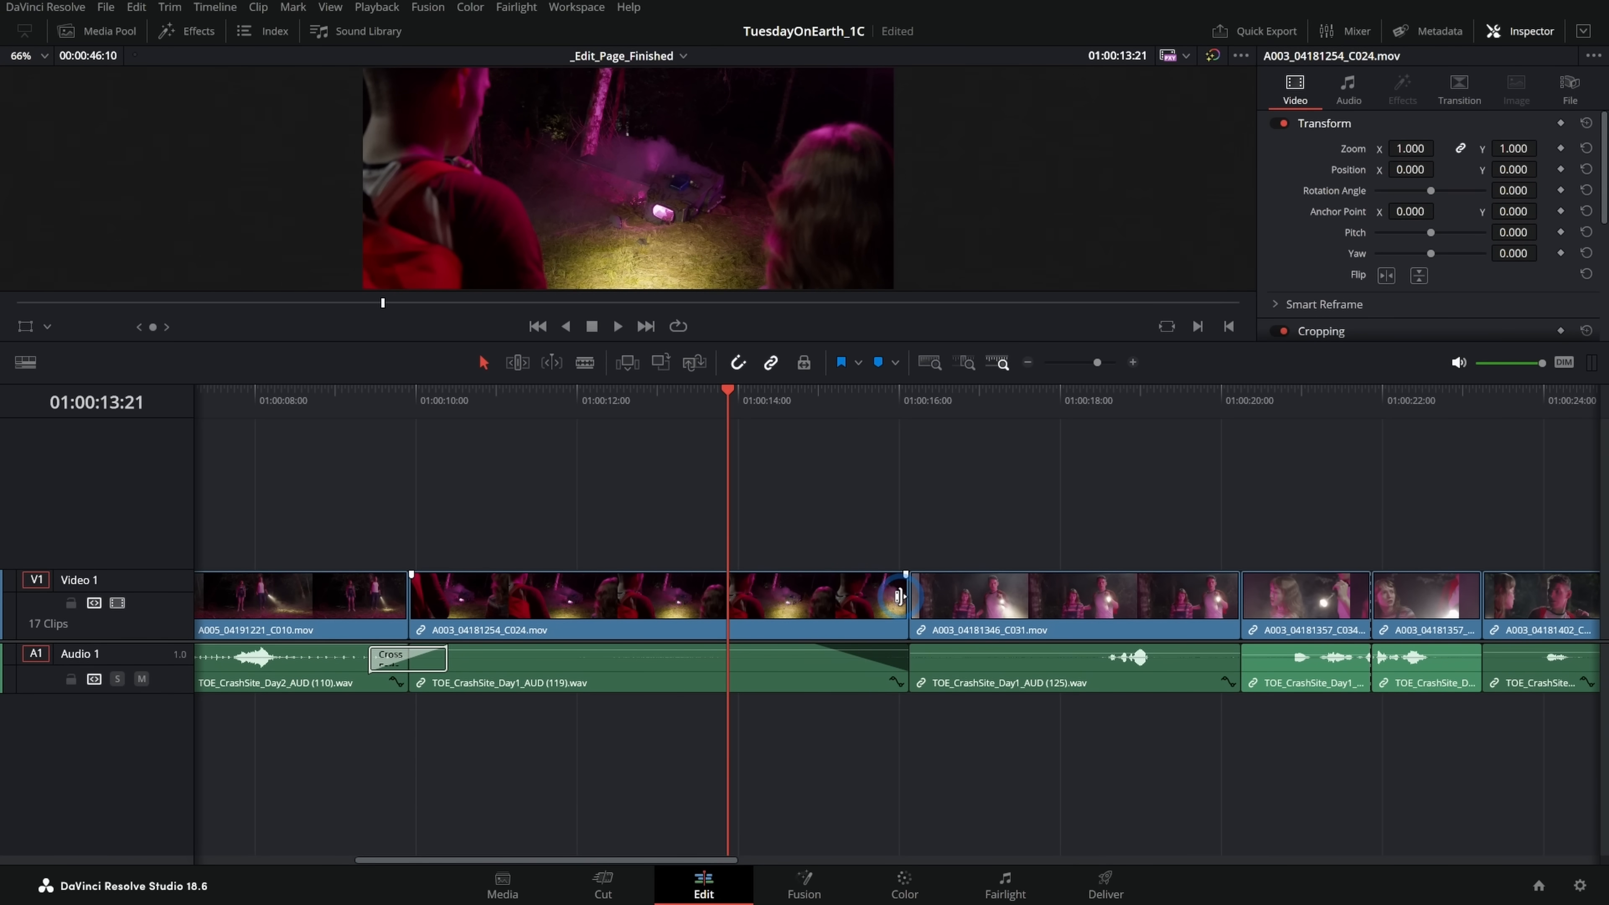
pyautogui.moveTo(903, 600); pyautogui.dragTo(746, 600)
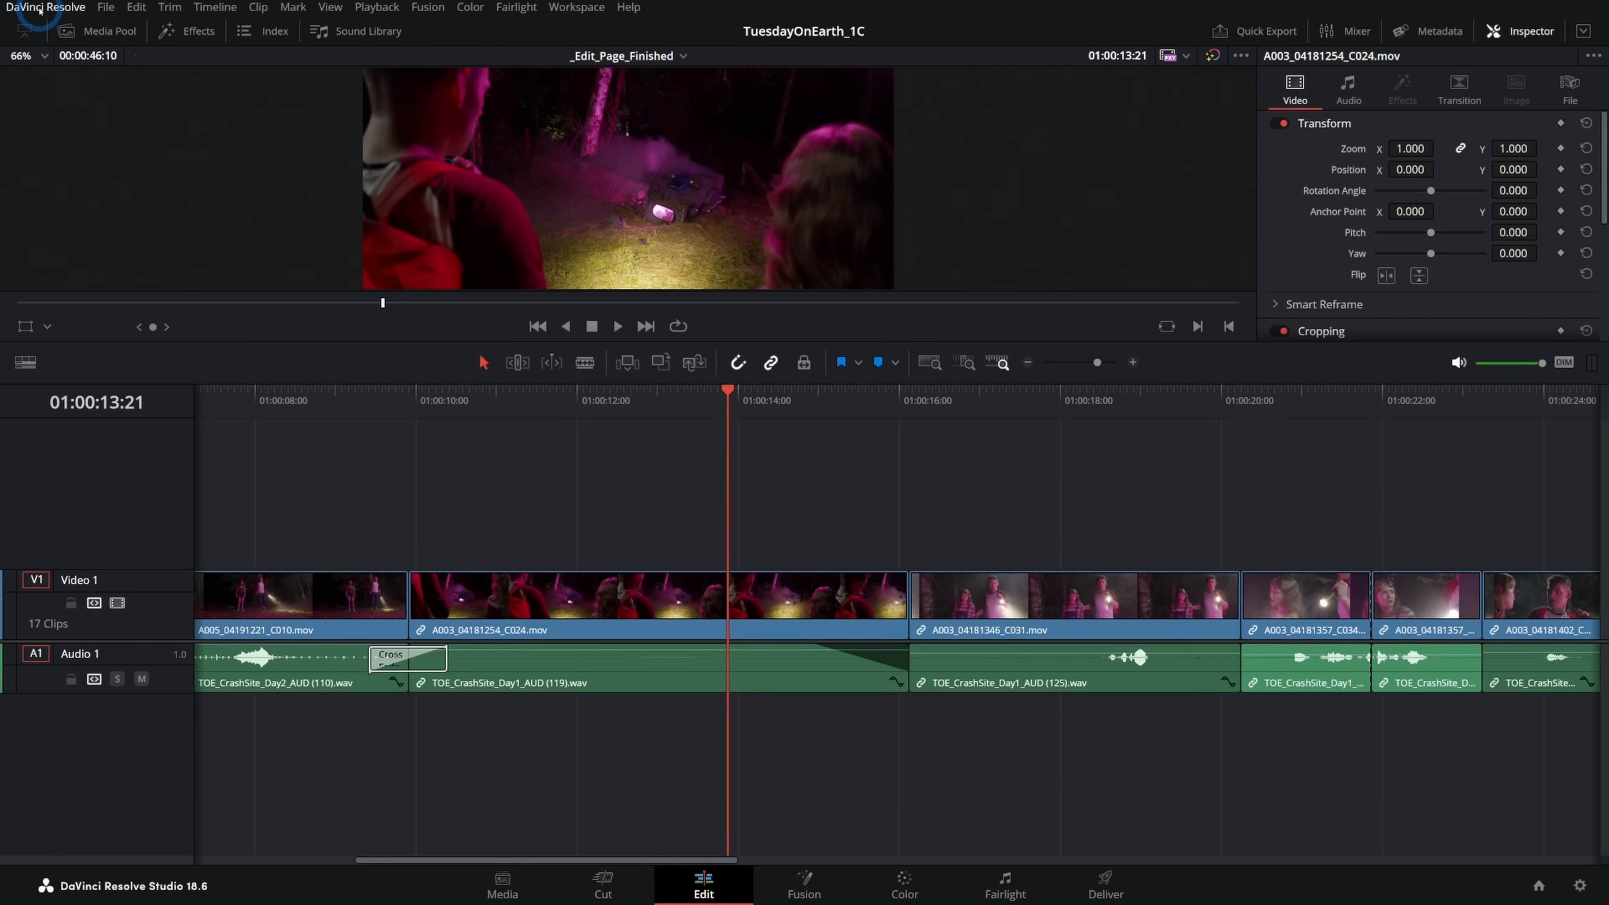
# - Bring up Keyboard Customization from the DaVinci Resolve menu and search the shortcut list
pyautogui.click(45, 8)
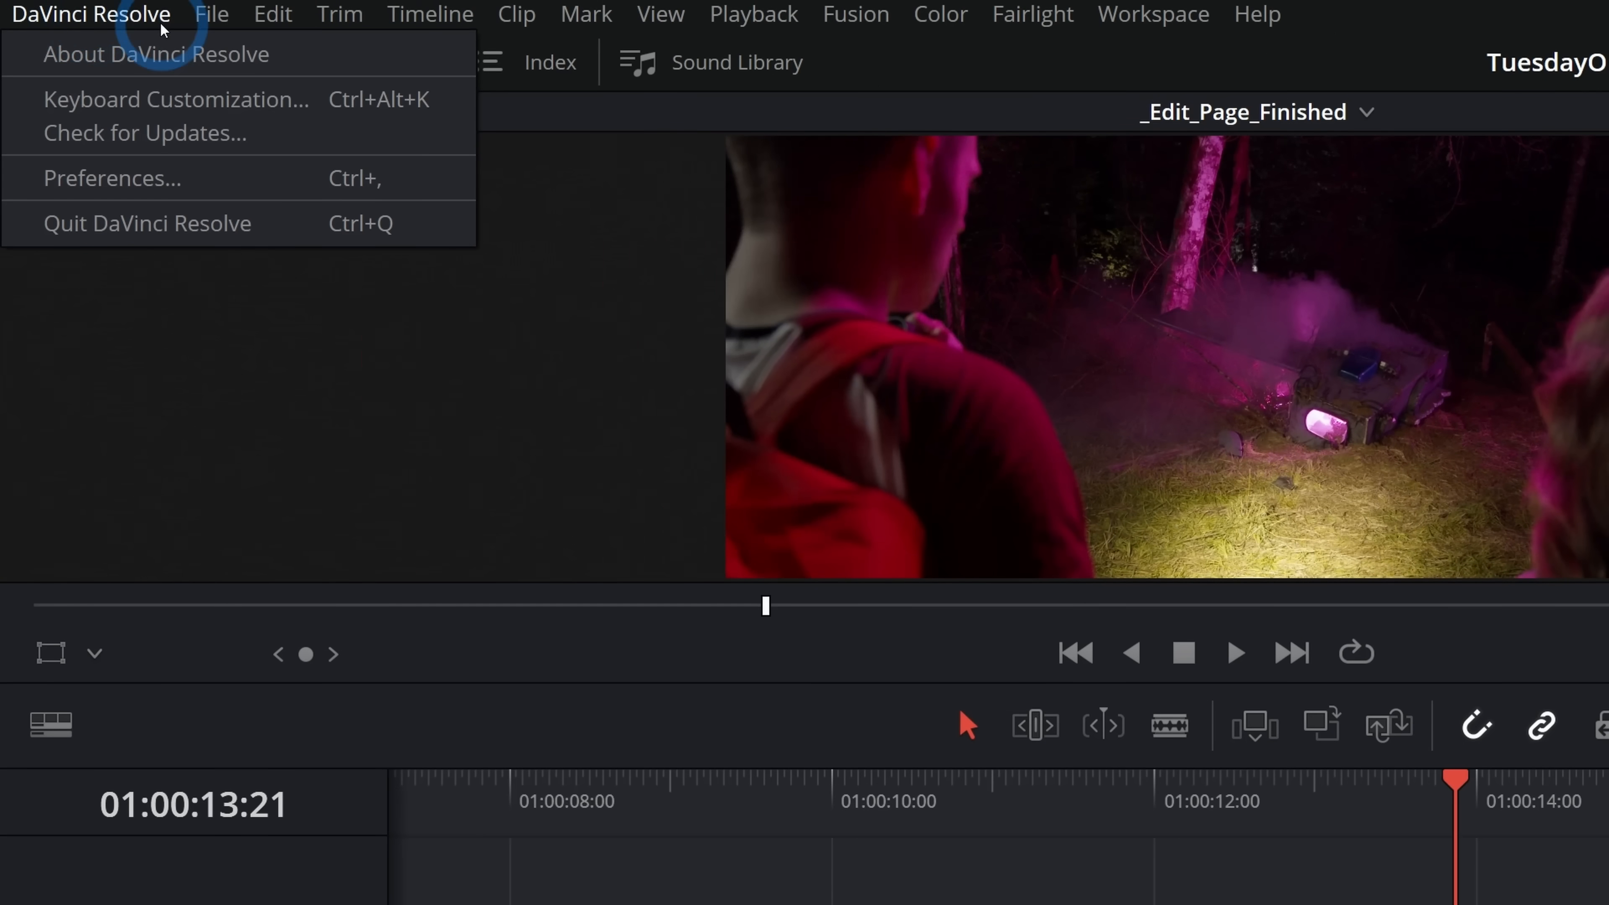
pyautogui.moveTo(287, 113)
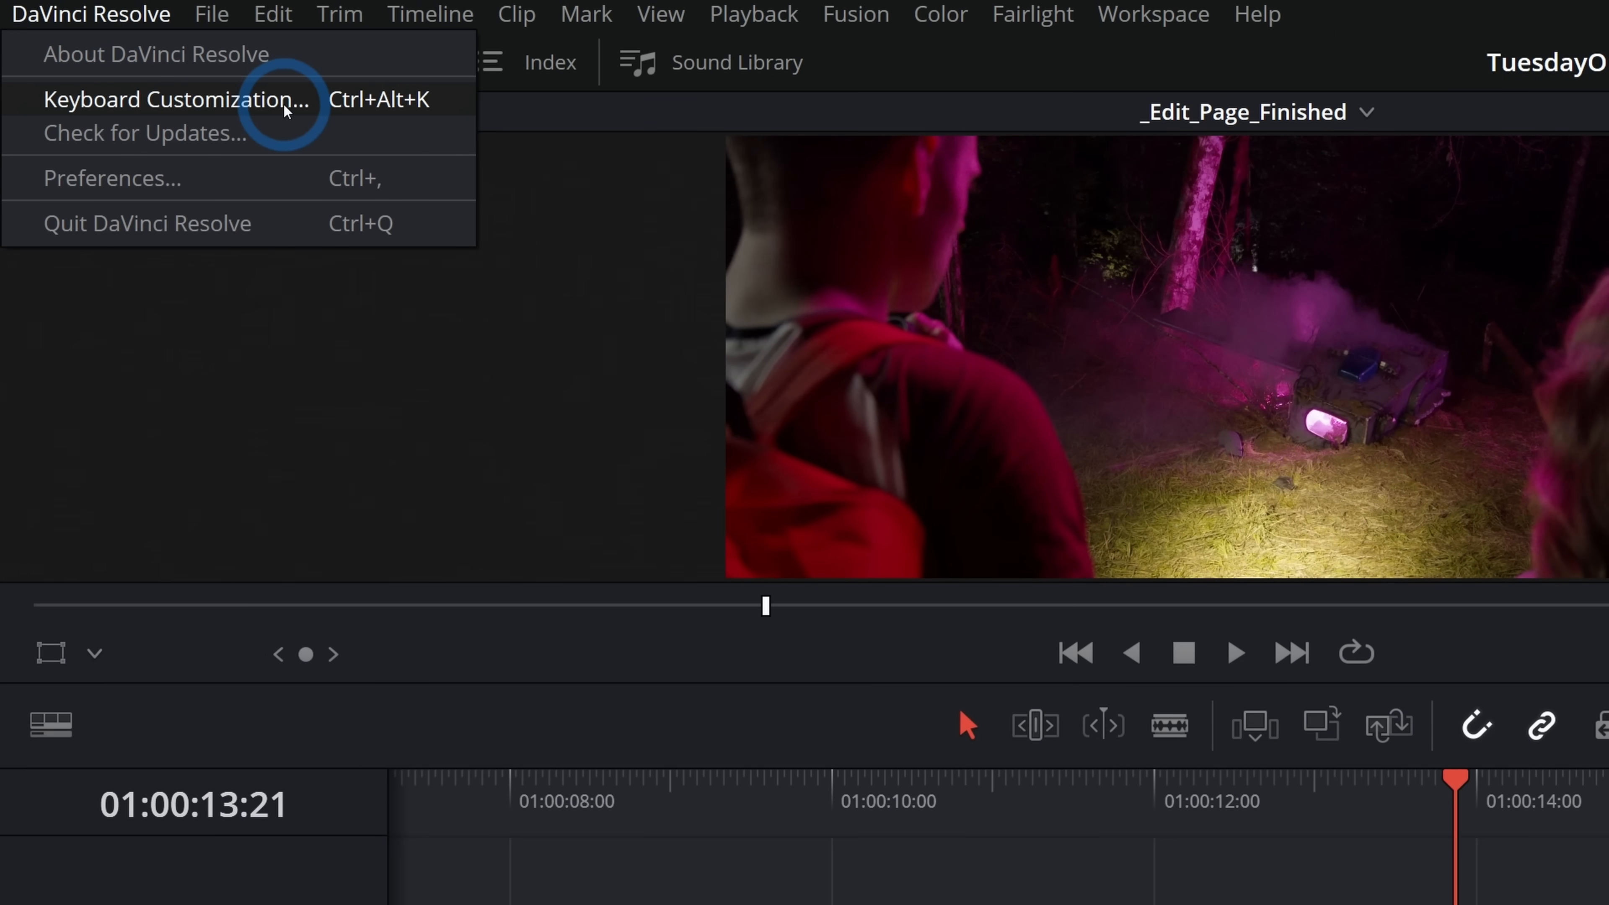
pyautogui.click(149, 101)
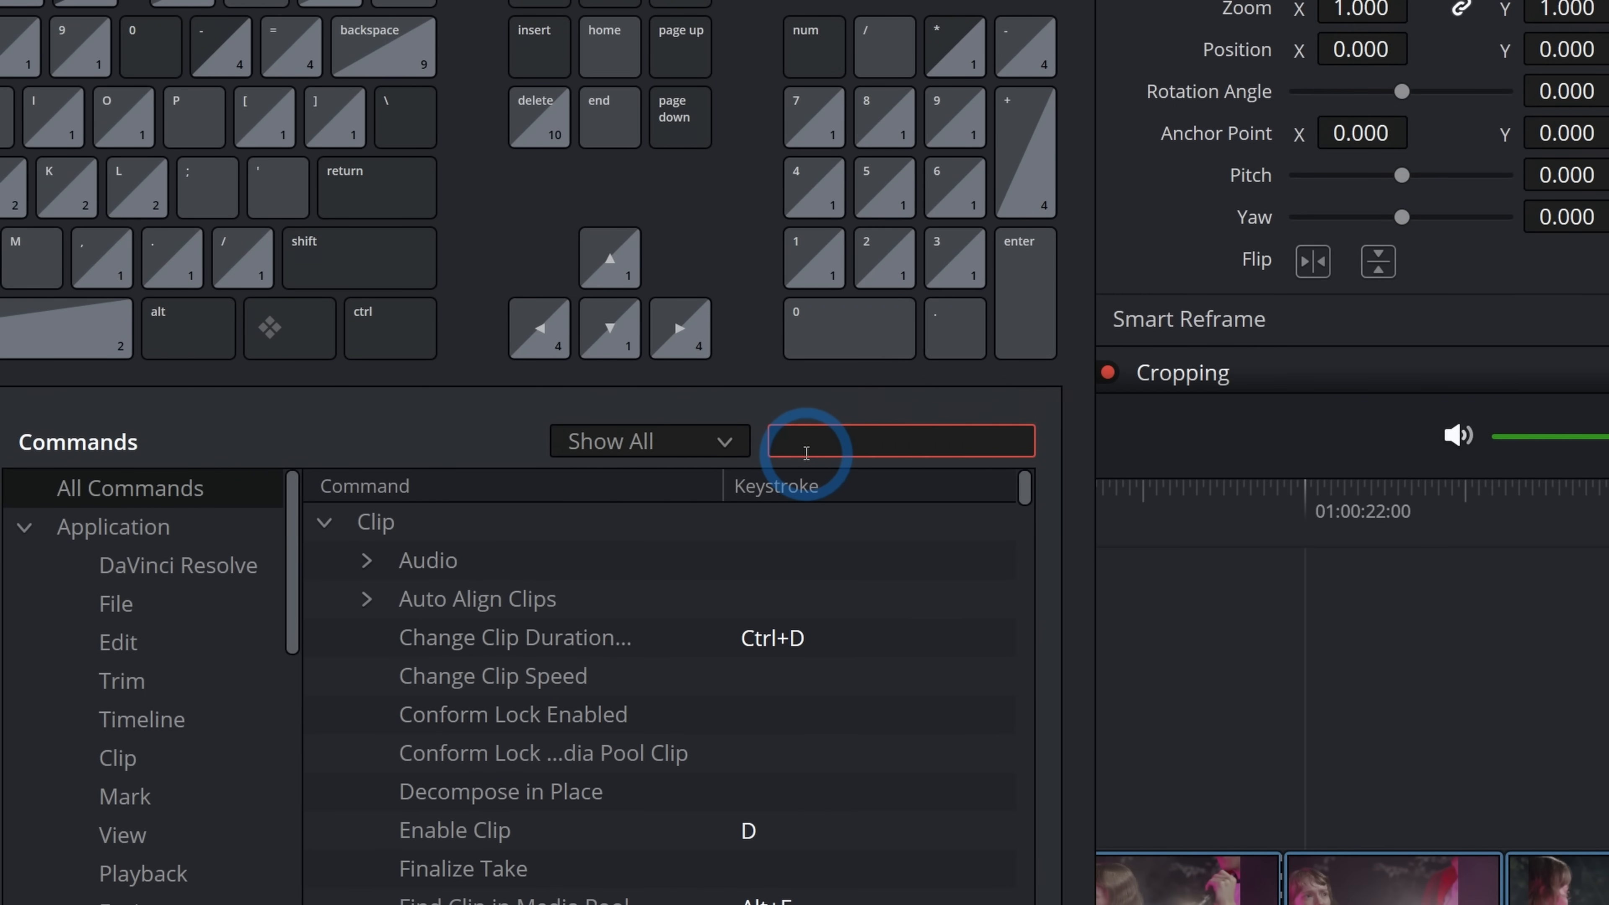
pyautogui.write('end')
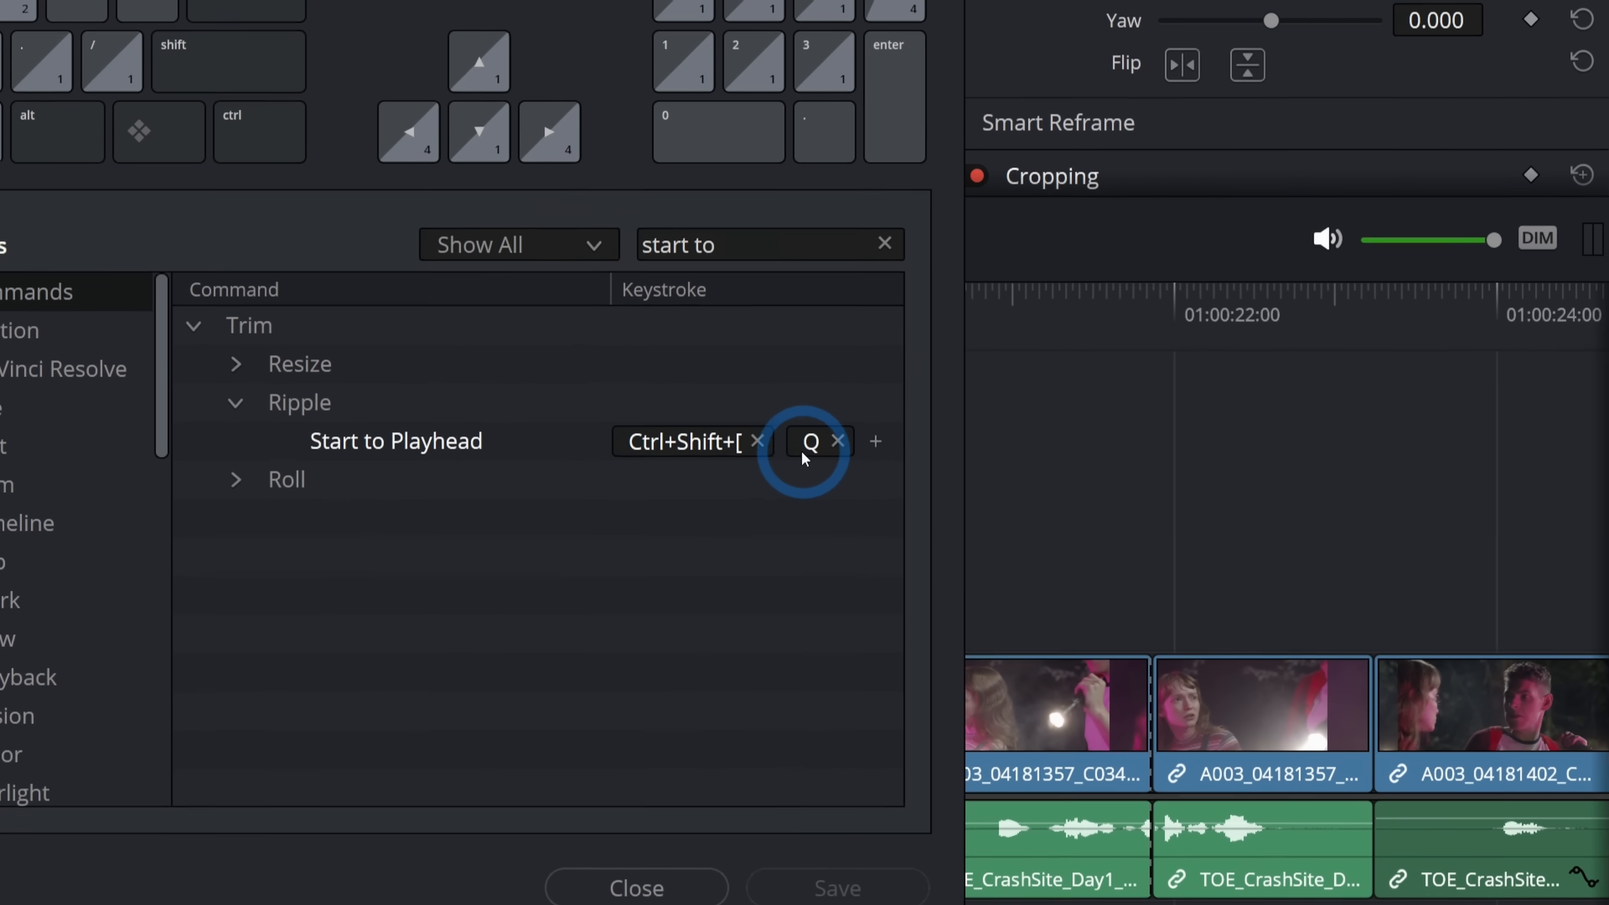
pyautogui.moveTo(804, 461)
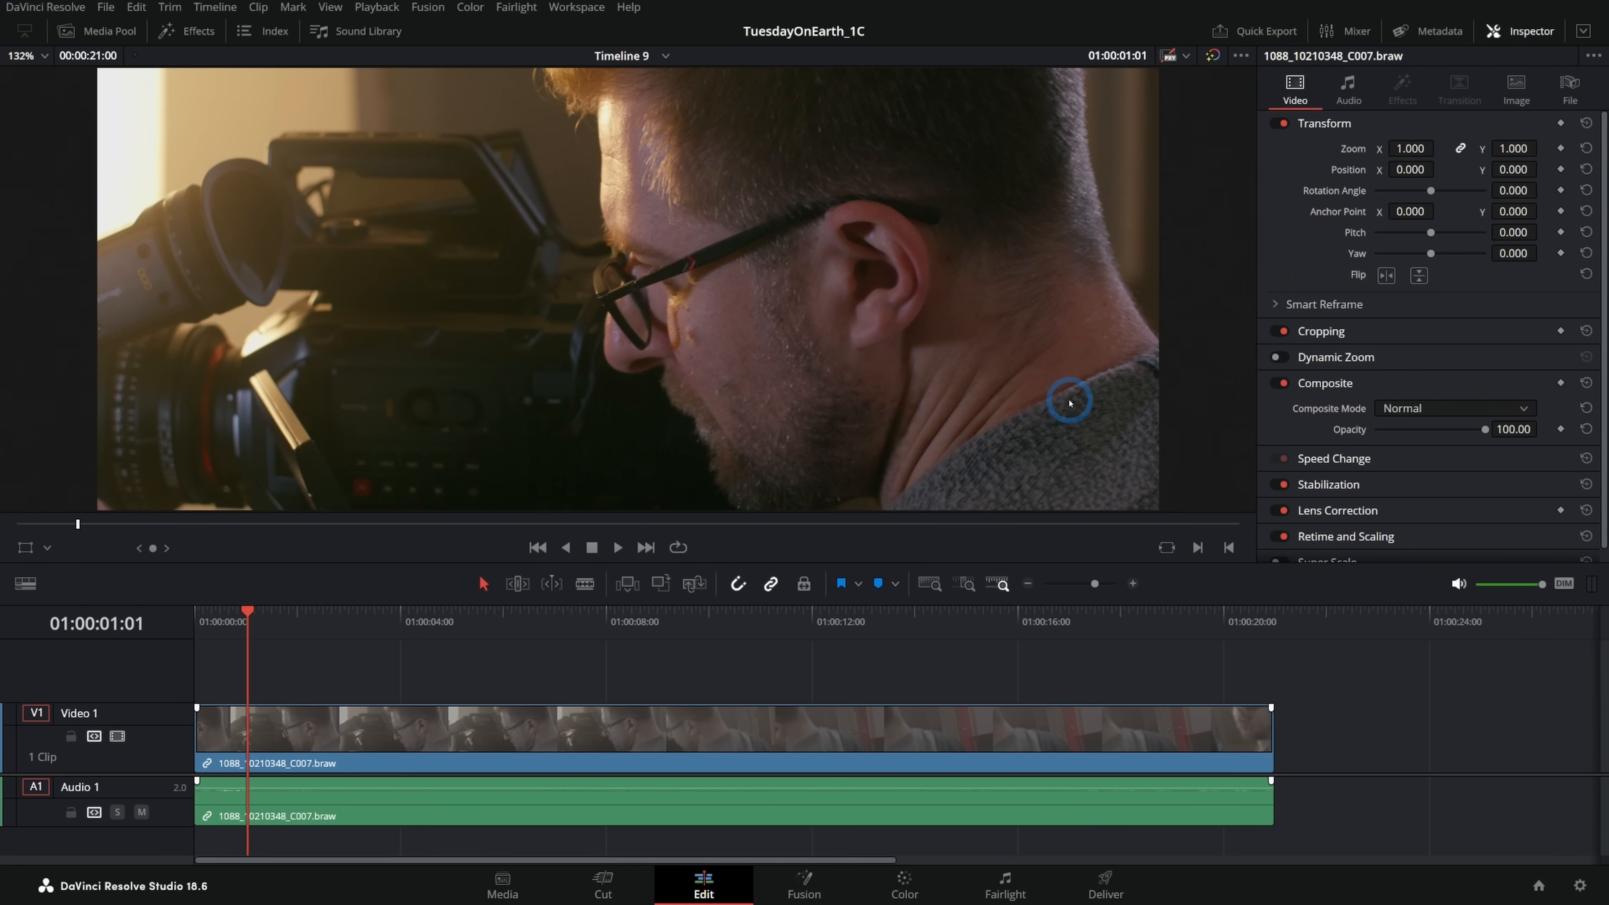
# - Jump the playhead to around 14 seconds and further along the BRAW camera-operator clip
pyautogui.click(302, 621)
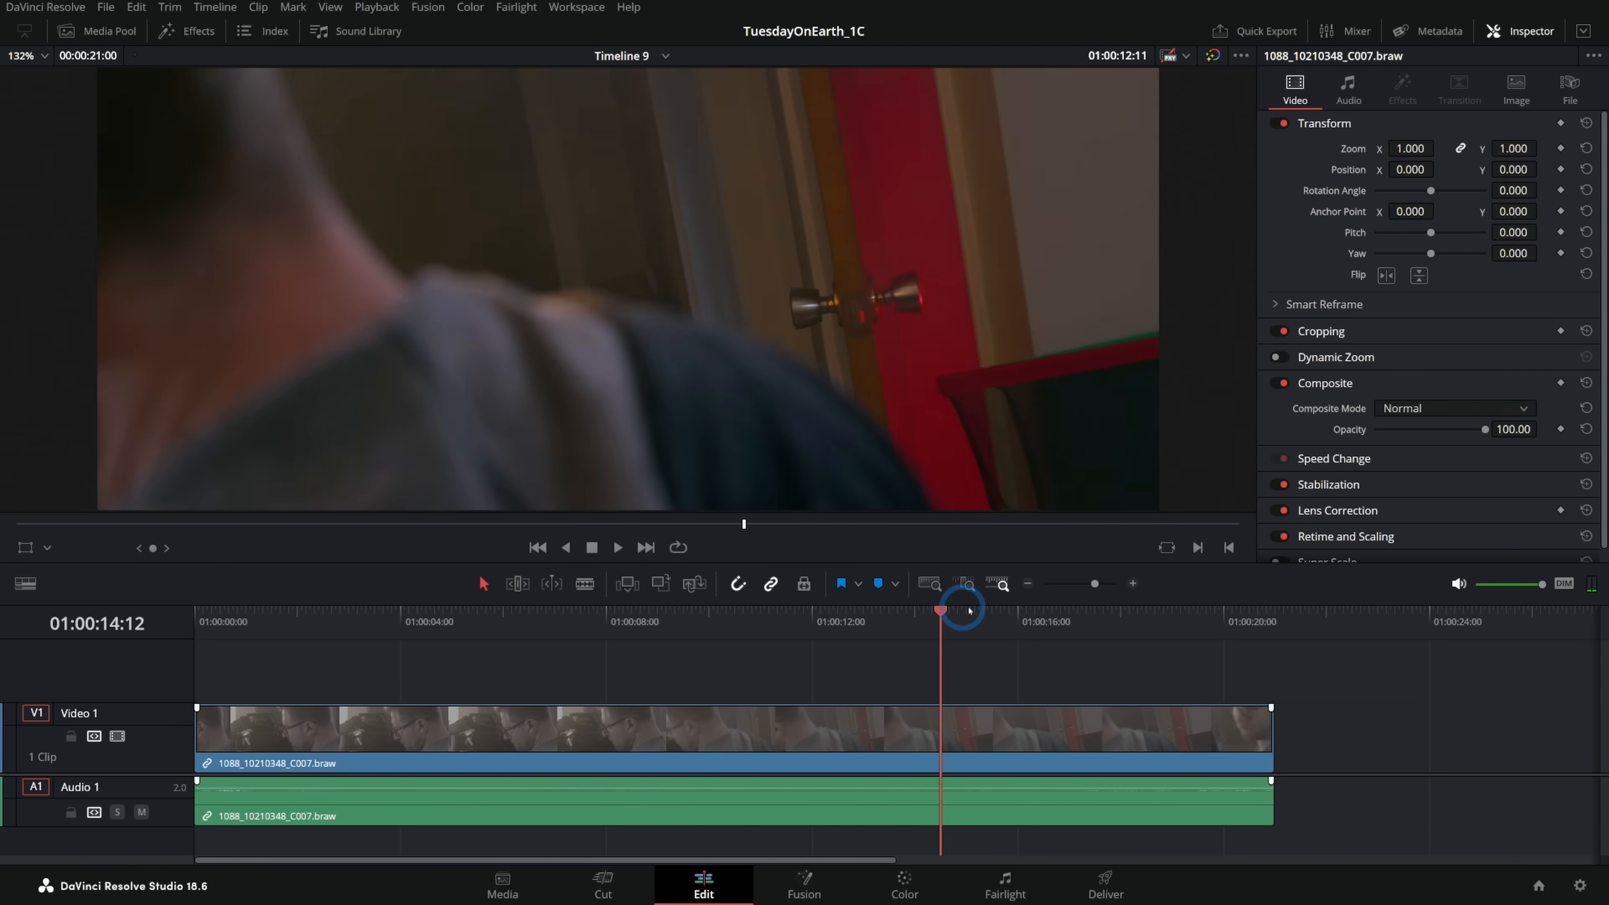
pyautogui.click(373, 620)
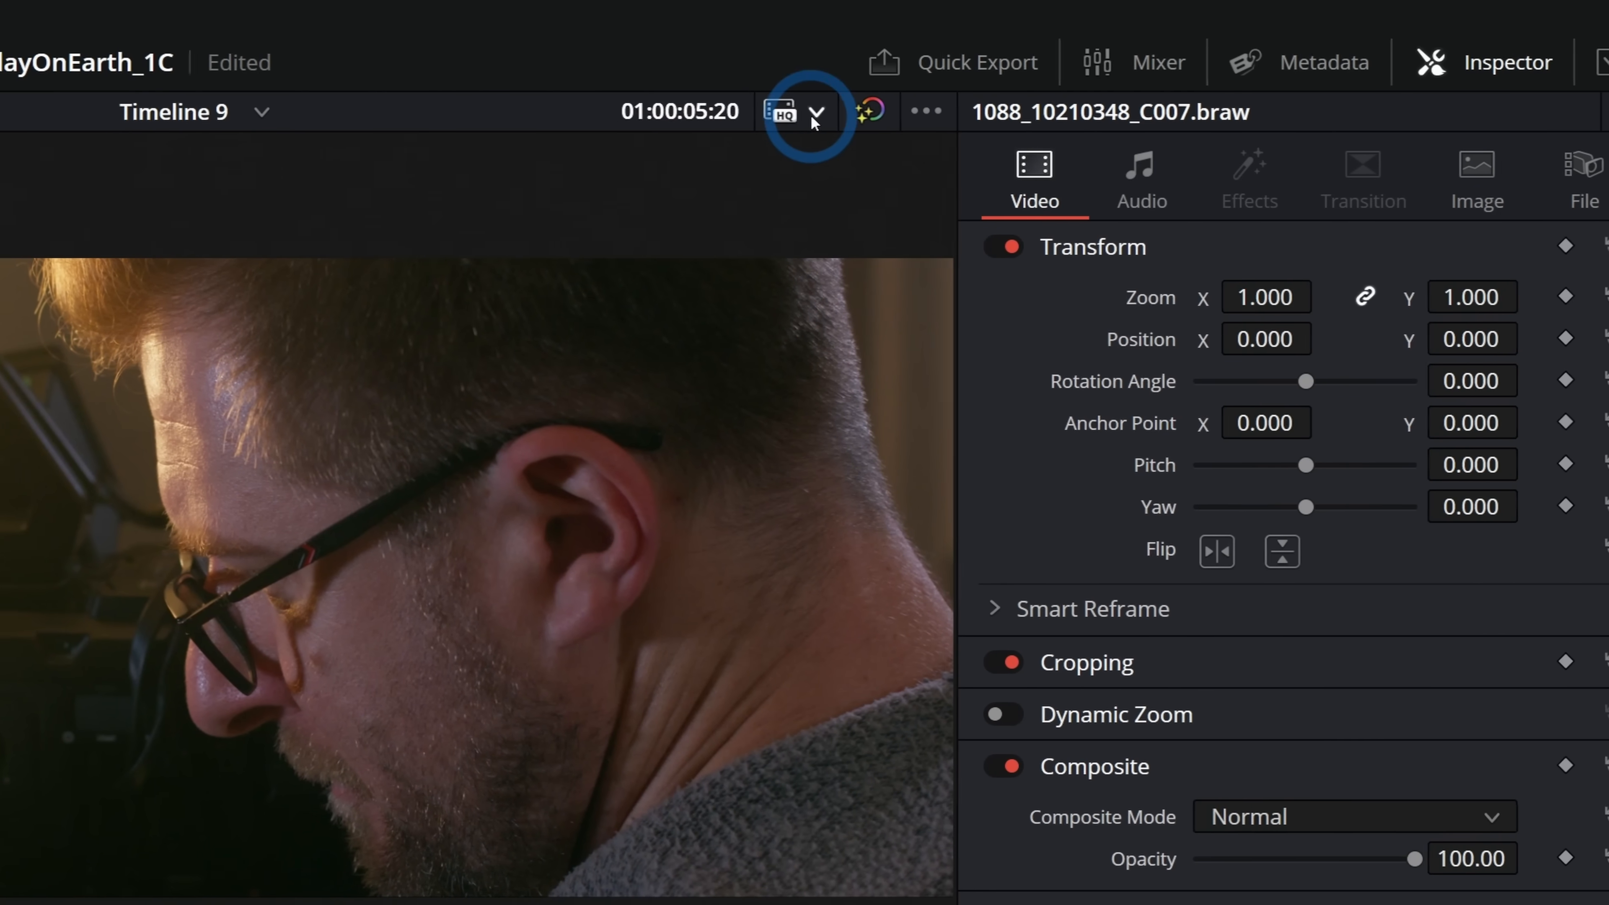
# - Show the viewer's playback quality options and scrub forward through the camera clip
pyautogui.click(816, 112)
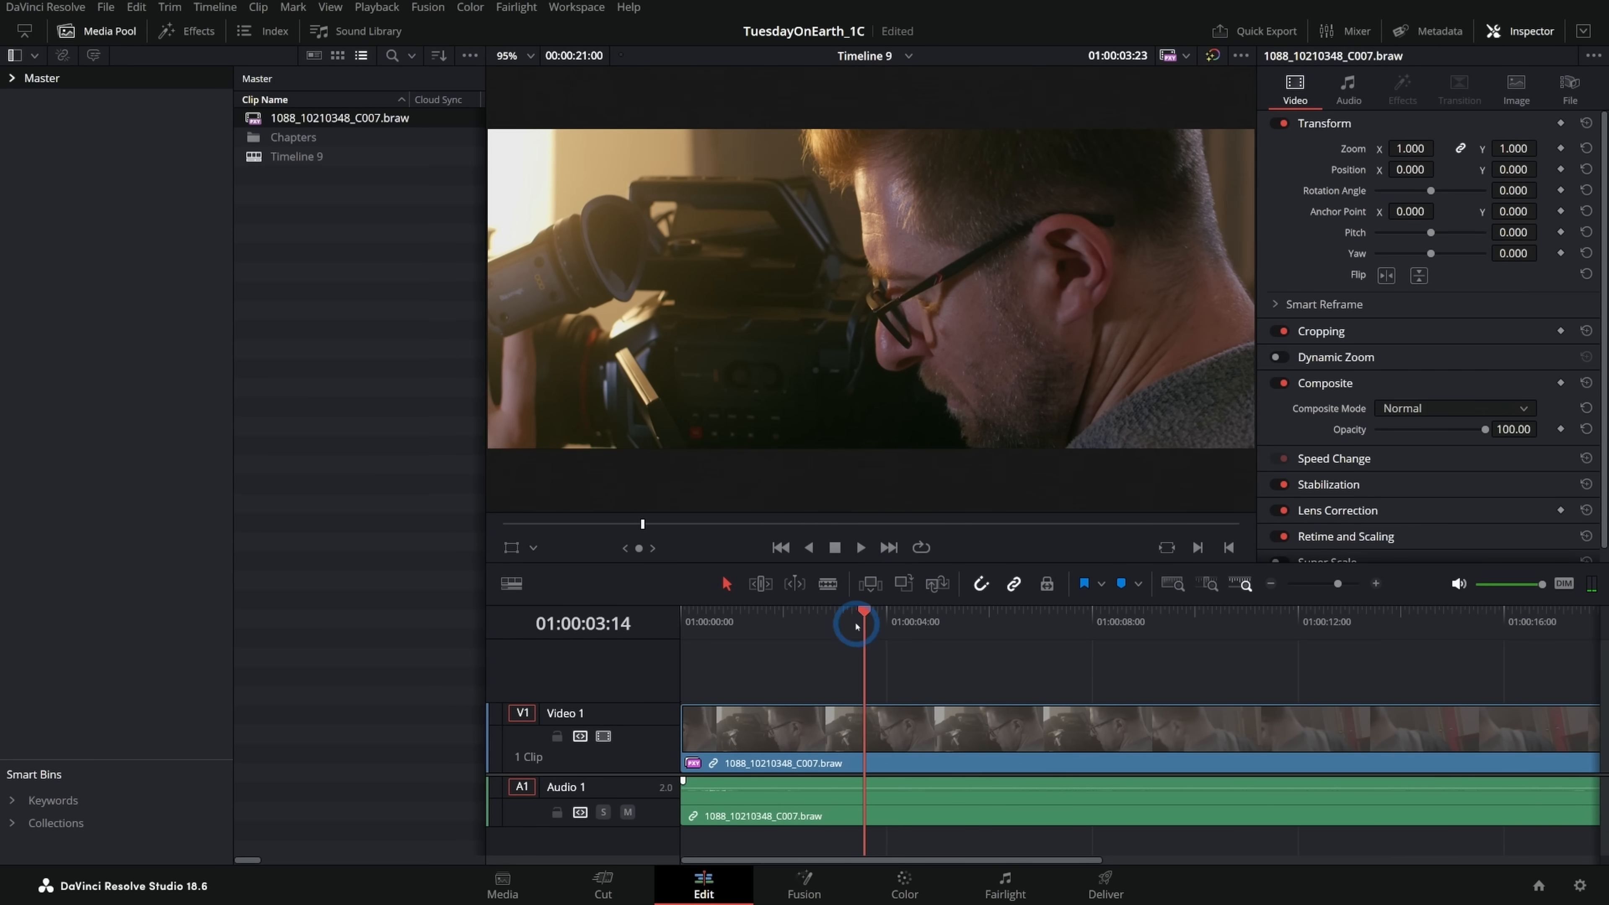
pyautogui.moveTo(863, 621); pyautogui.dragTo(1064, 621)
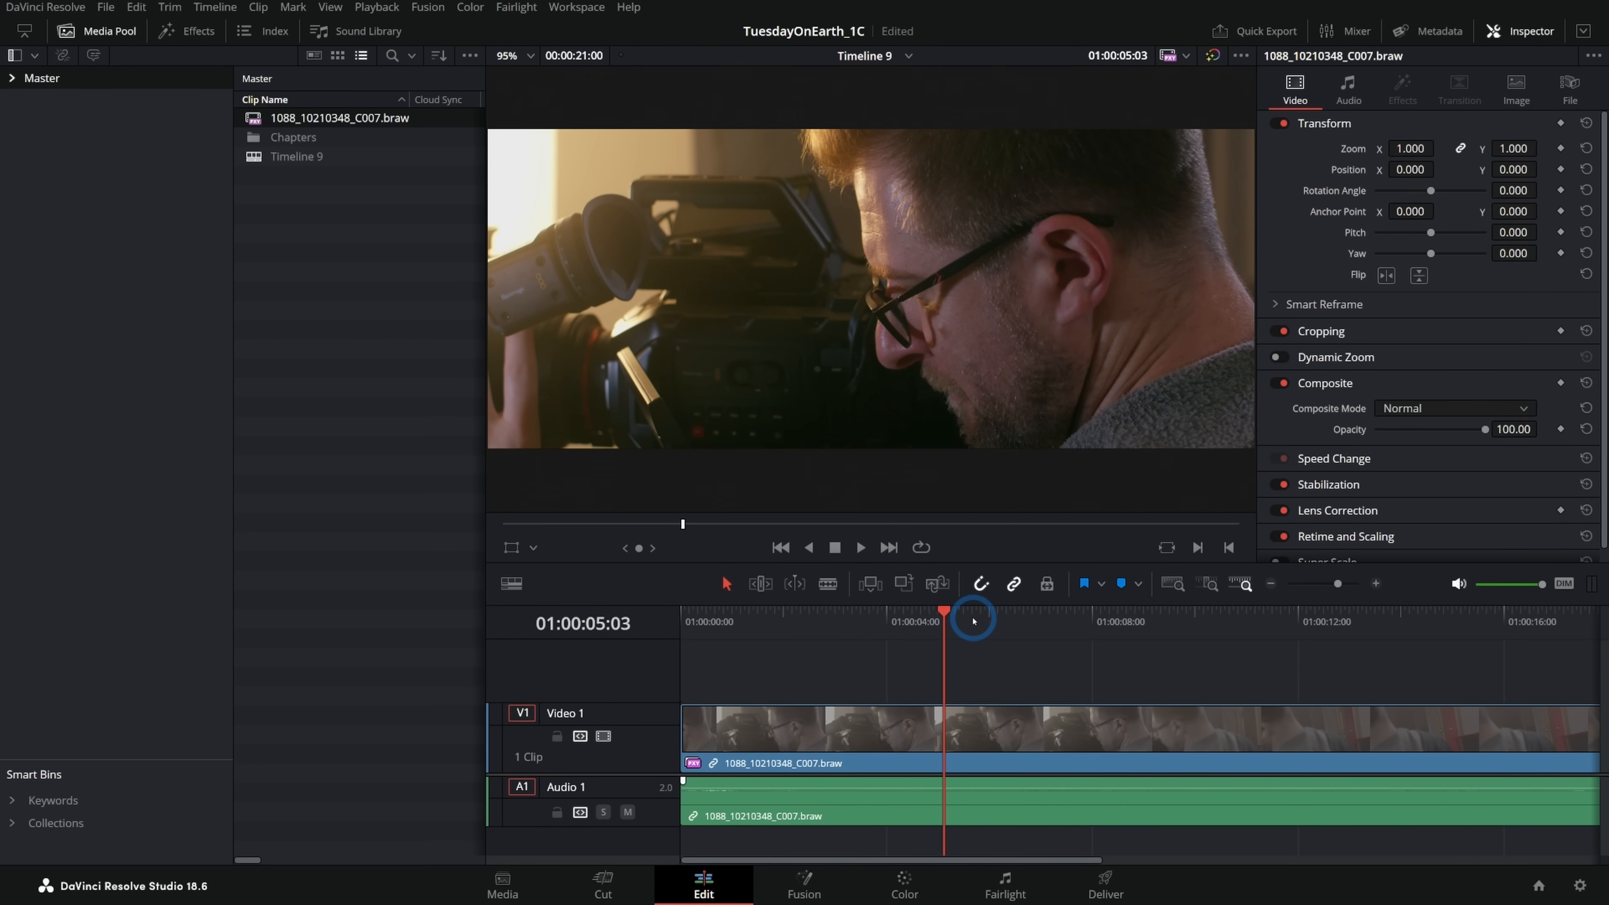
pyautogui.moveTo(1155, 340)
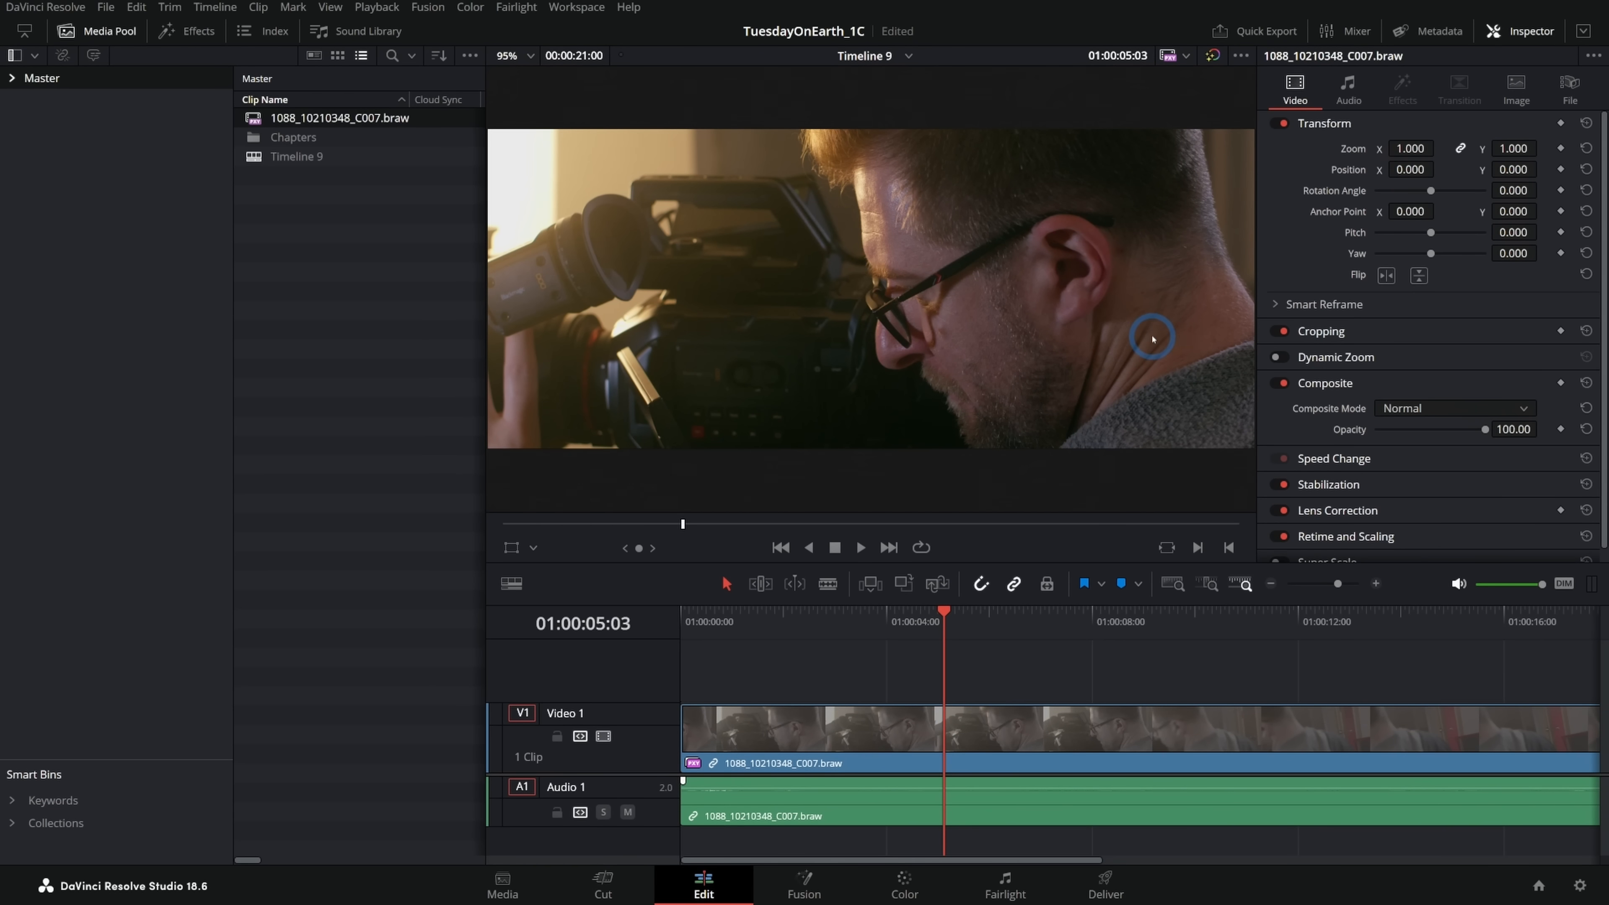
pyautogui.moveTo(1140, 432)
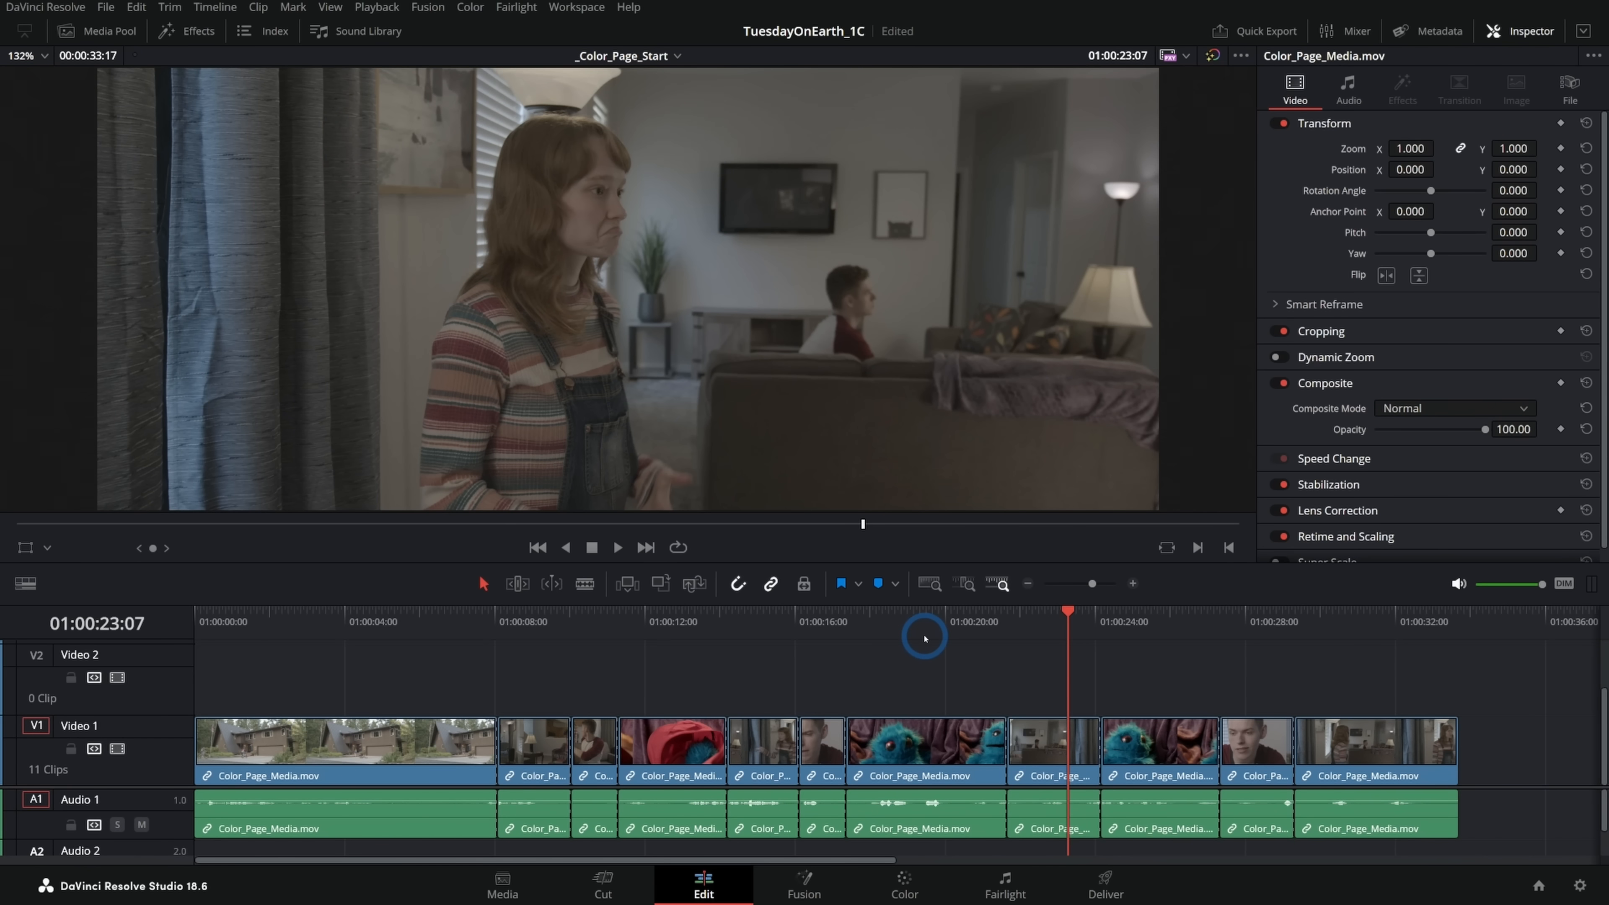
pyautogui.click(905, 885)
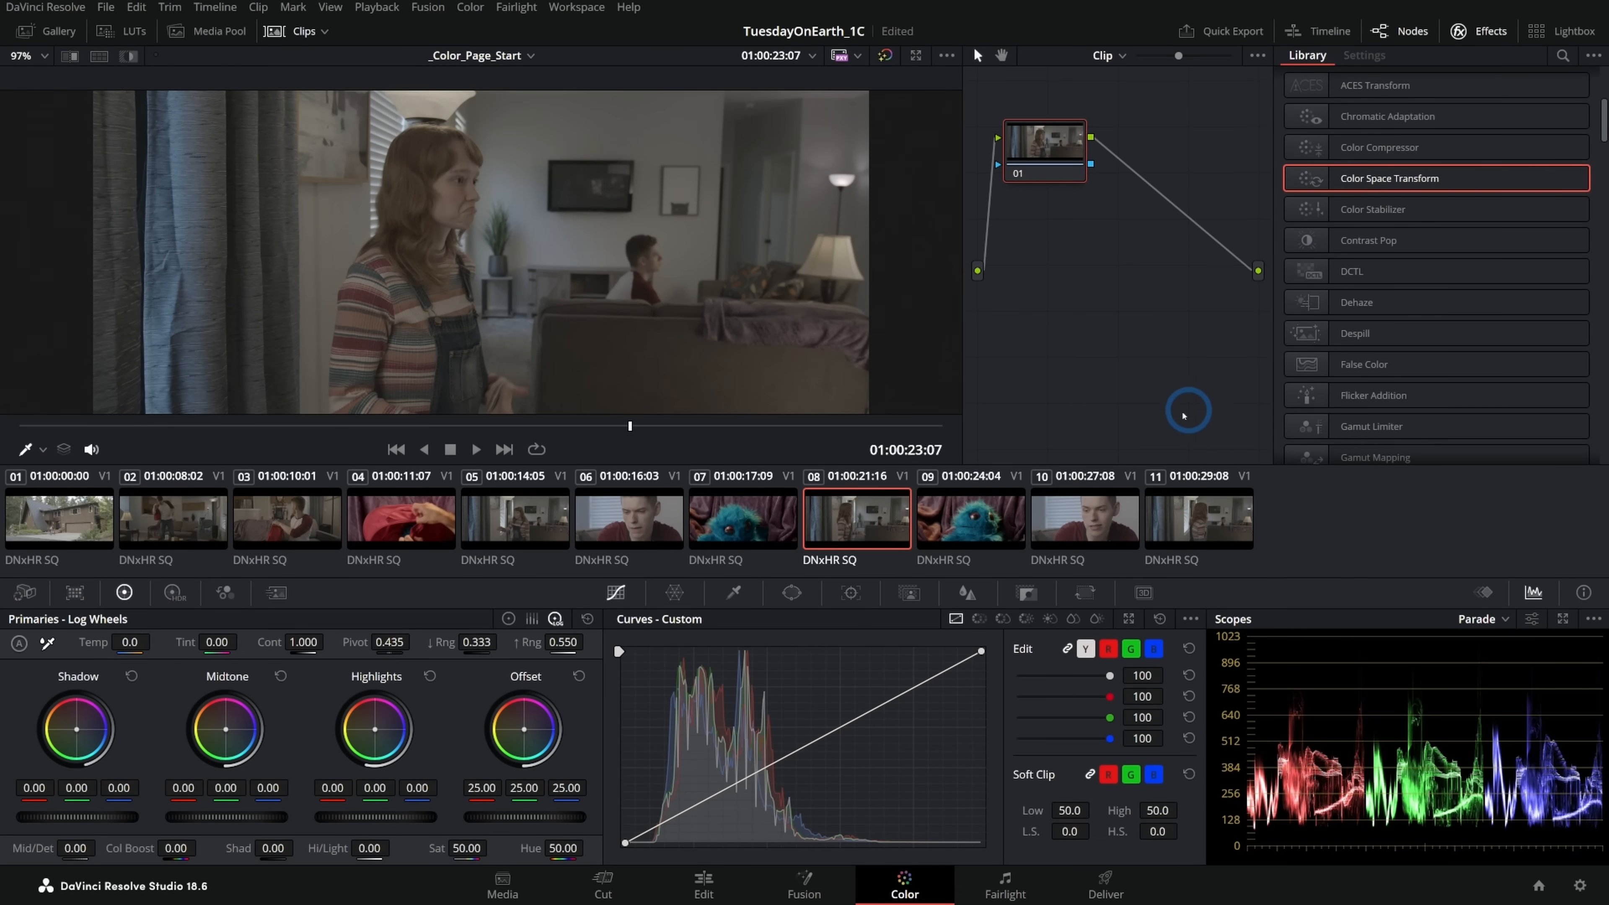
pyautogui.click(702, 887)
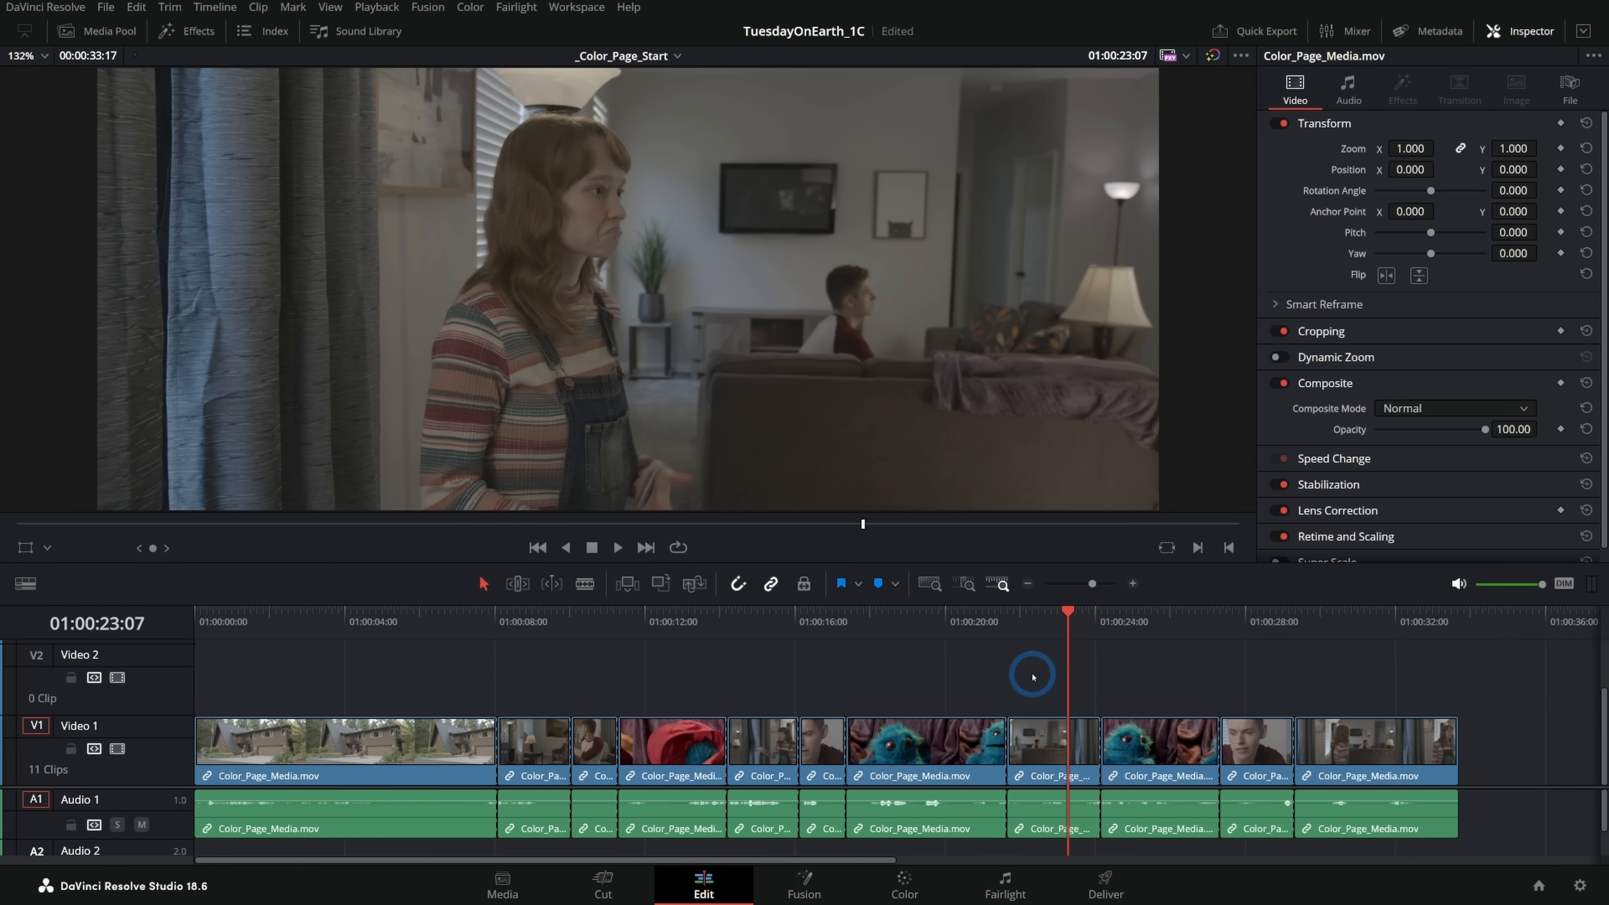
pyautogui.moveTo(1163, 715)
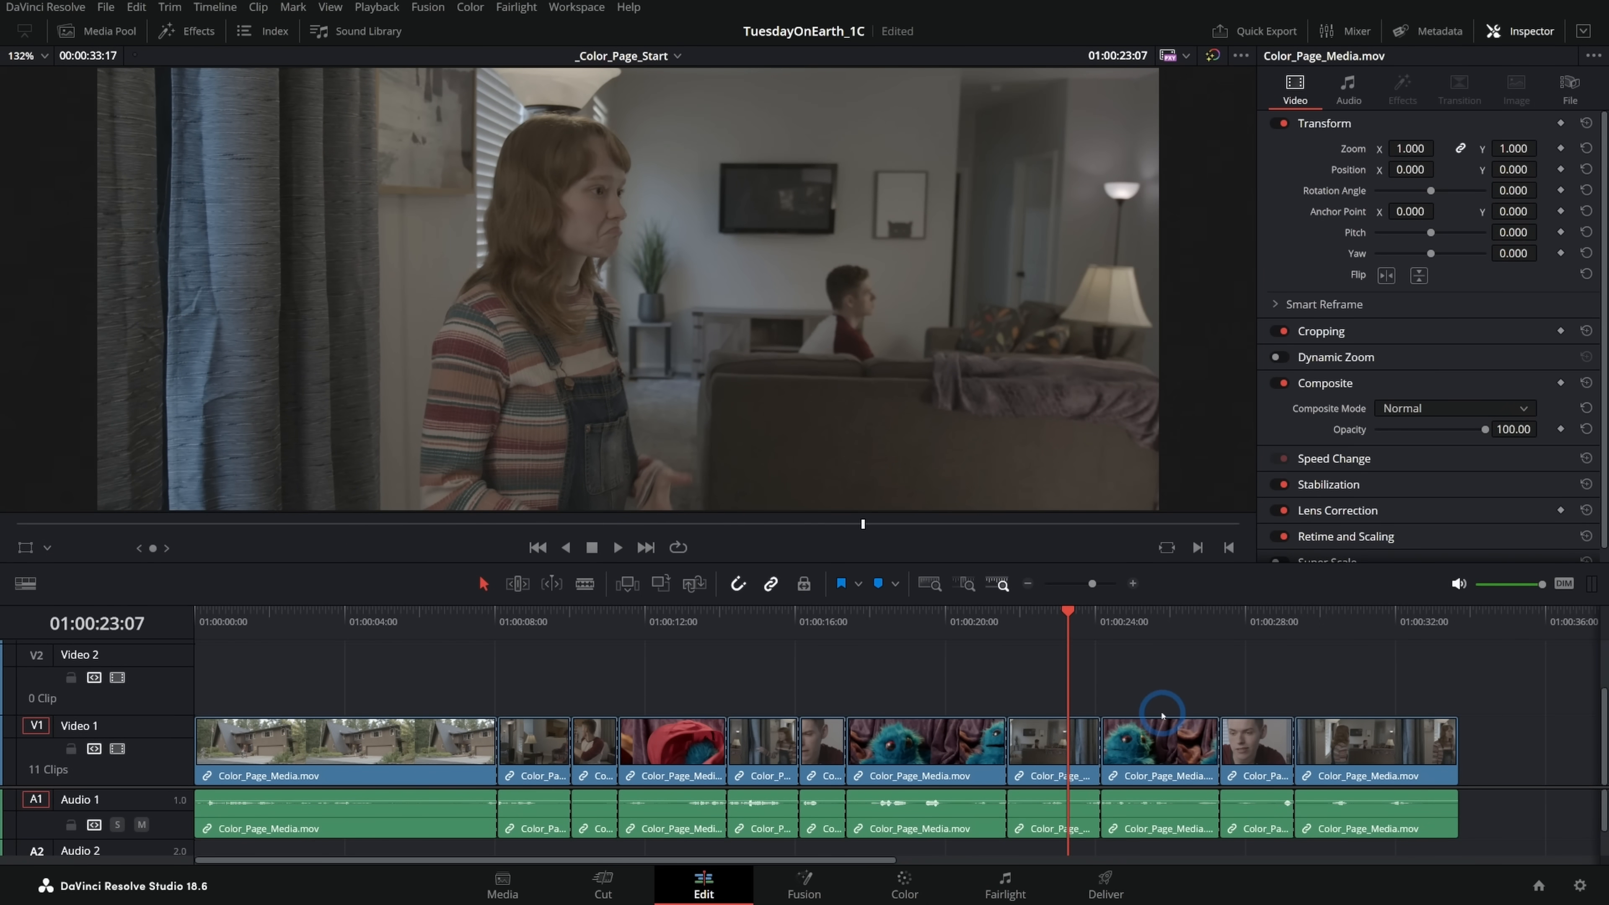
pyautogui.moveTo(1079, 713)
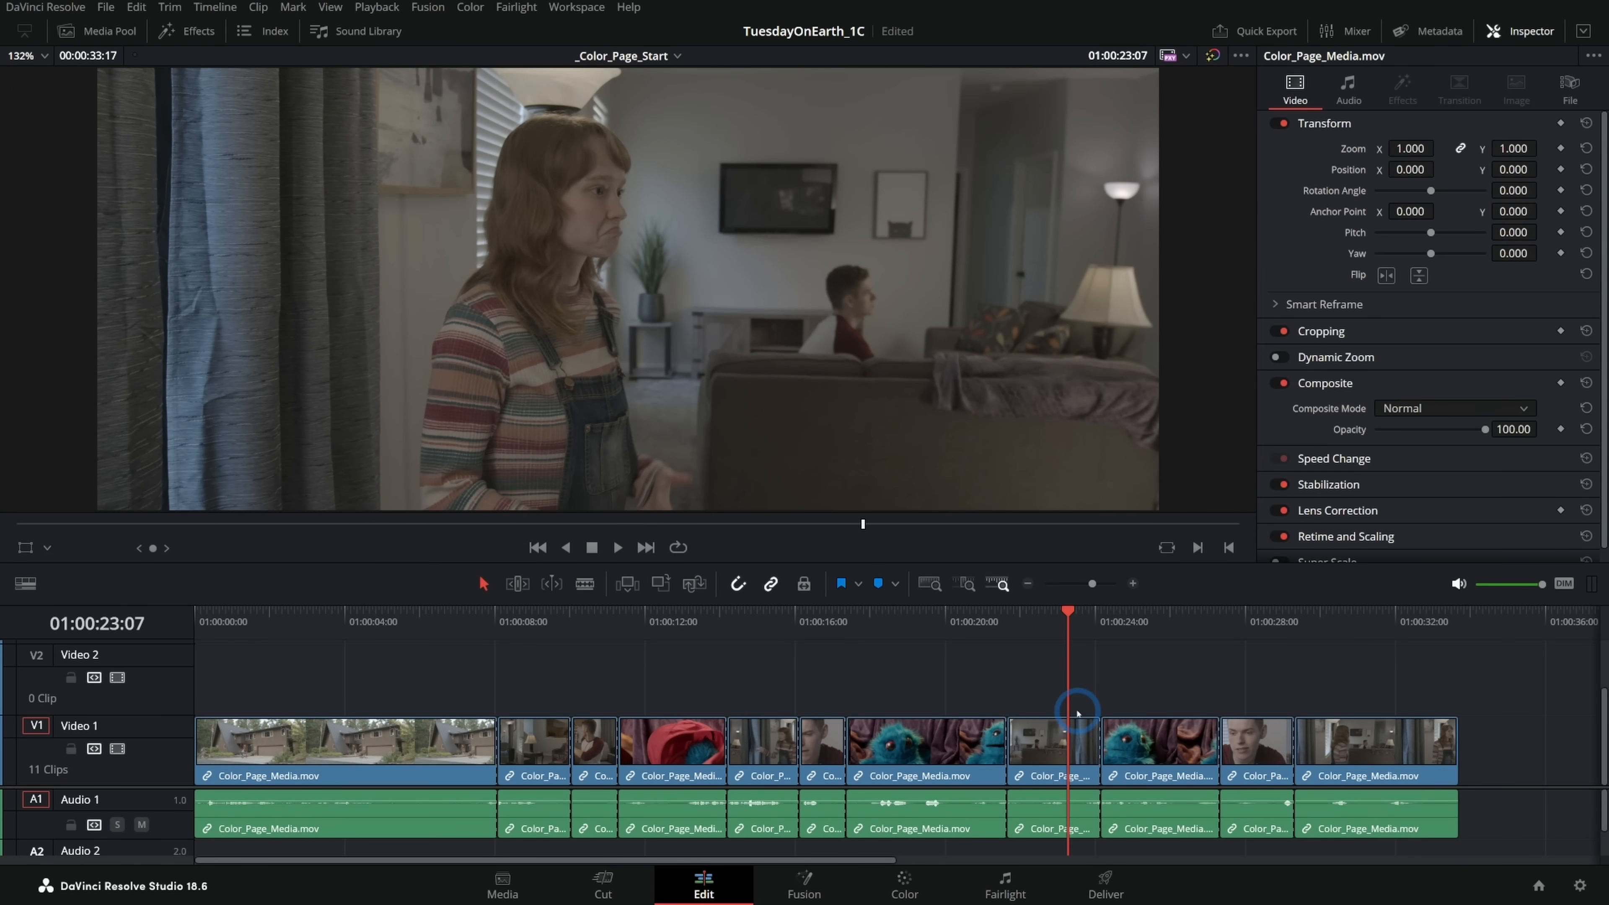
pyautogui.click(1052, 747)
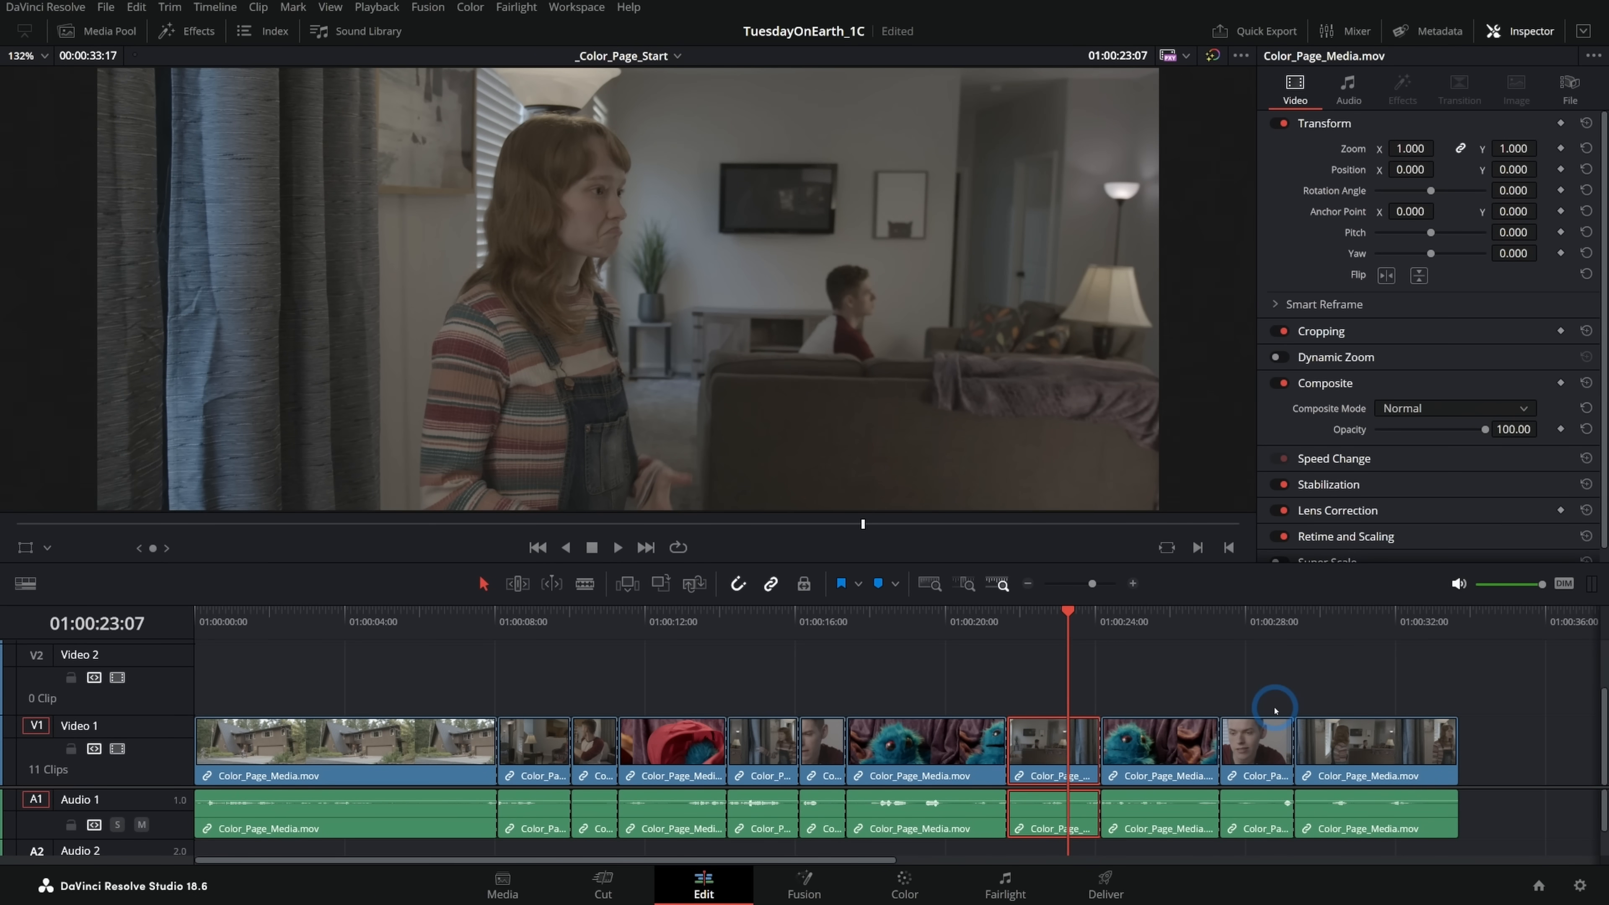
pyautogui.click(902, 883)
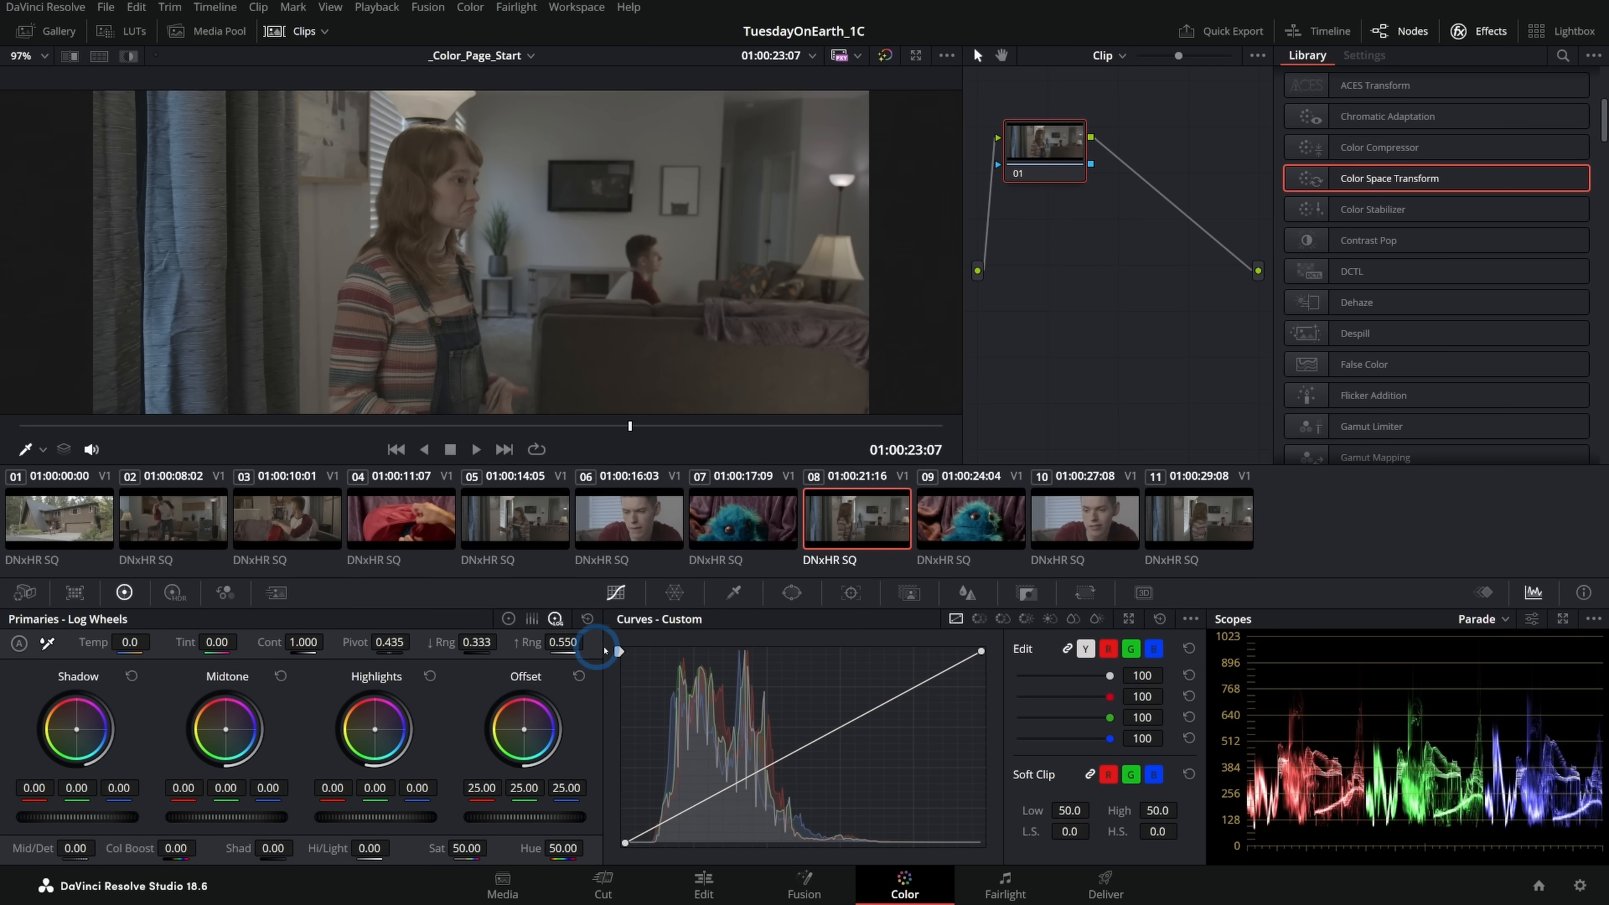
# - Peek at the tracker and curves panels, select clip 10's close-up and bring up the timeline options
pyautogui.click(676, 593)
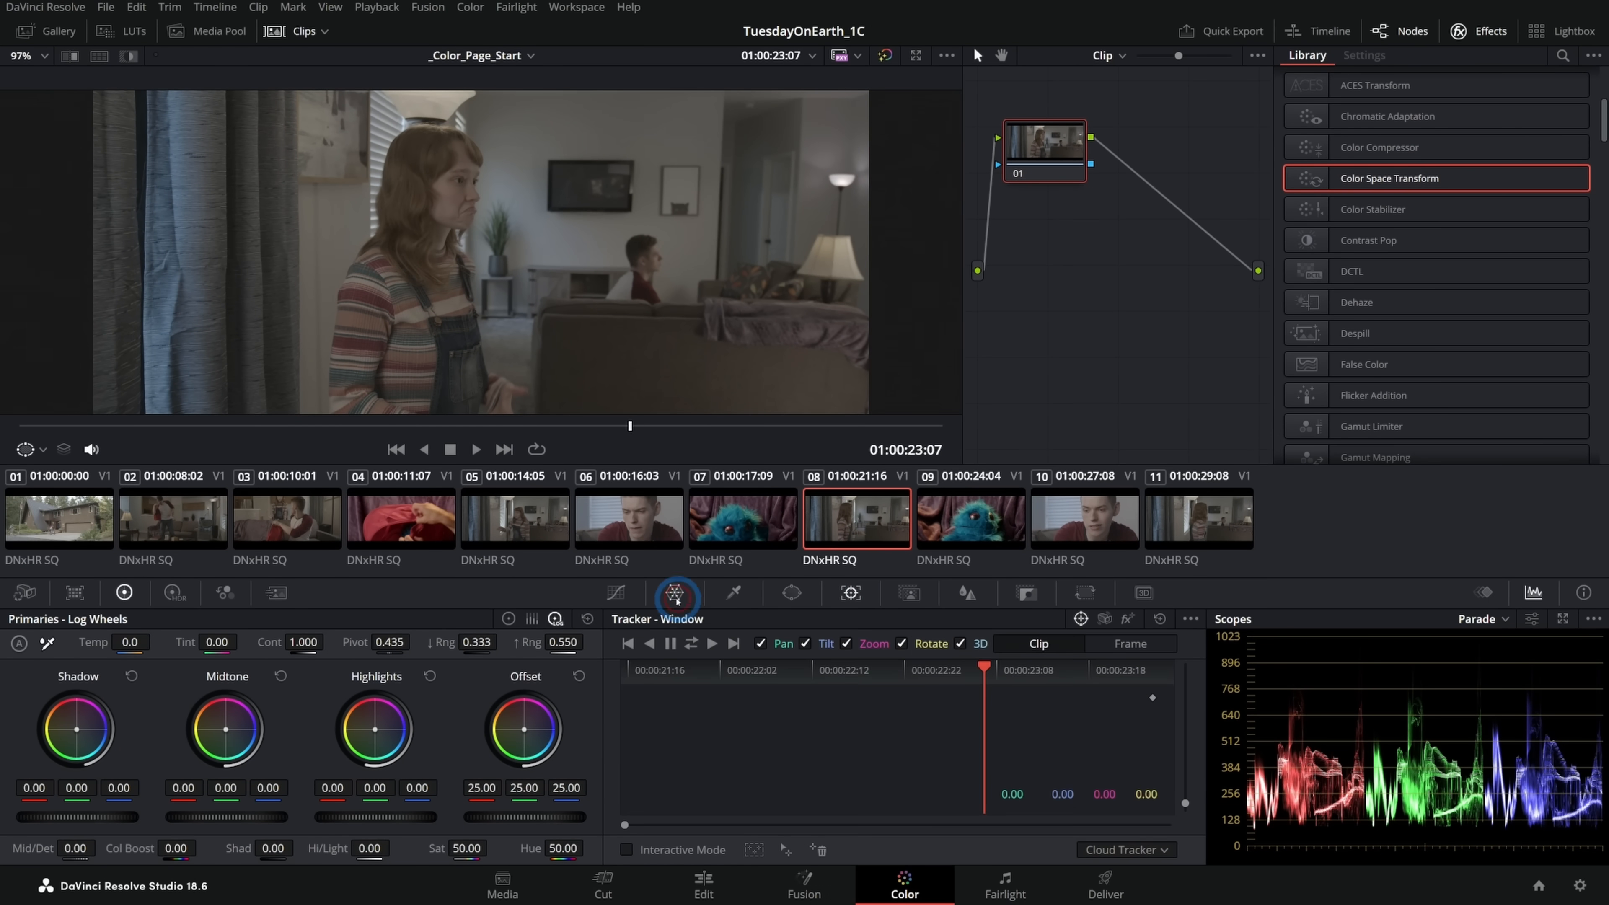
pyautogui.click(617, 593)
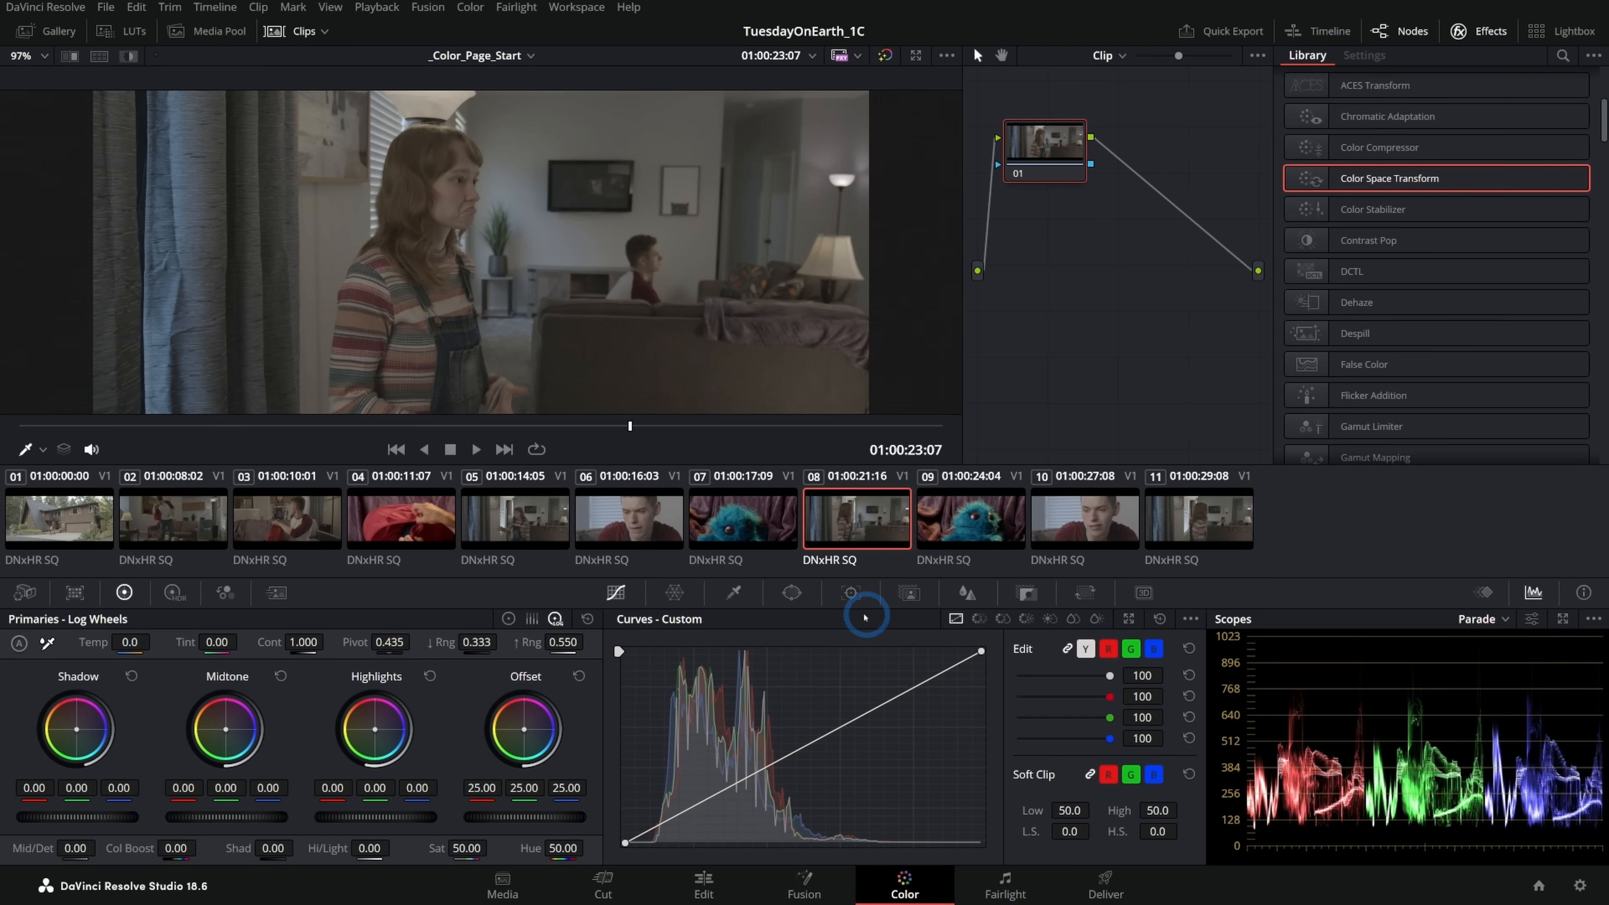
pyautogui.moveTo(1047, 809)
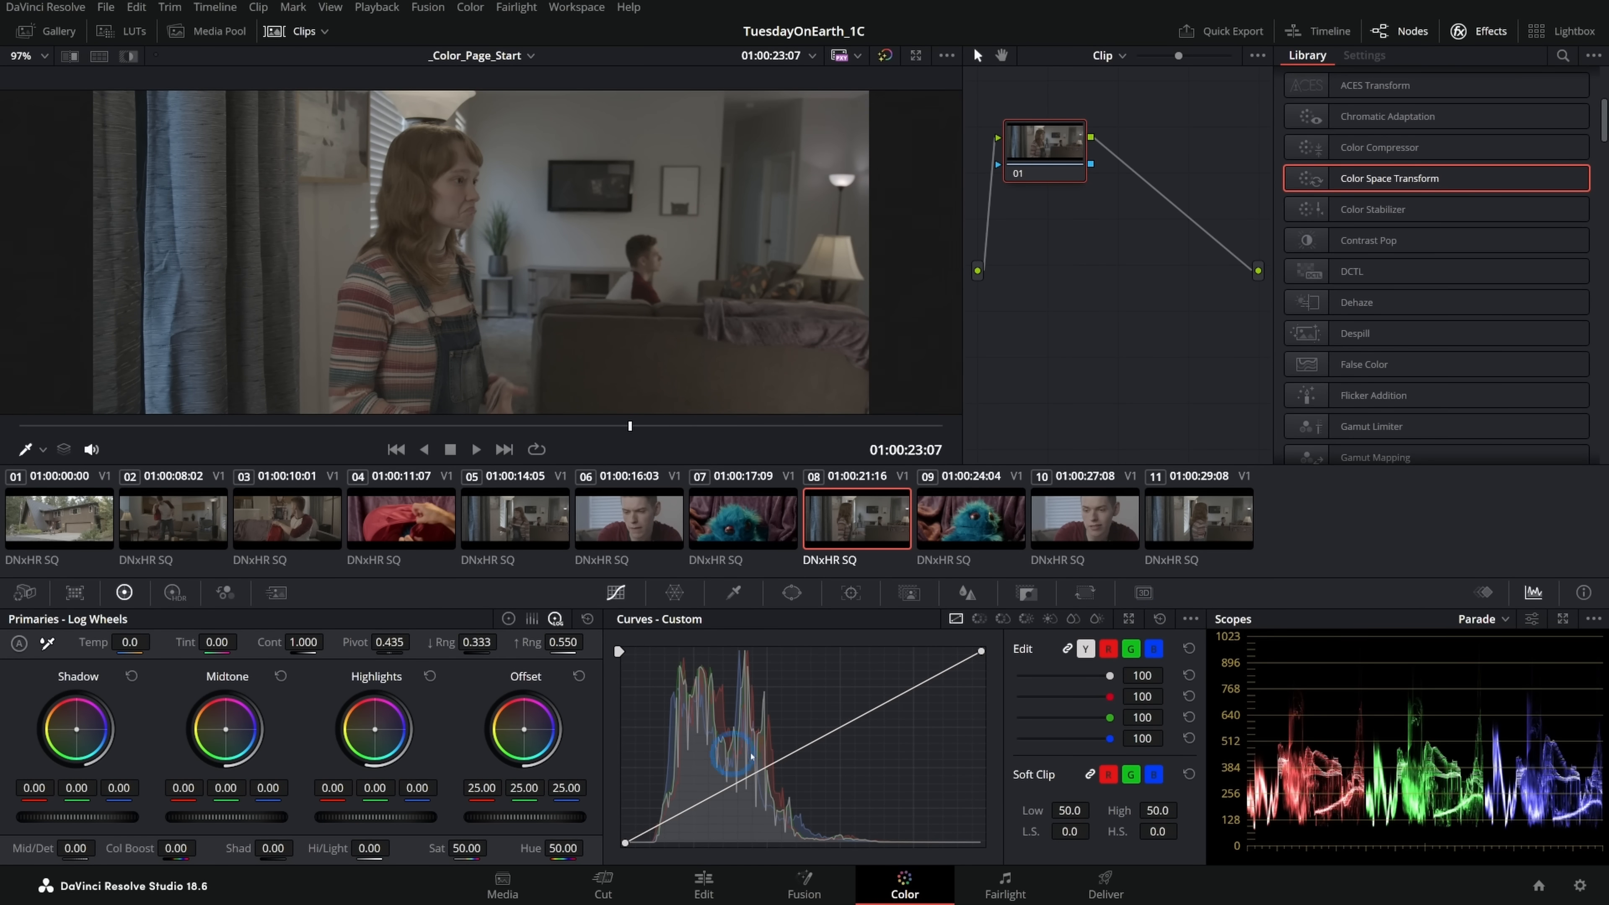
pyautogui.click(1084, 521)
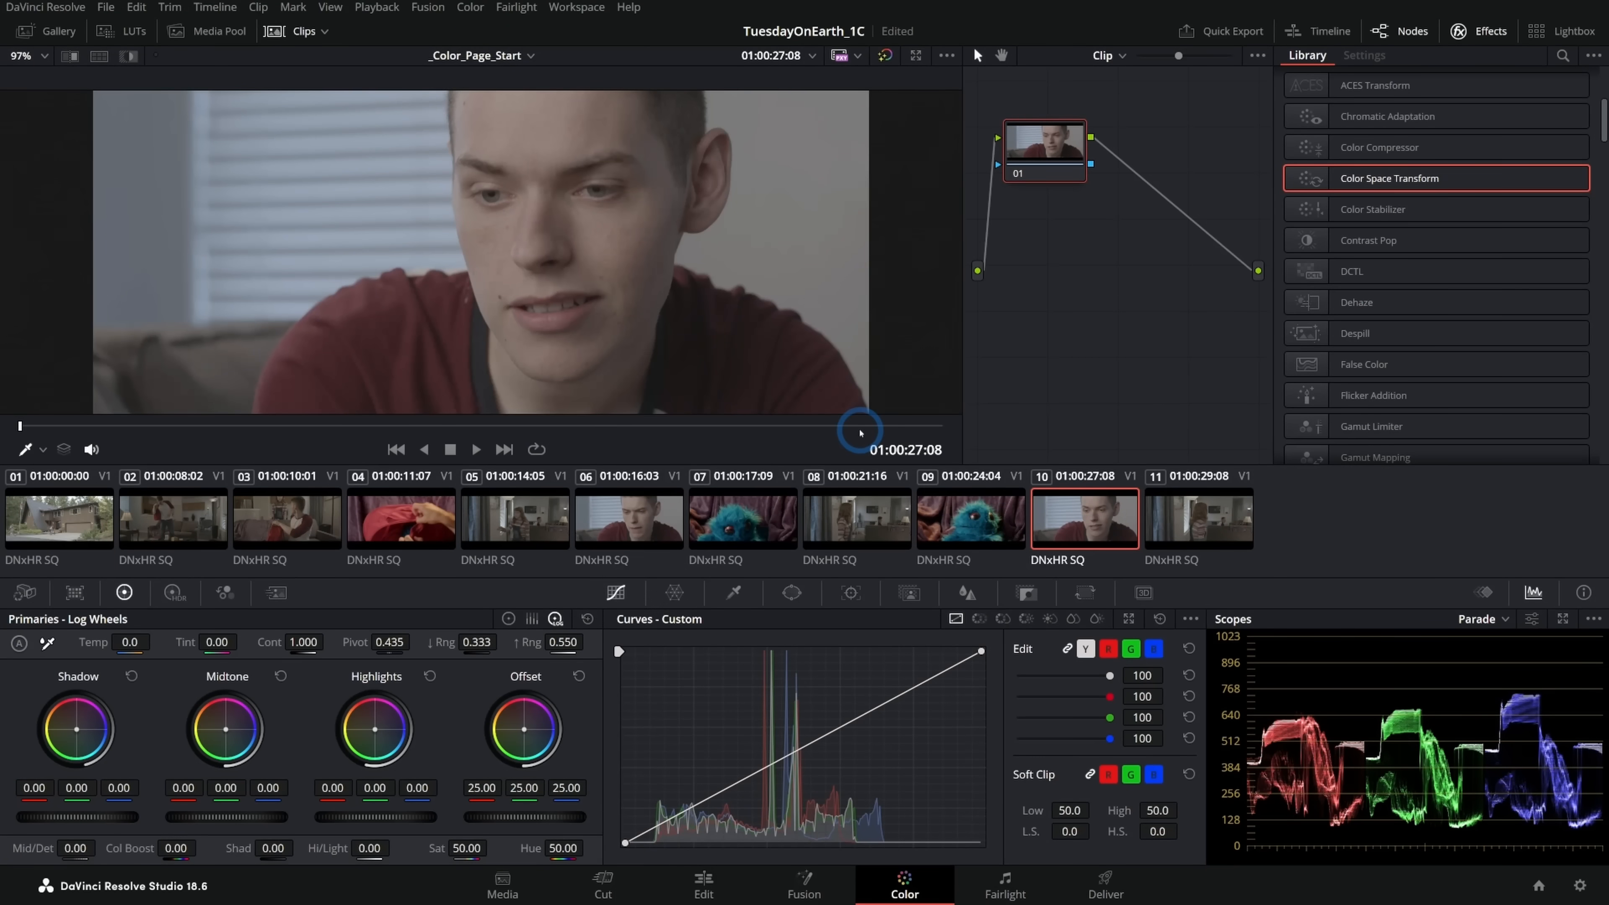
pyautogui.click(221, 30)
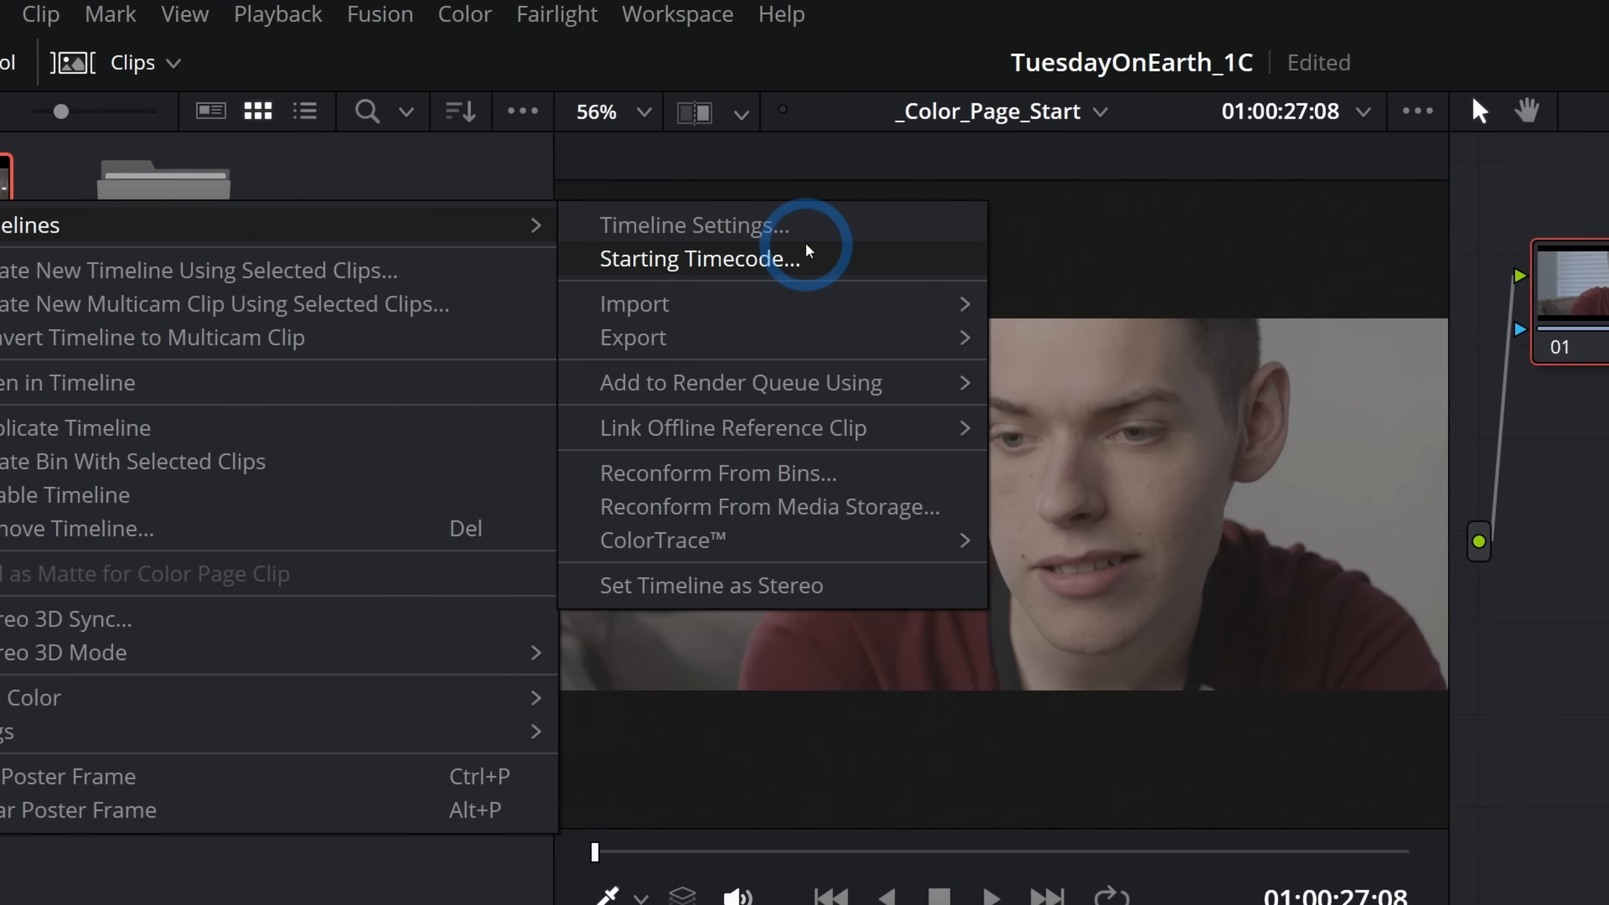
# - Set the timeline's color science to DaVinci YRGB Color Managed in Timeline Settings
pyautogui.click(686, 227)
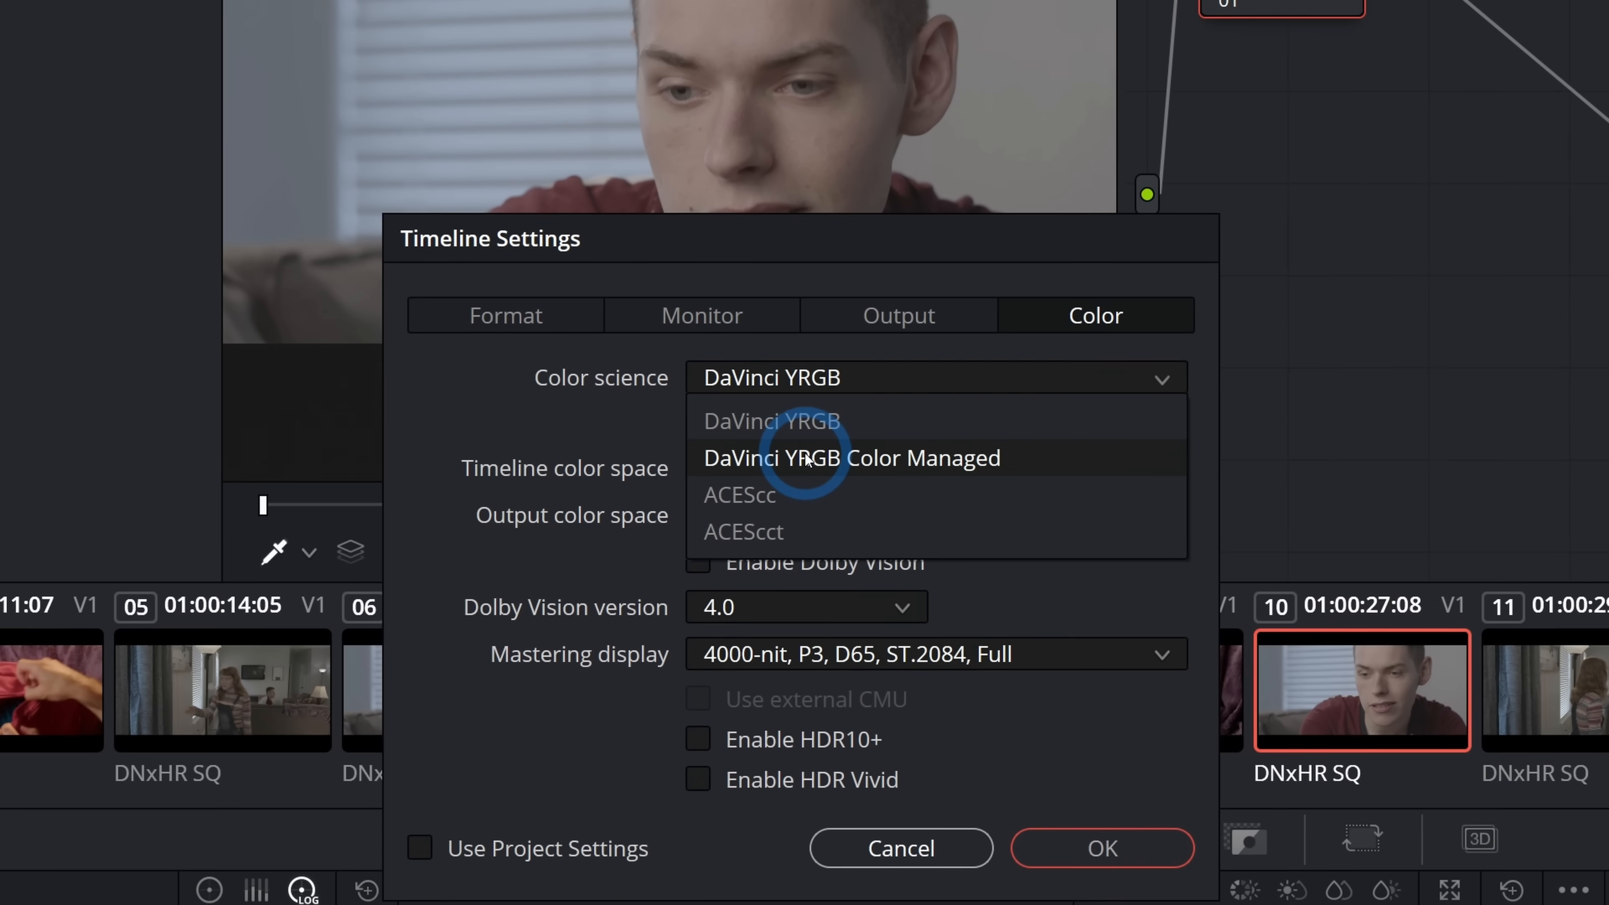
pyautogui.click(808, 459)
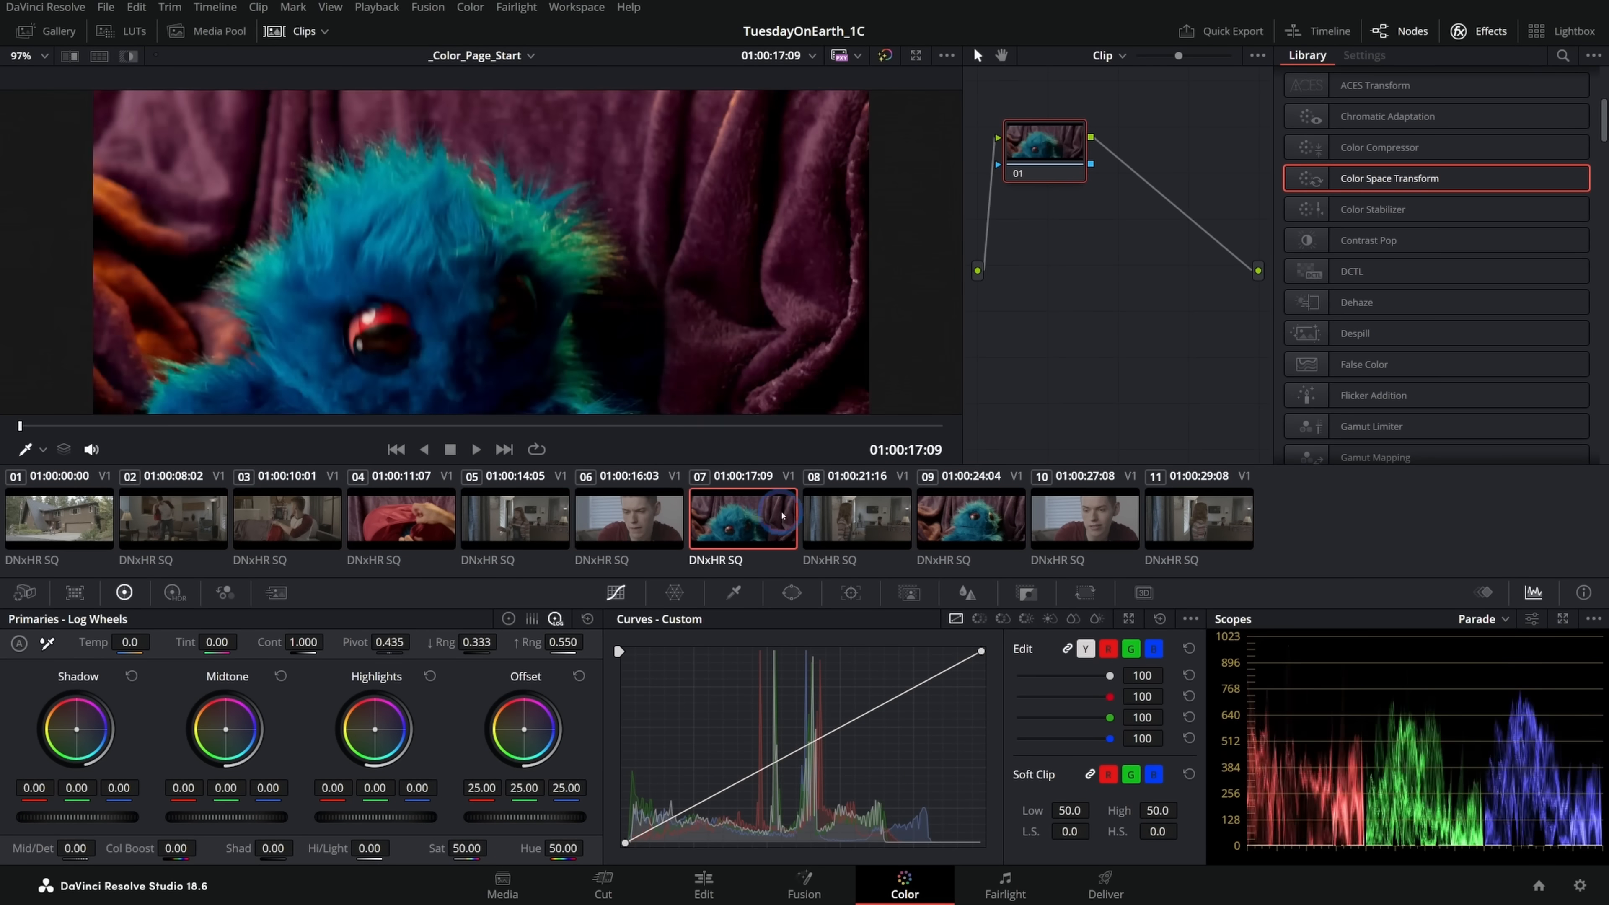
# - Raise the Offset on clip 03's couch scene to brighten it, then select clip 11
pyautogui.click(521, 524)
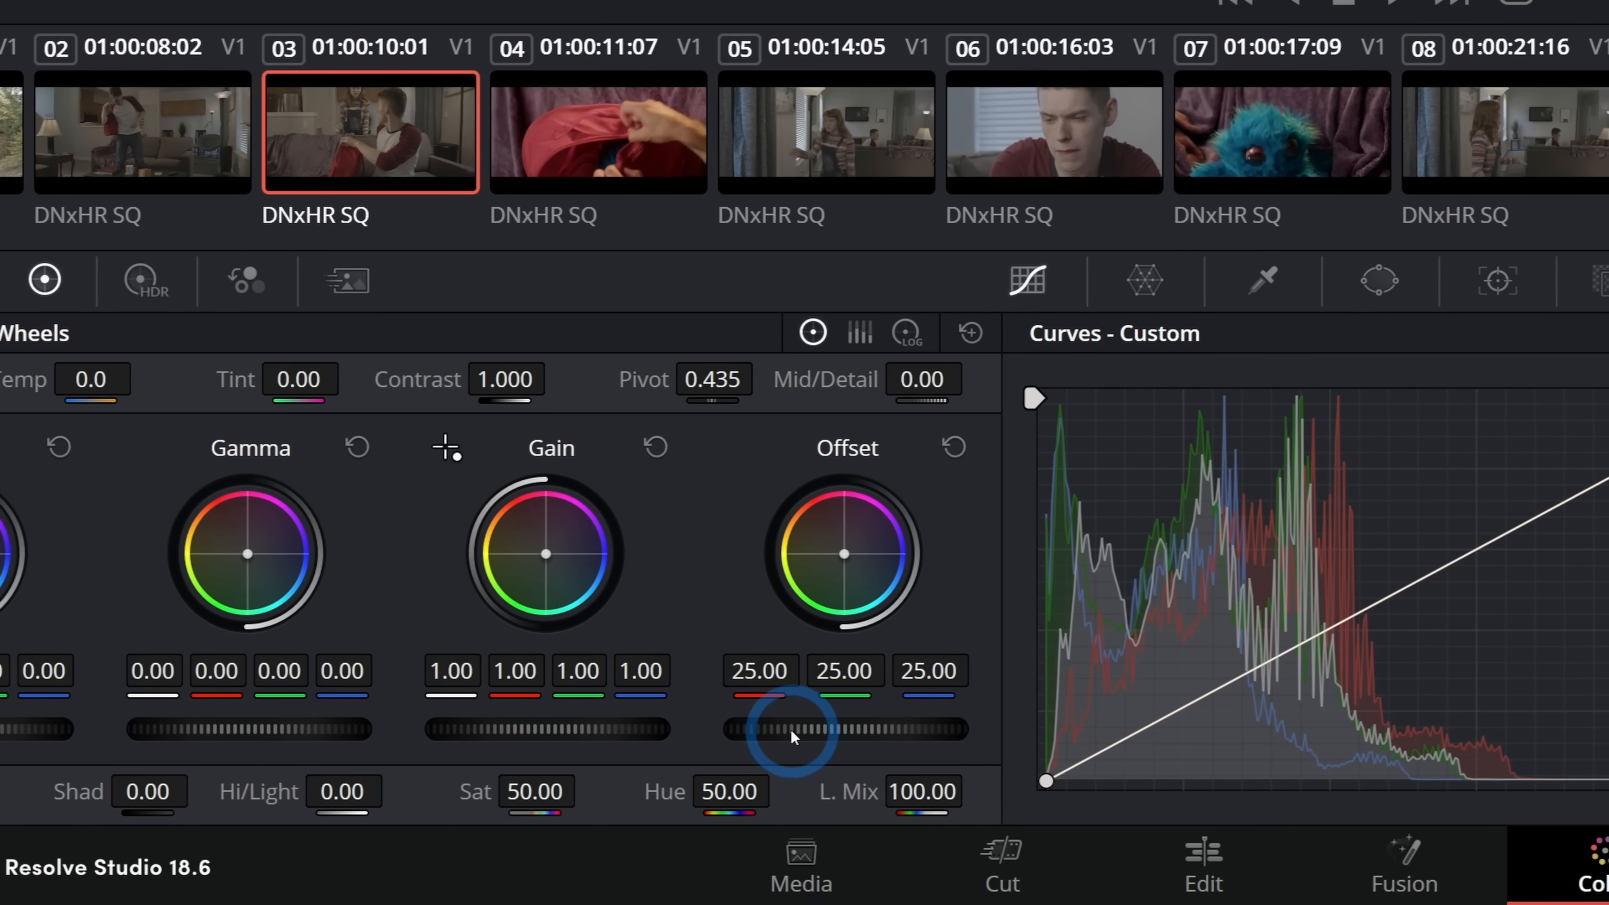
pyautogui.moveTo(791, 728); pyautogui.dragTo(810, 728)
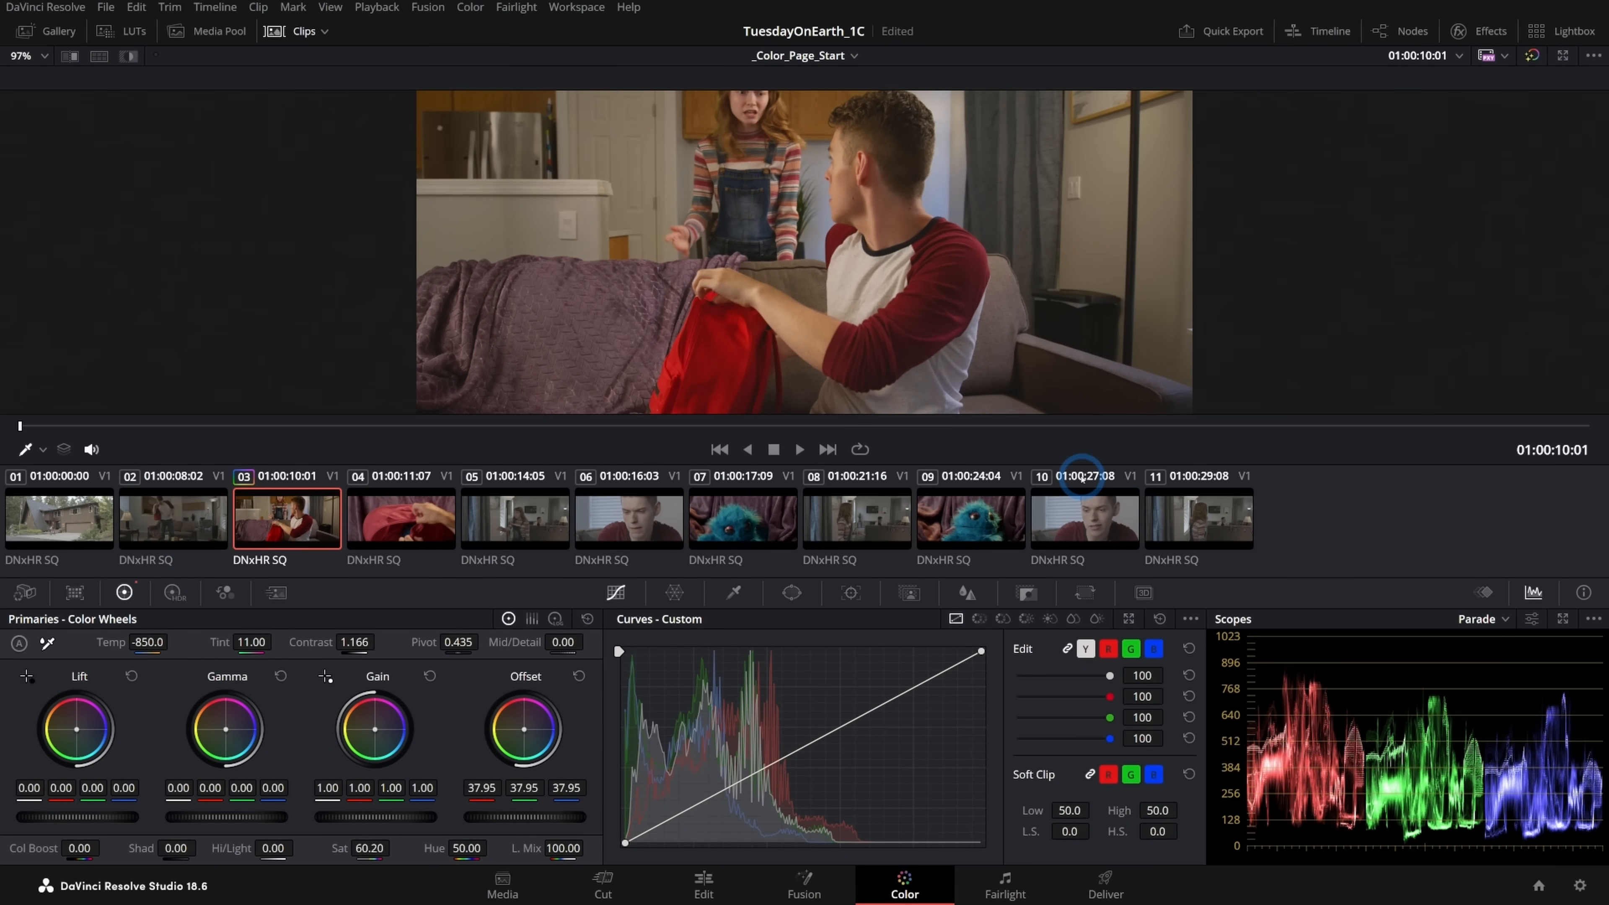
pyautogui.click(1200, 524)
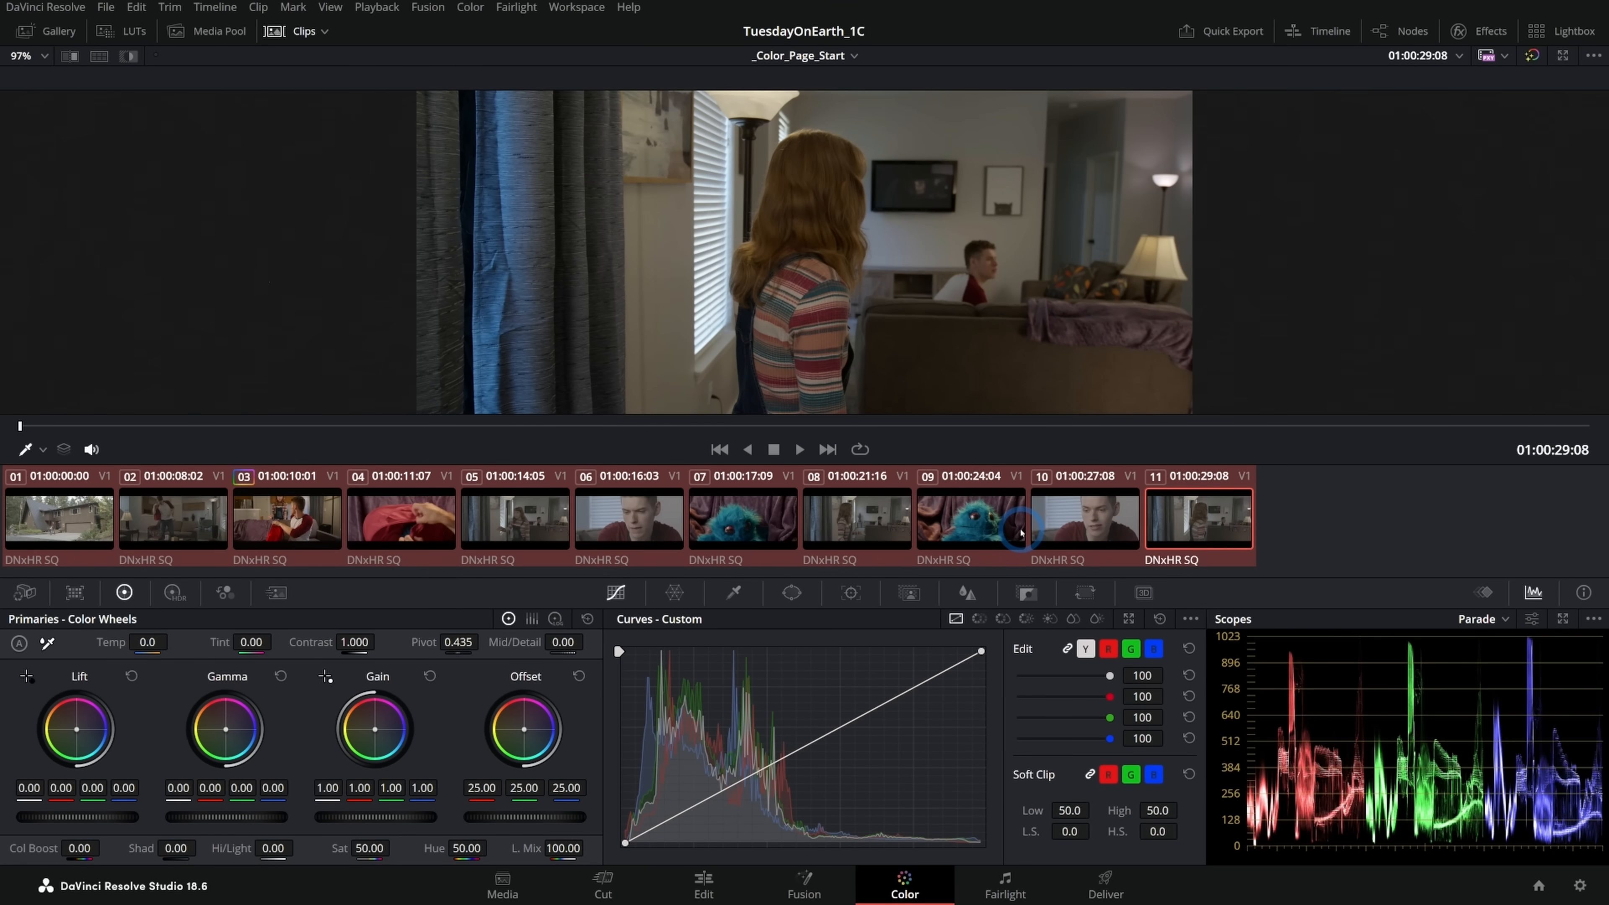
pyautogui.moveTo(1135, 526)
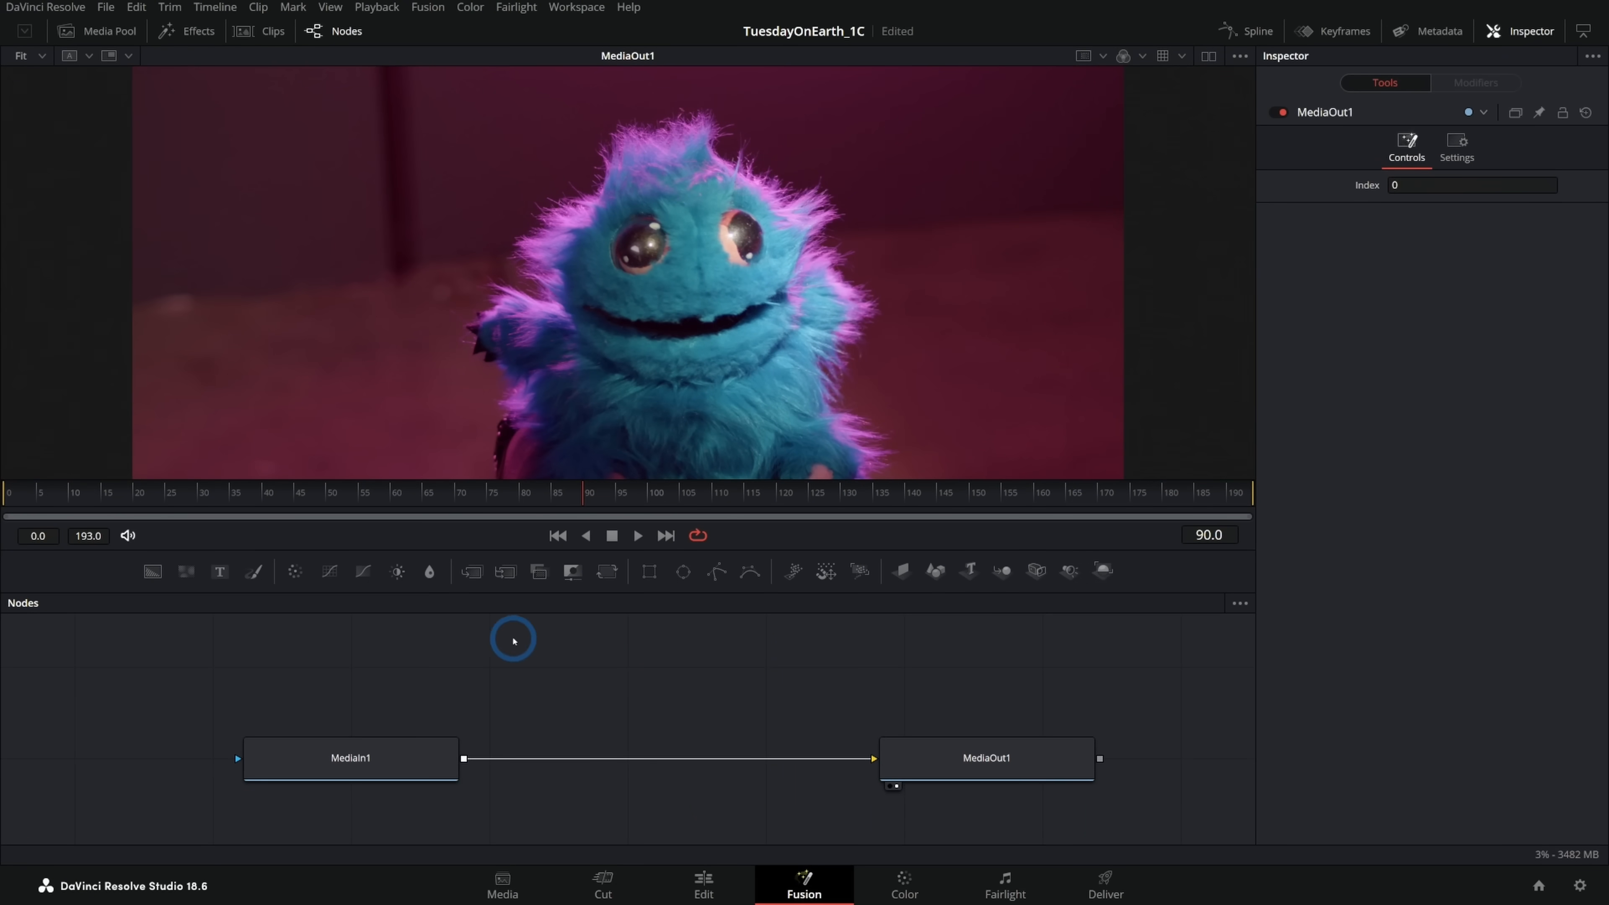
pyautogui.moveTo(985, 580)
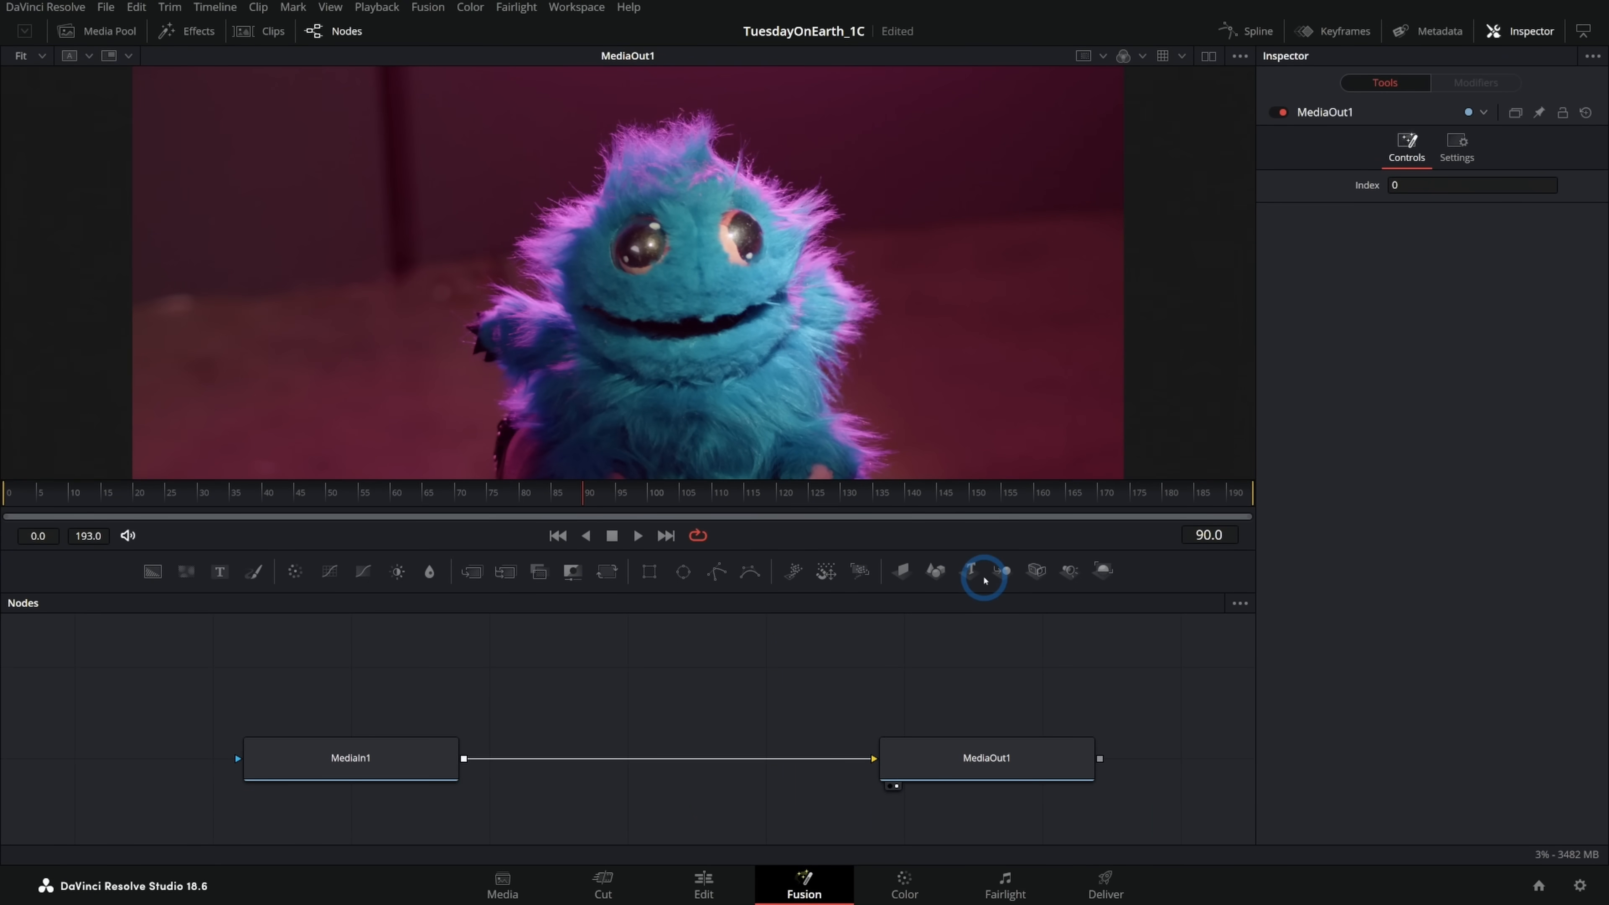
# - Place VFX_Alien_Plate.mov on Video 2 above VFX_Ship_Plate.mov
pyautogui.click(701, 886)
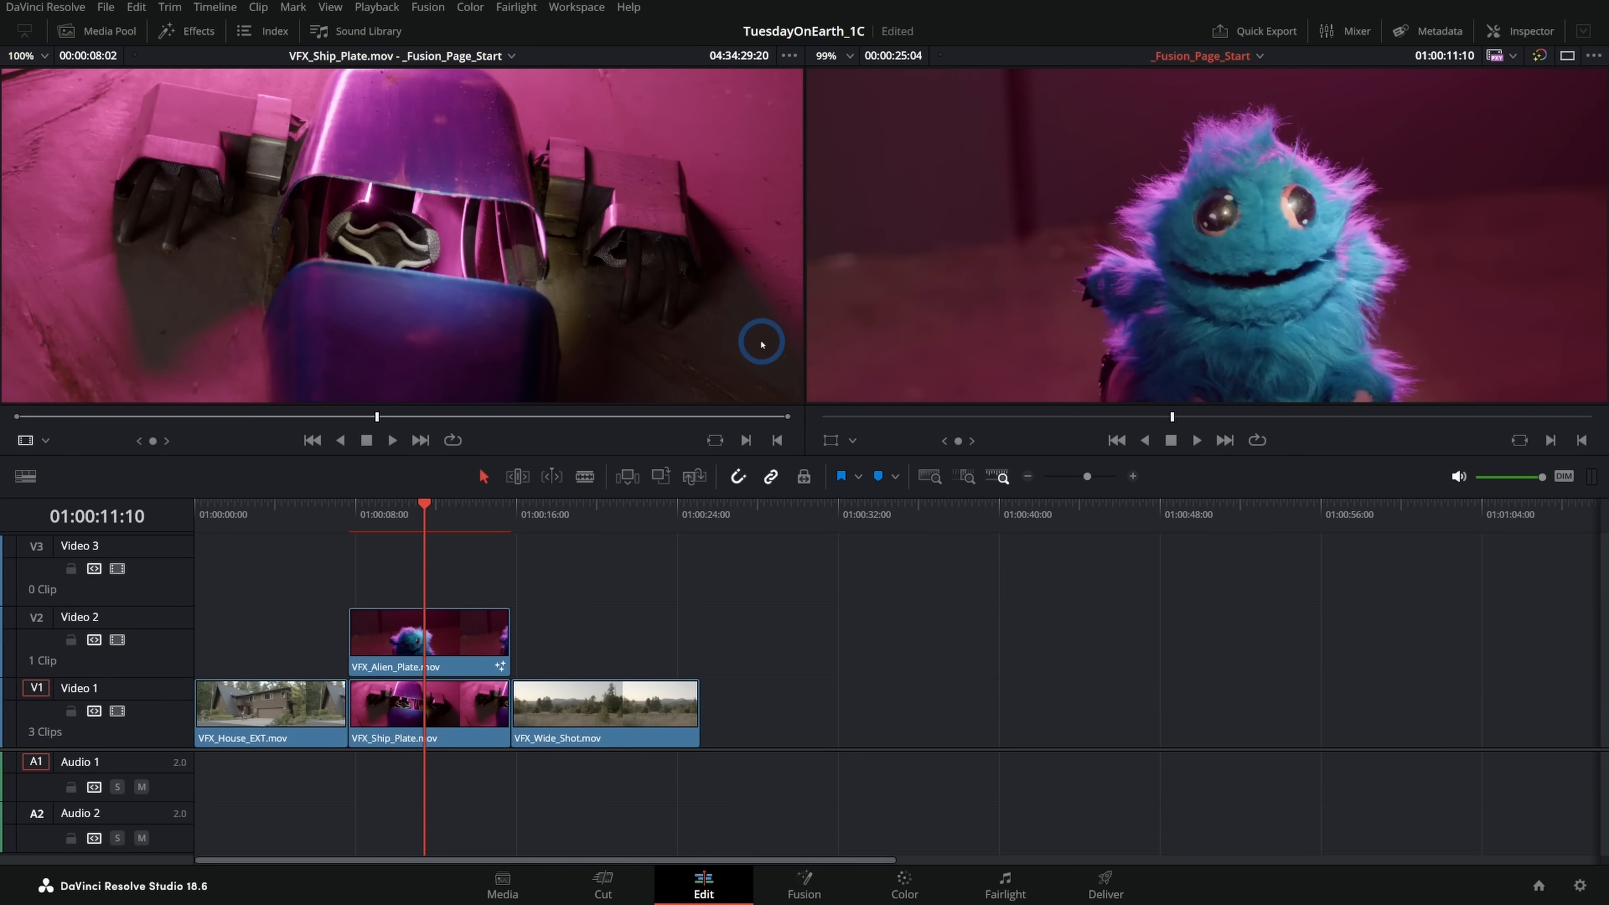
pyautogui.moveTo(774, 334)
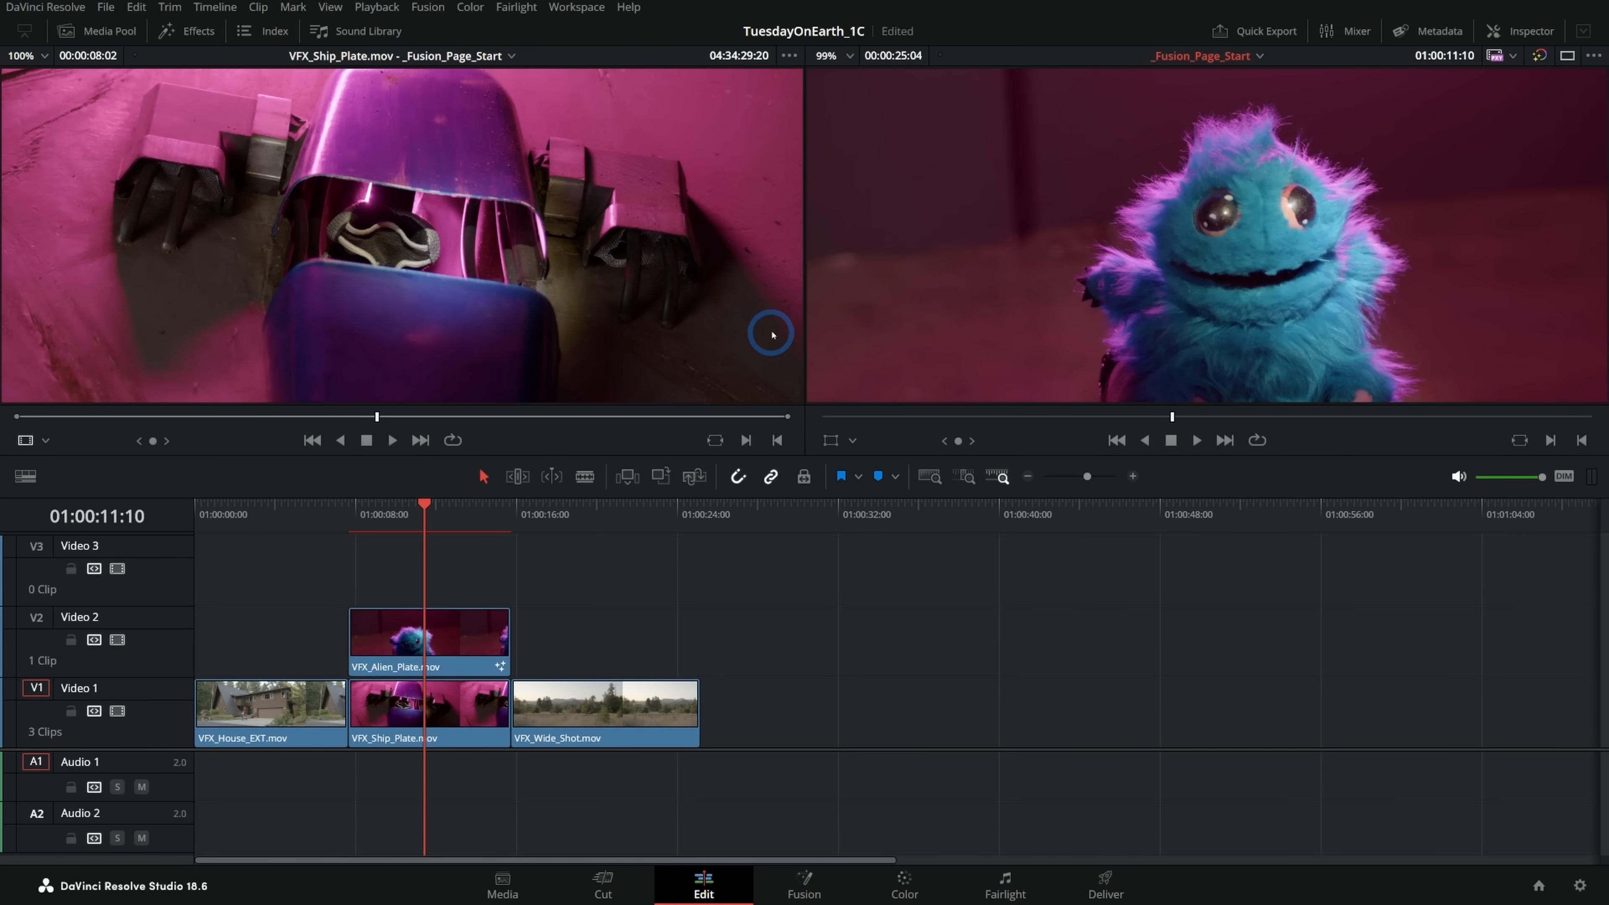
# - Turn the two stacked plates into a New Fusion Clip and open it for compositing
pyautogui.rightClick(402, 704)
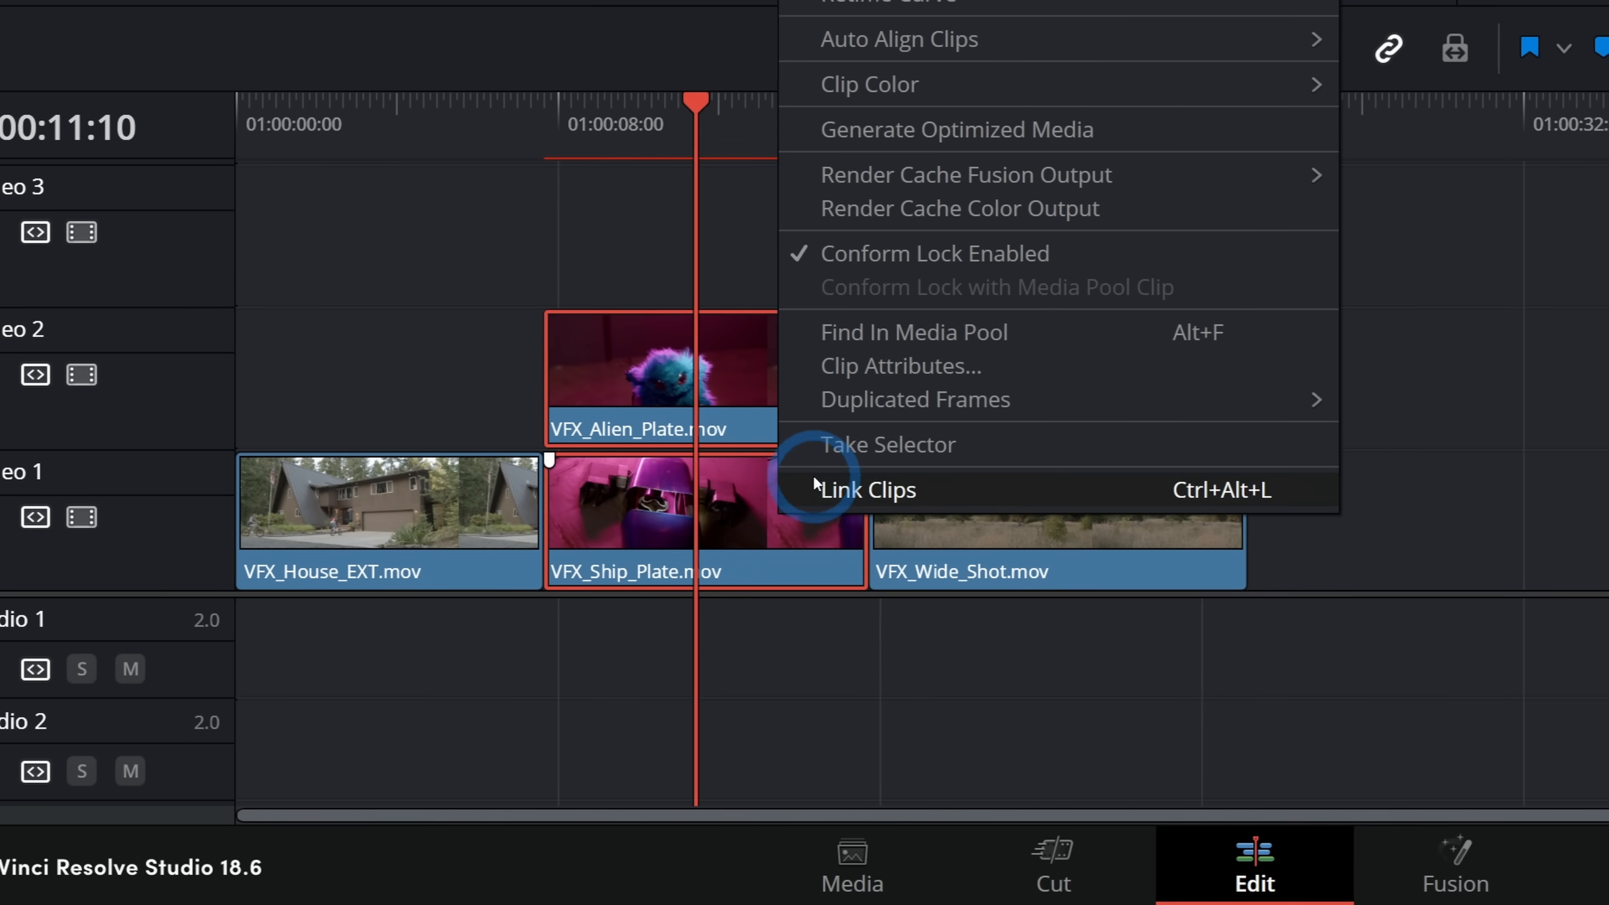
pyautogui.click(869, 489)
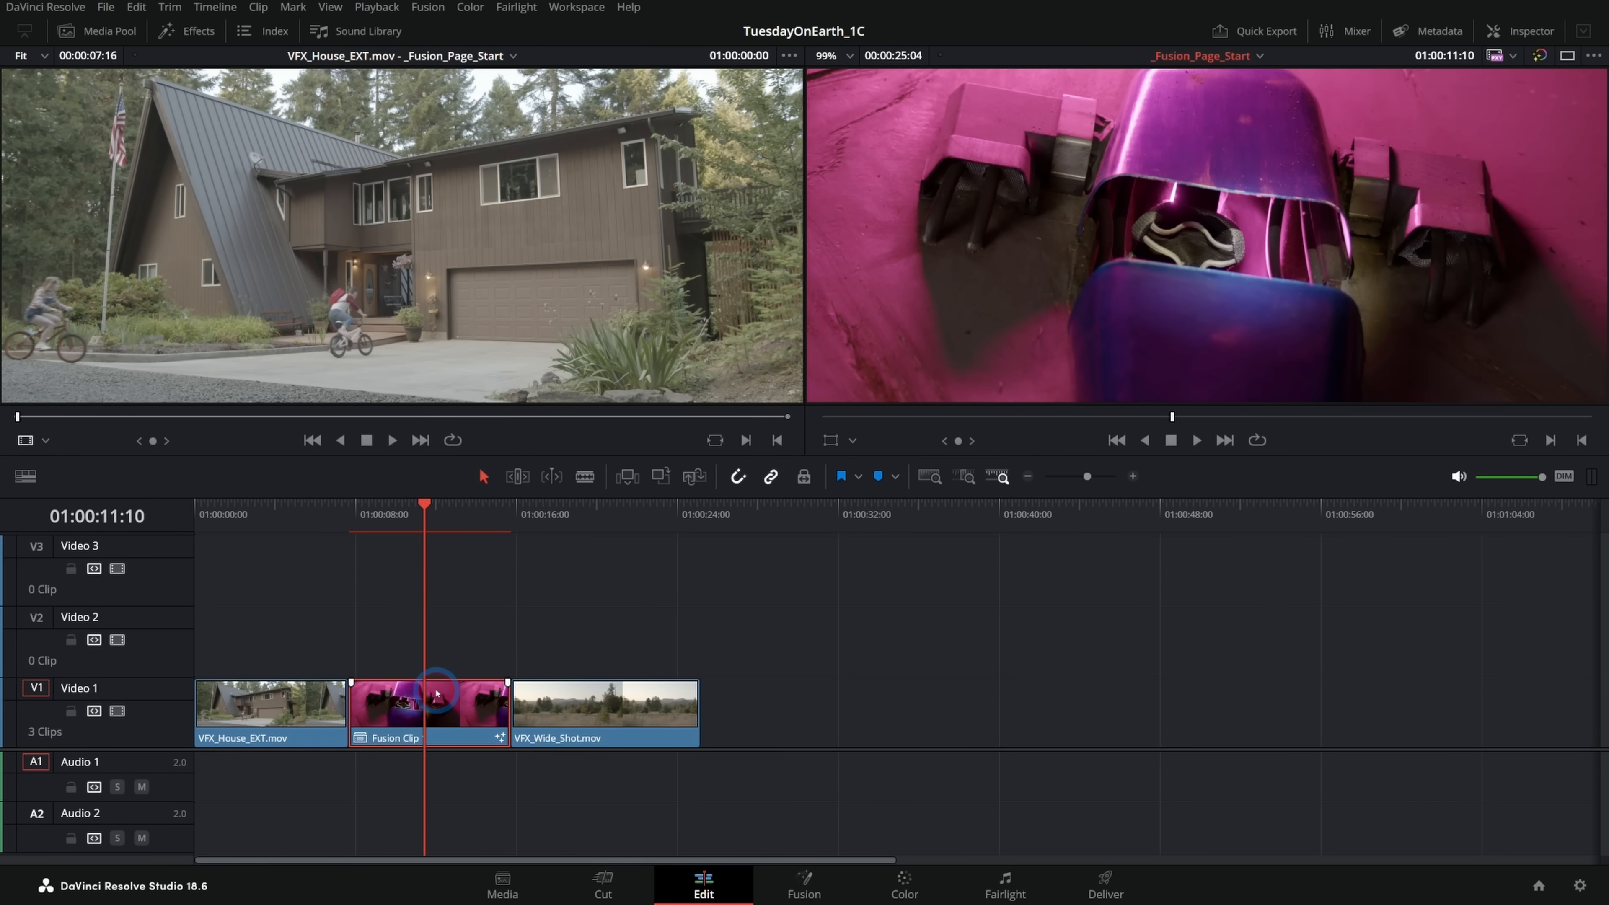
pyautogui.click(807, 885)
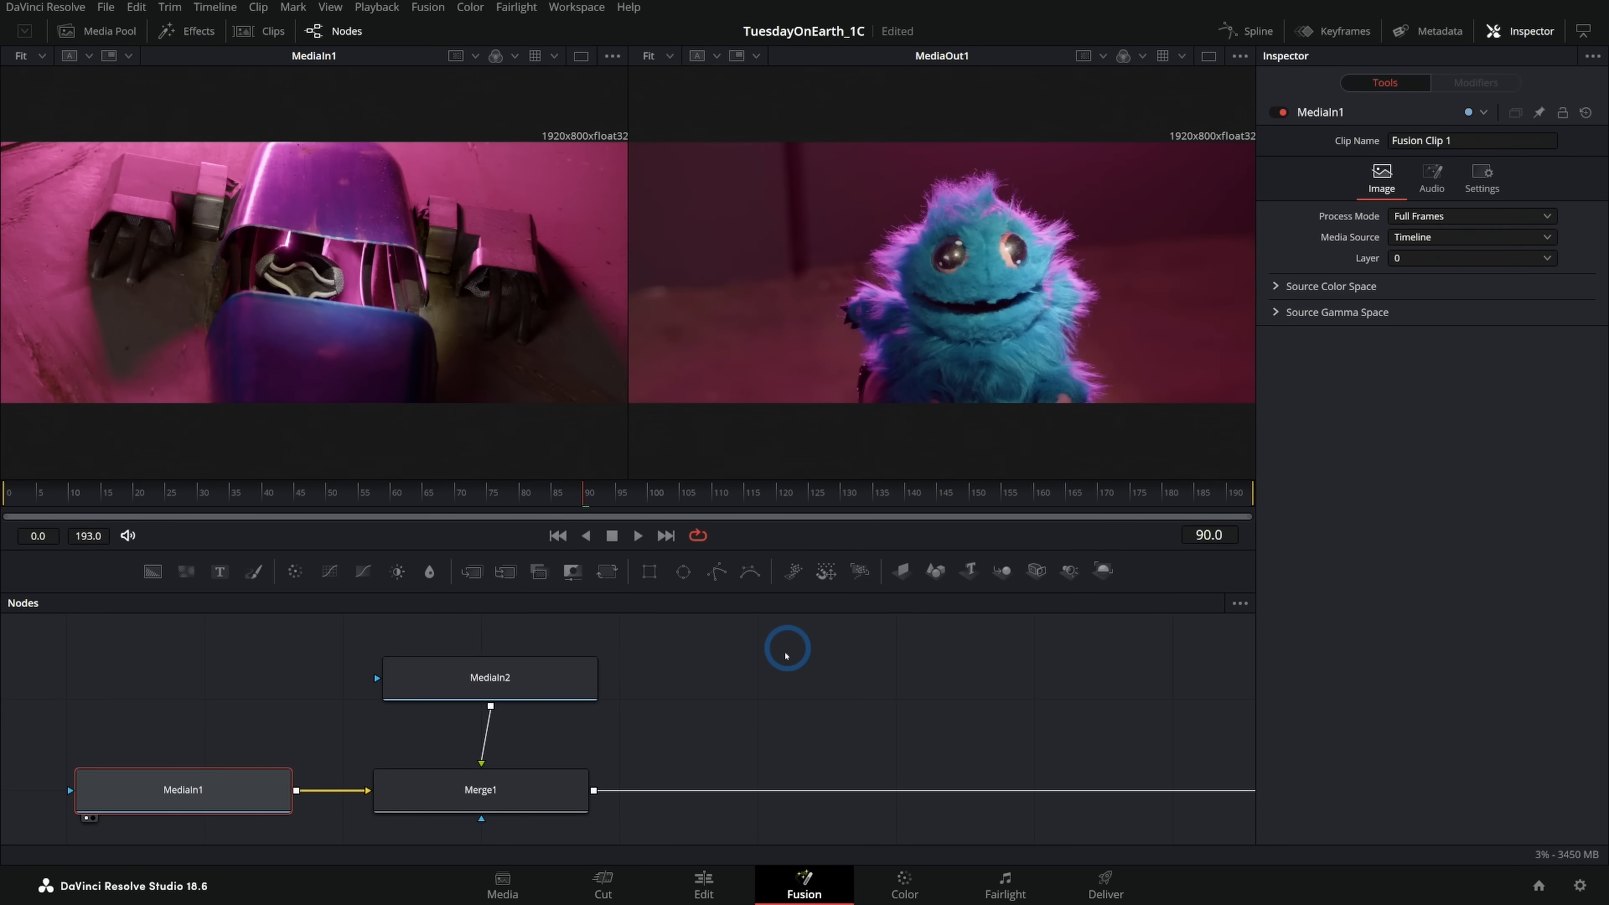
# - Wire the alien clip as Merge1's background and the ship plate as foreground, then outline the ship window with a polygon mask
pyautogui.moveTo(489, 677); pyautogui.dragTo(209, 781)
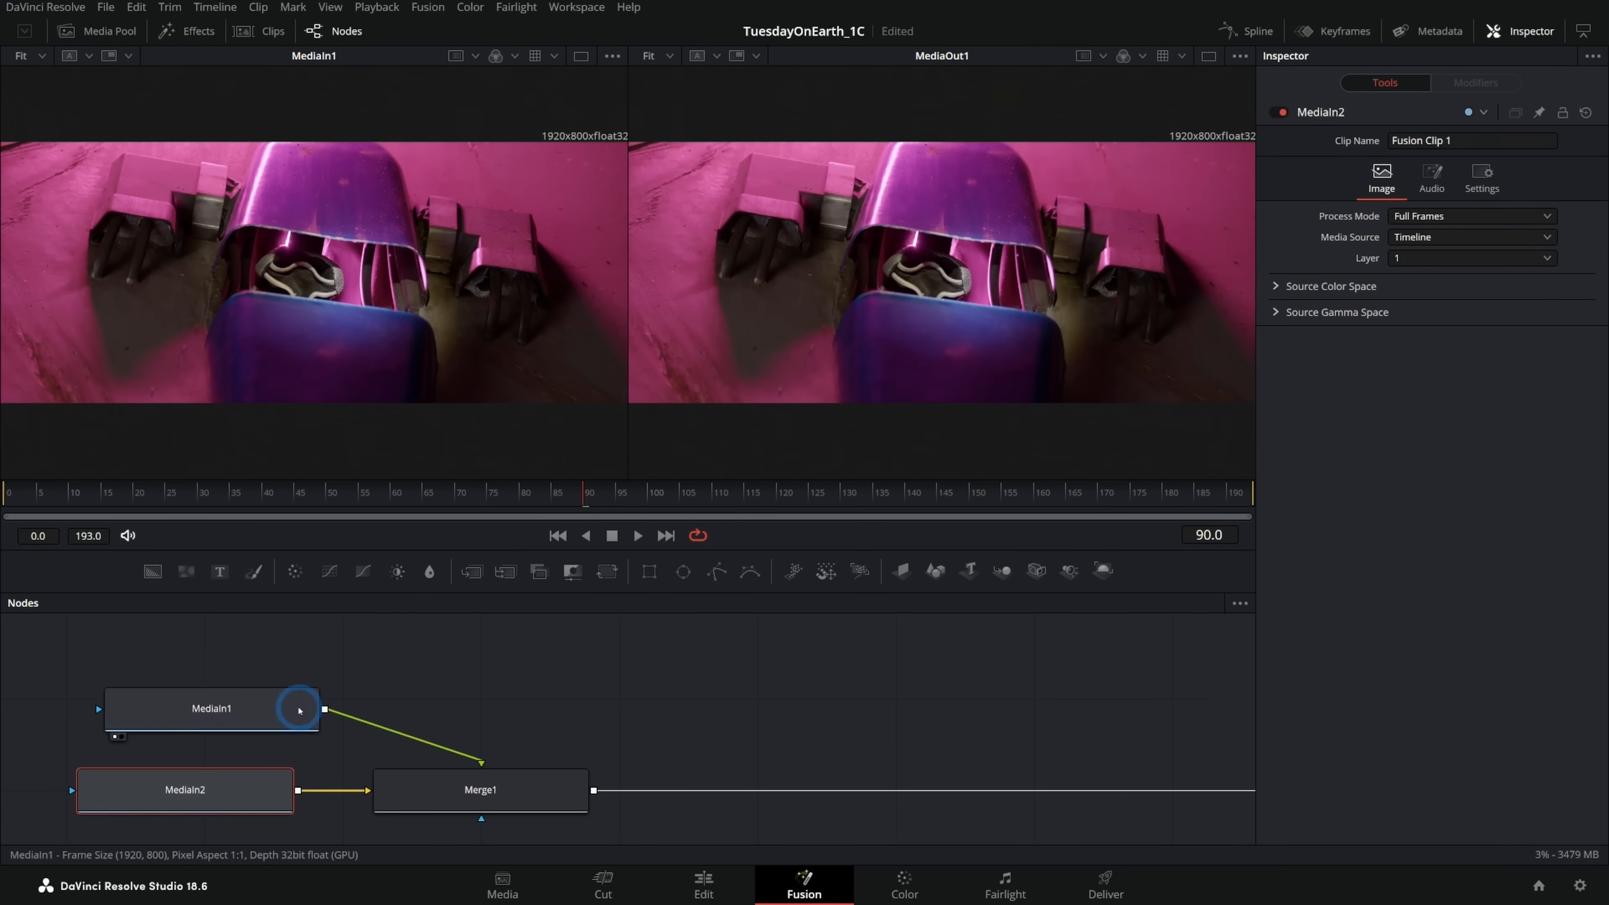
pyautogui.moveTo(211, 708); pyautogui.dragTo(480, 669)
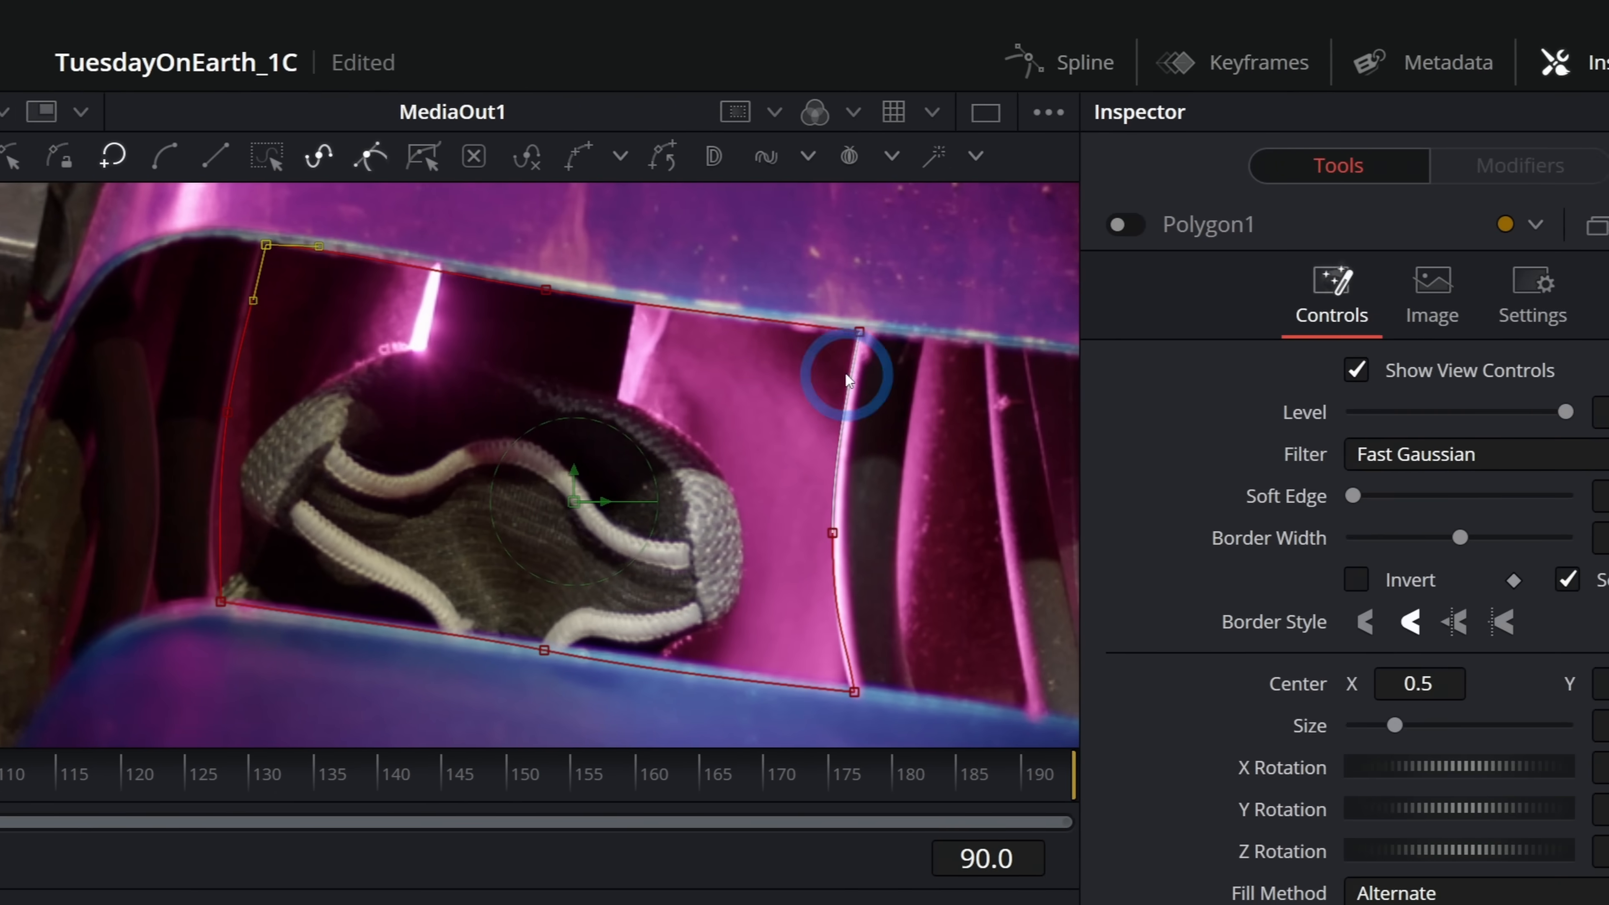
pyautogui.click(1125, 224)
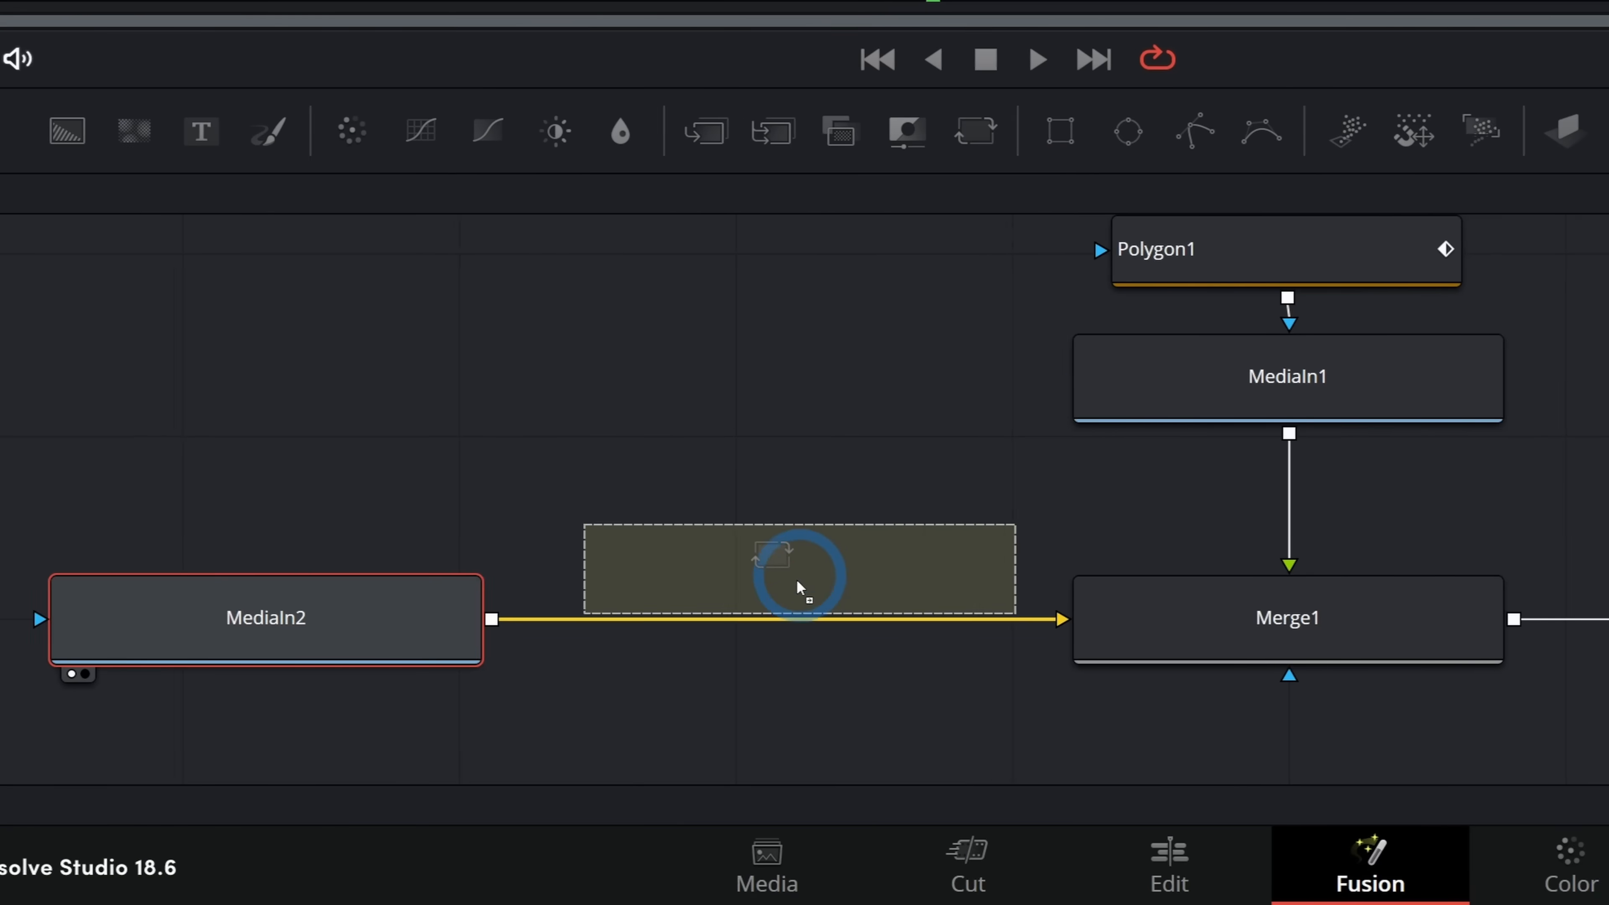
# - Insert Transform1 before Merge1 with Size 0.42, Angle about -5.7 and Center nudged to seat the alien in the window
pyautogui.click(800, 587)
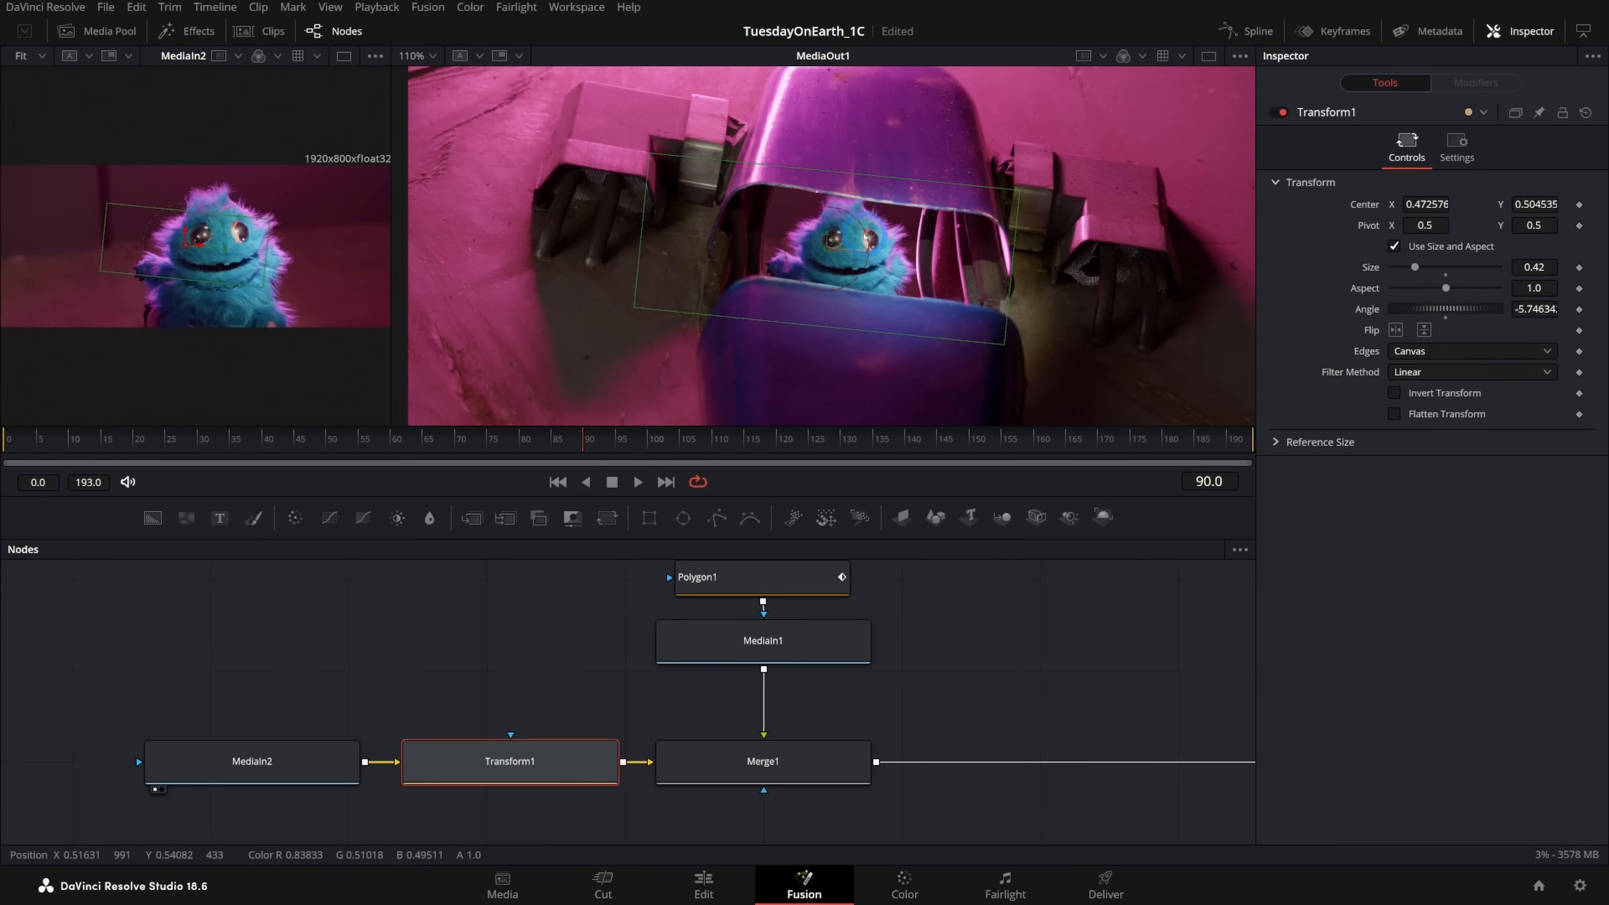
pyautogui.click(611, 482)
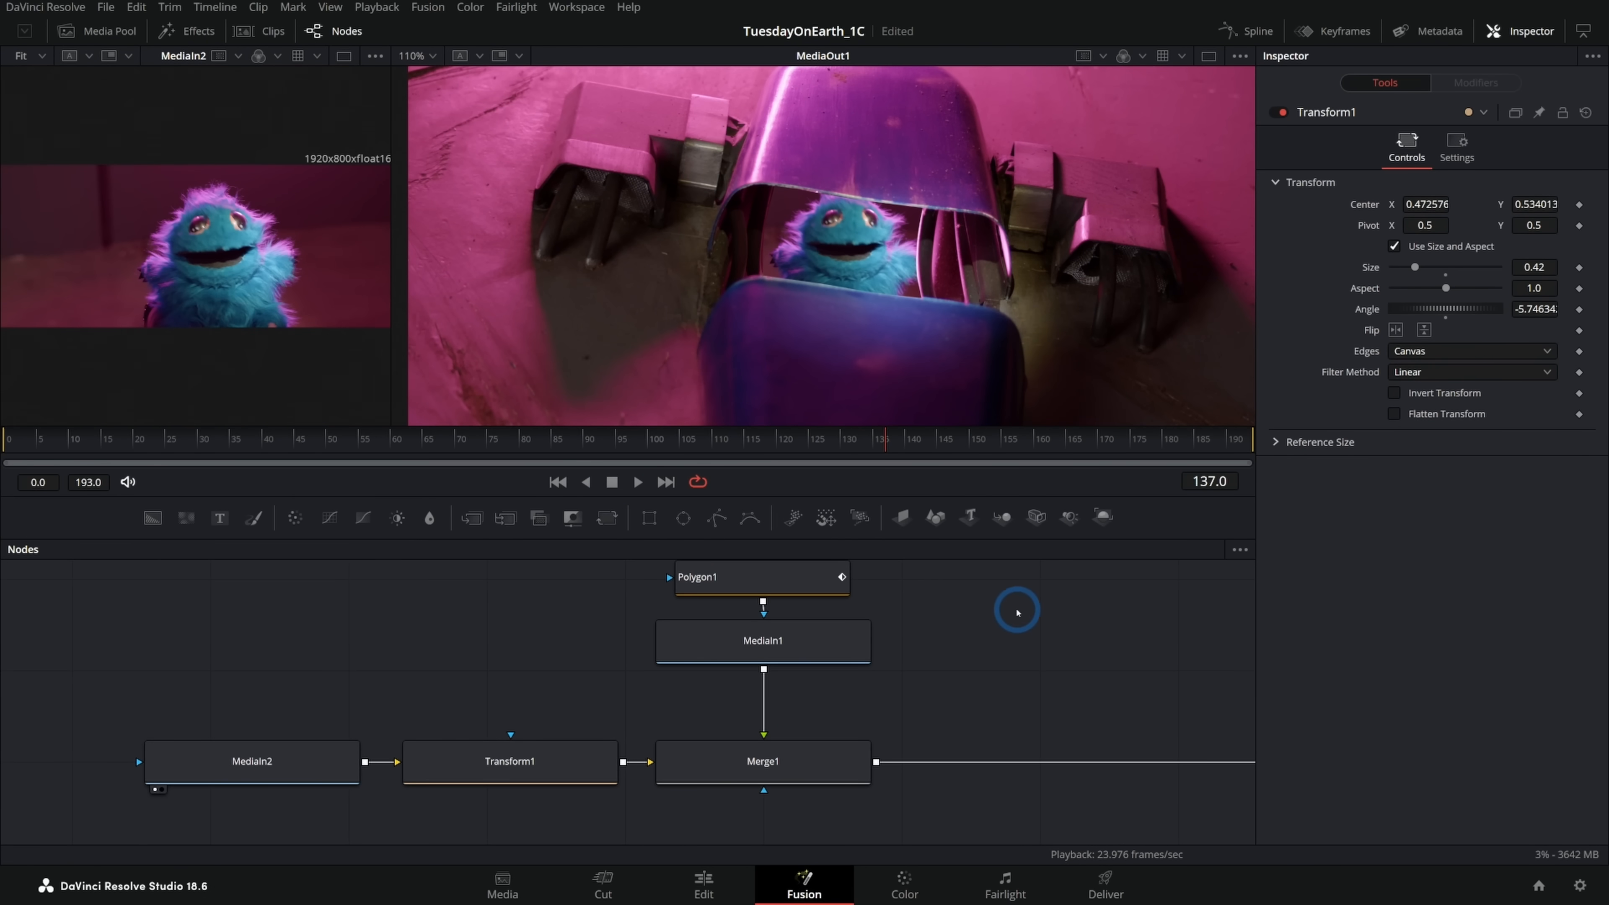
pyautogui.click(704, 882)
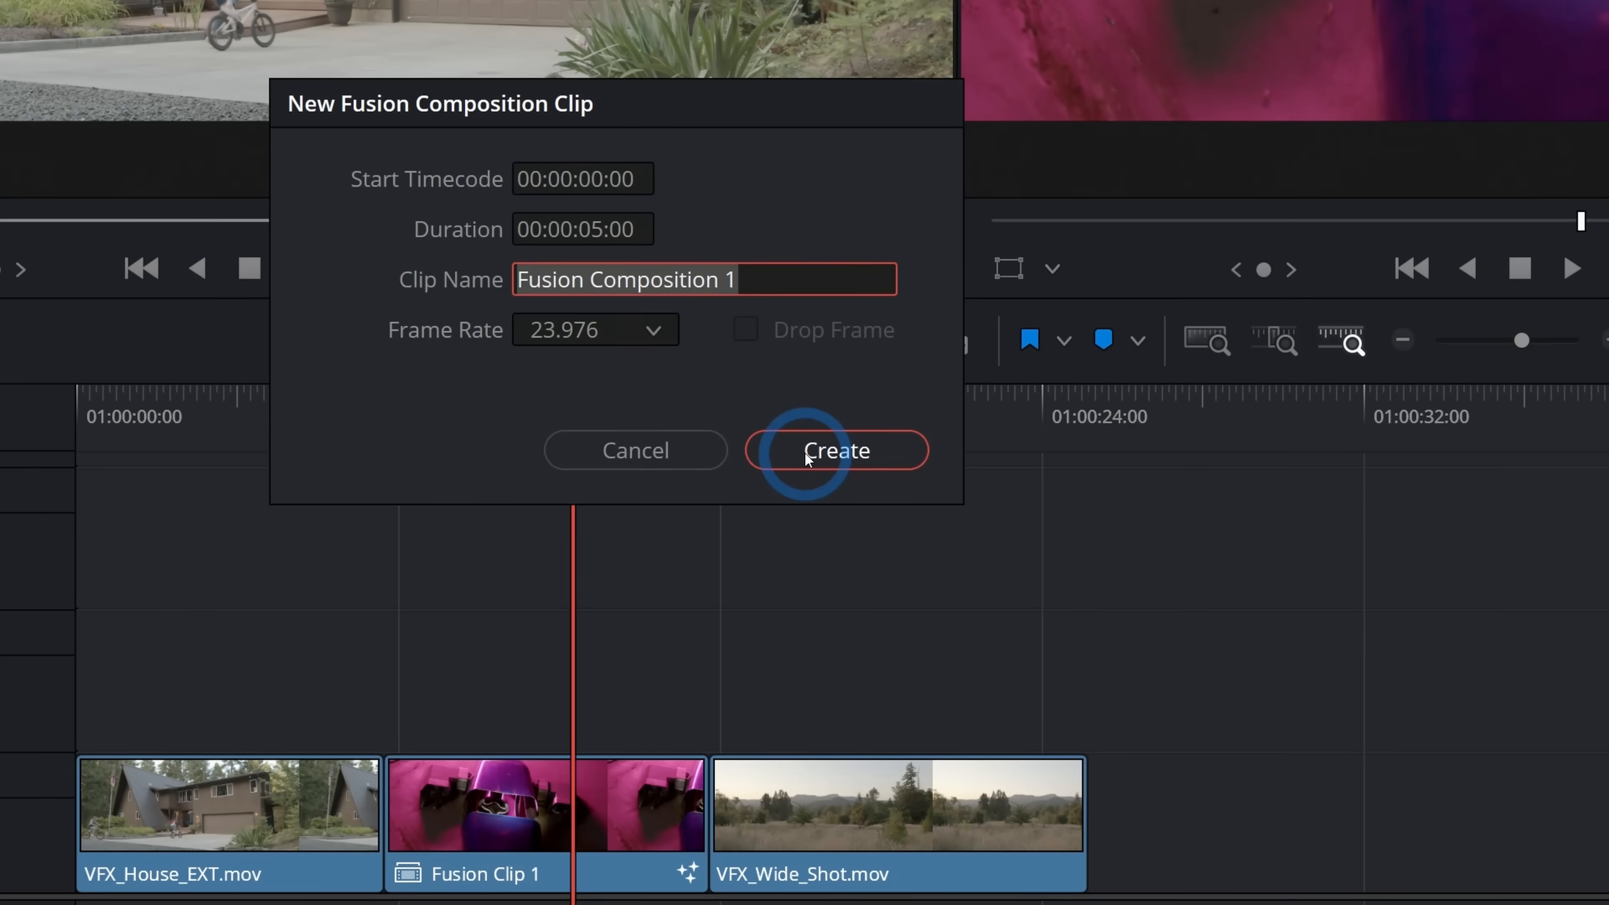
# - Confirm creating the new Fusion Composition clip with Background1 wired to MediaOut1
pyautogui.click(837, 451)
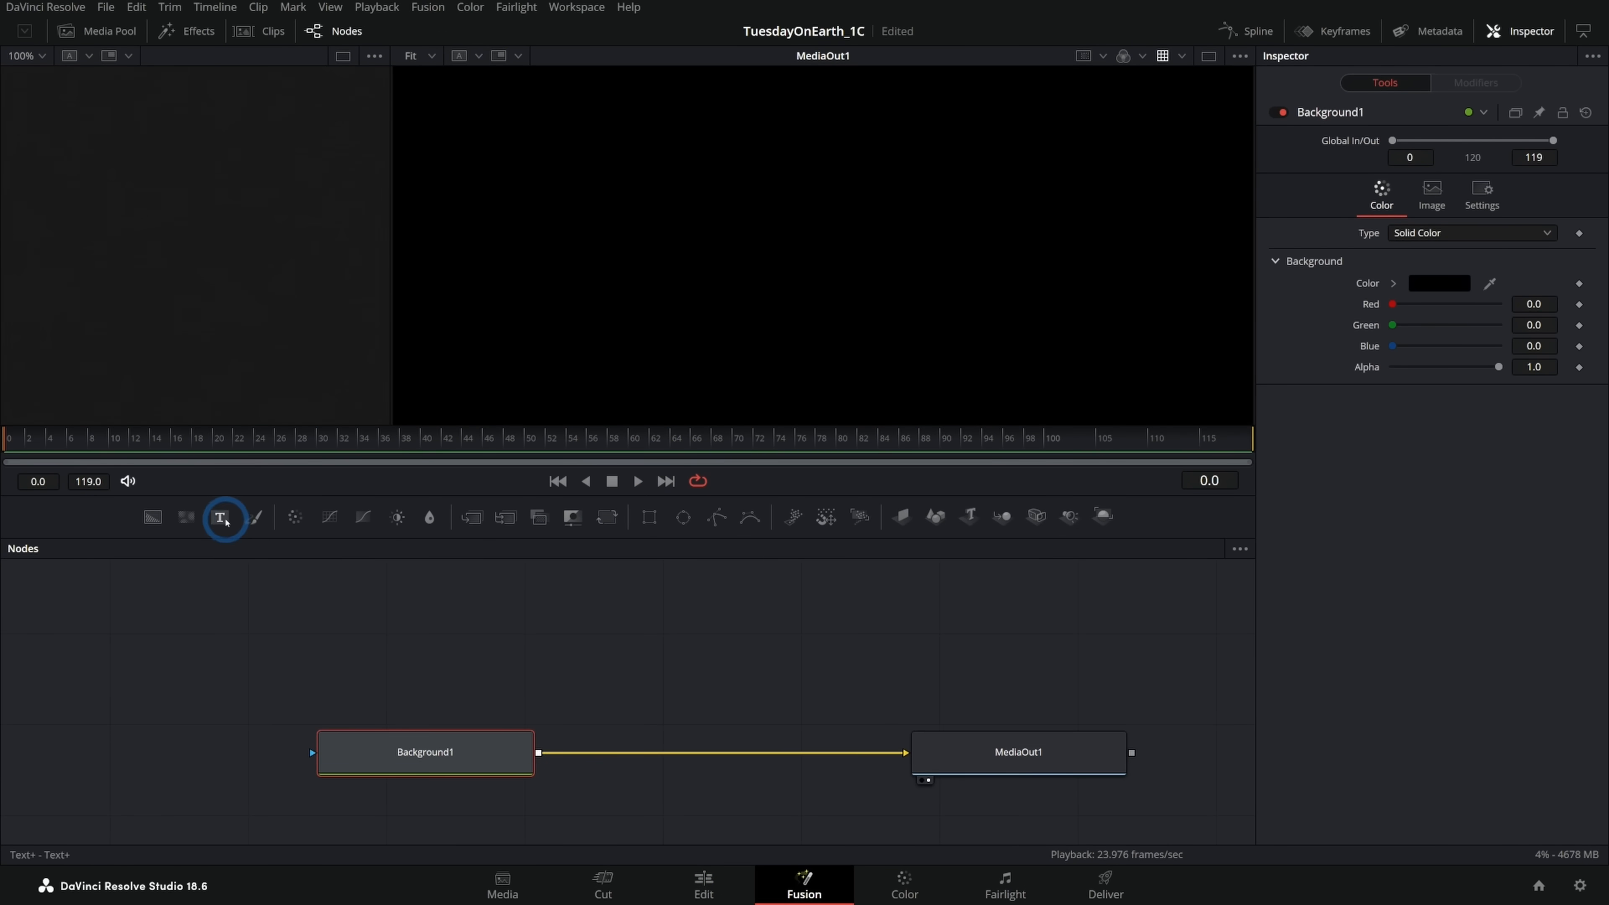
# - Add a Text+ title reading TUESDAY ON EARTH in NEXT ART Bold with Tracking keyframed from start to end
pyautogui.click(219, 517)
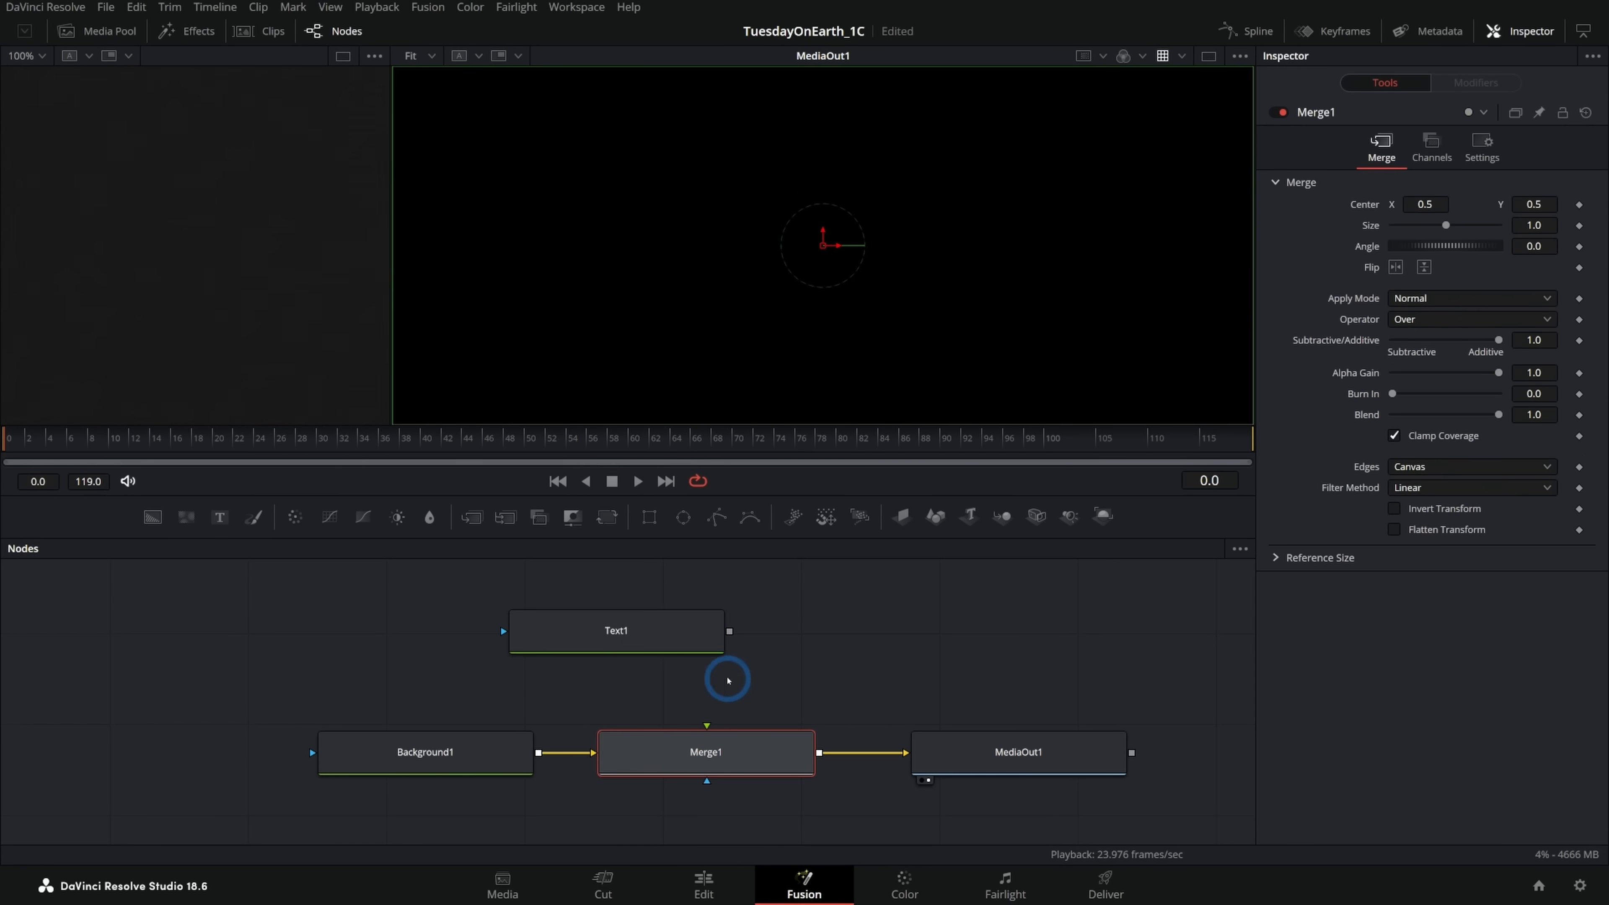
pyautogui.click(617, 630)
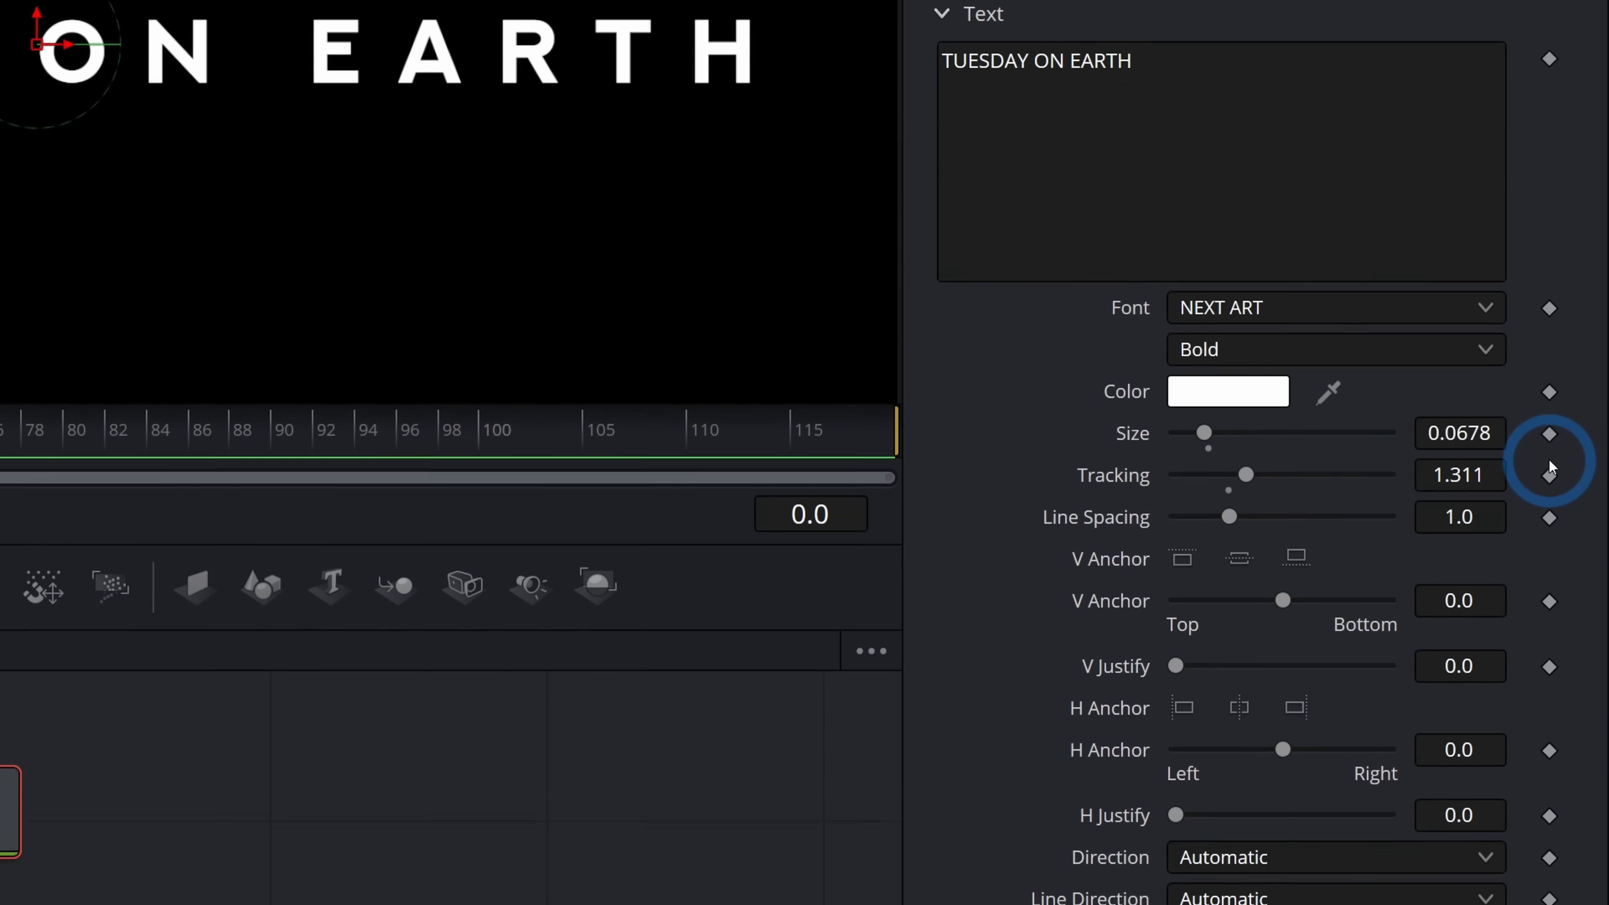
pyautogui.click(1550, 475)
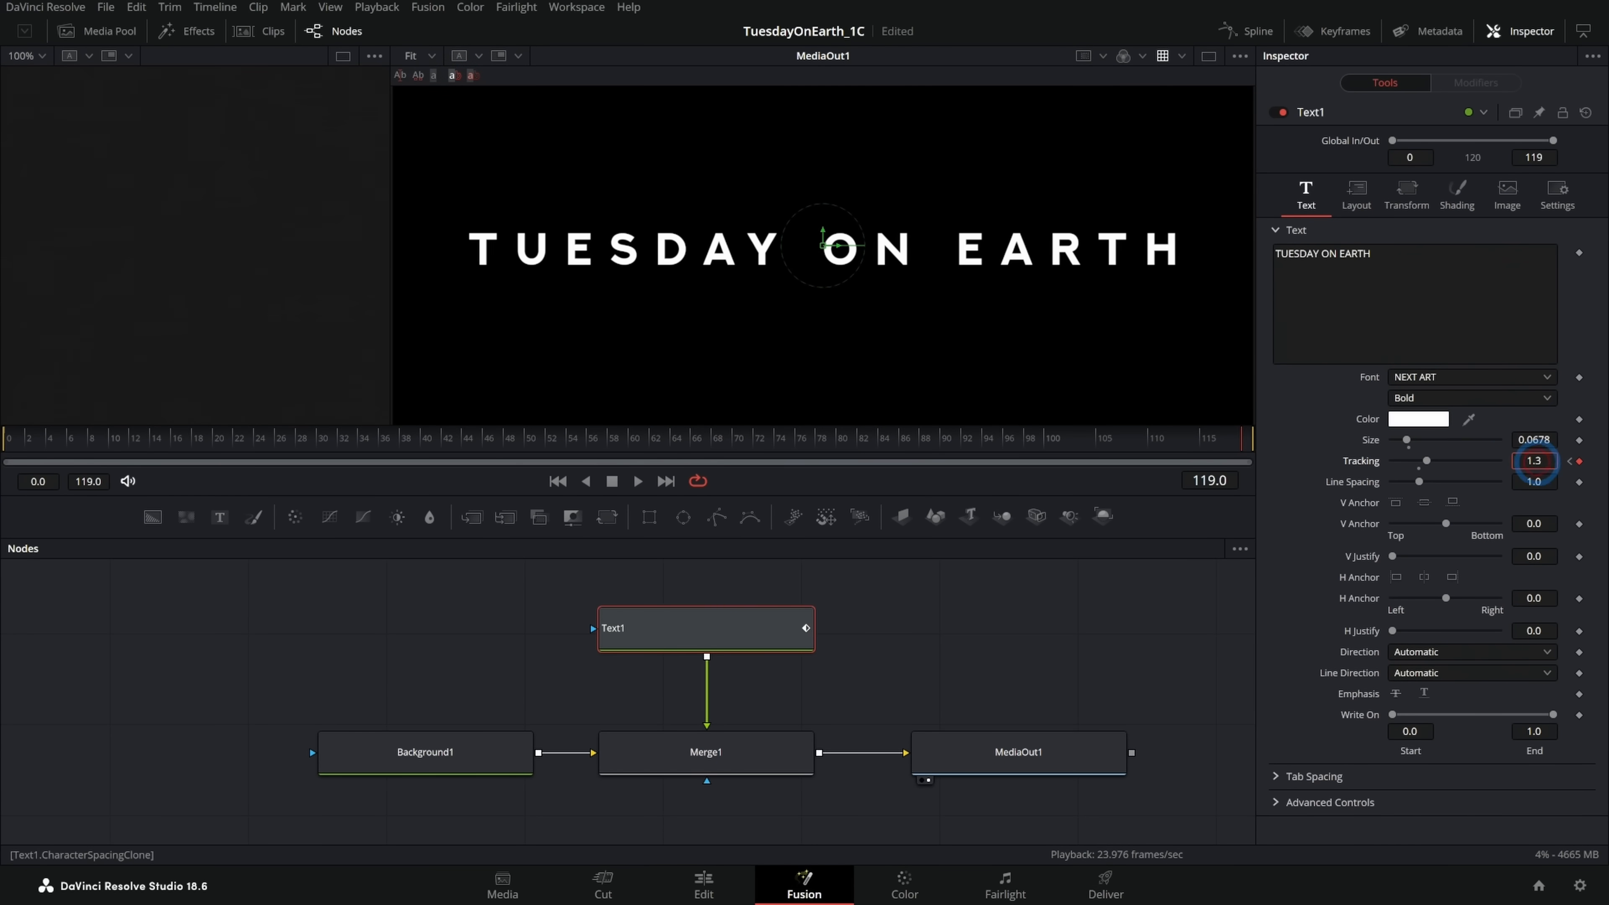
pyautogui.click(1019, 753)
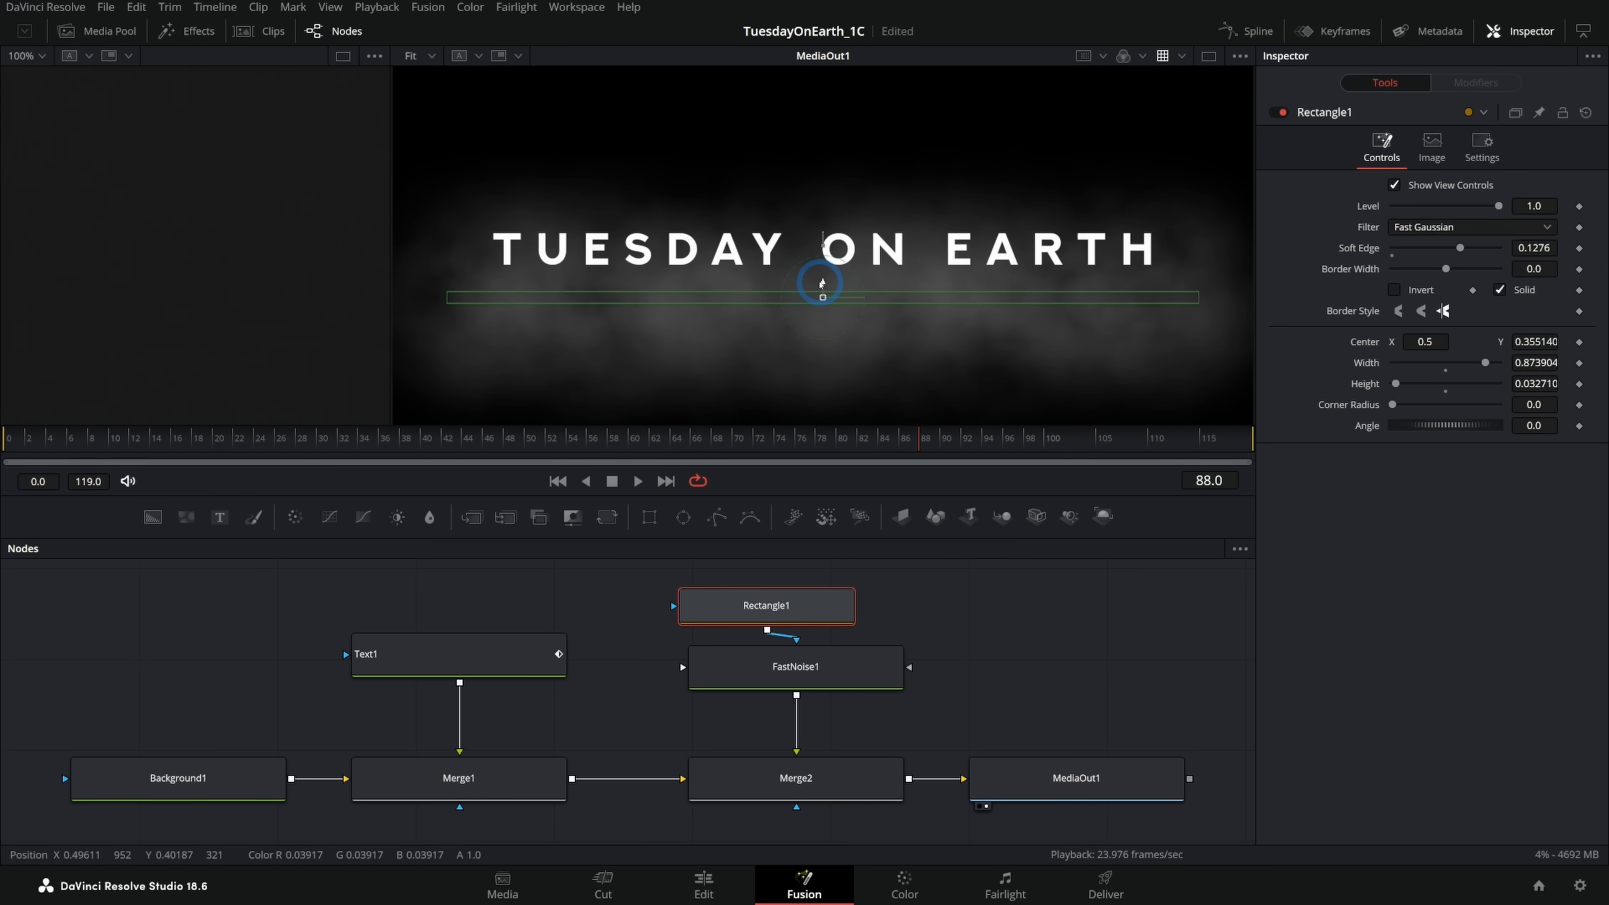
# - Shape the FastNoise smoke behind the title with a soft Rectangle1 mask and set its Seethe Rate
pyautogui.click(796, 667)
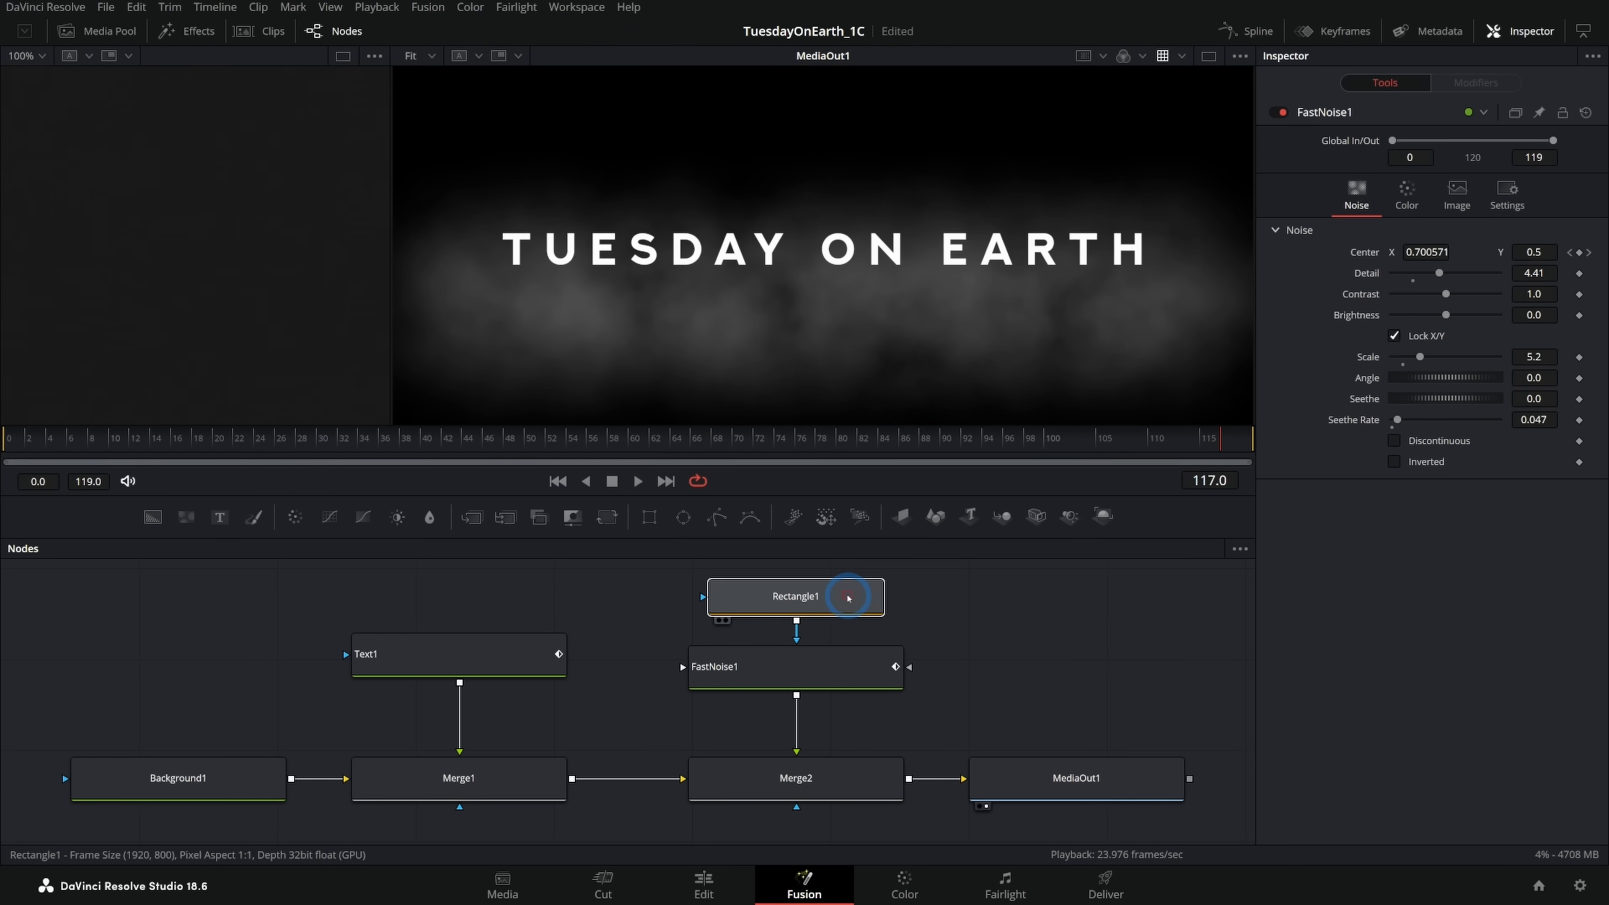
pyautogui.click(702, 885)
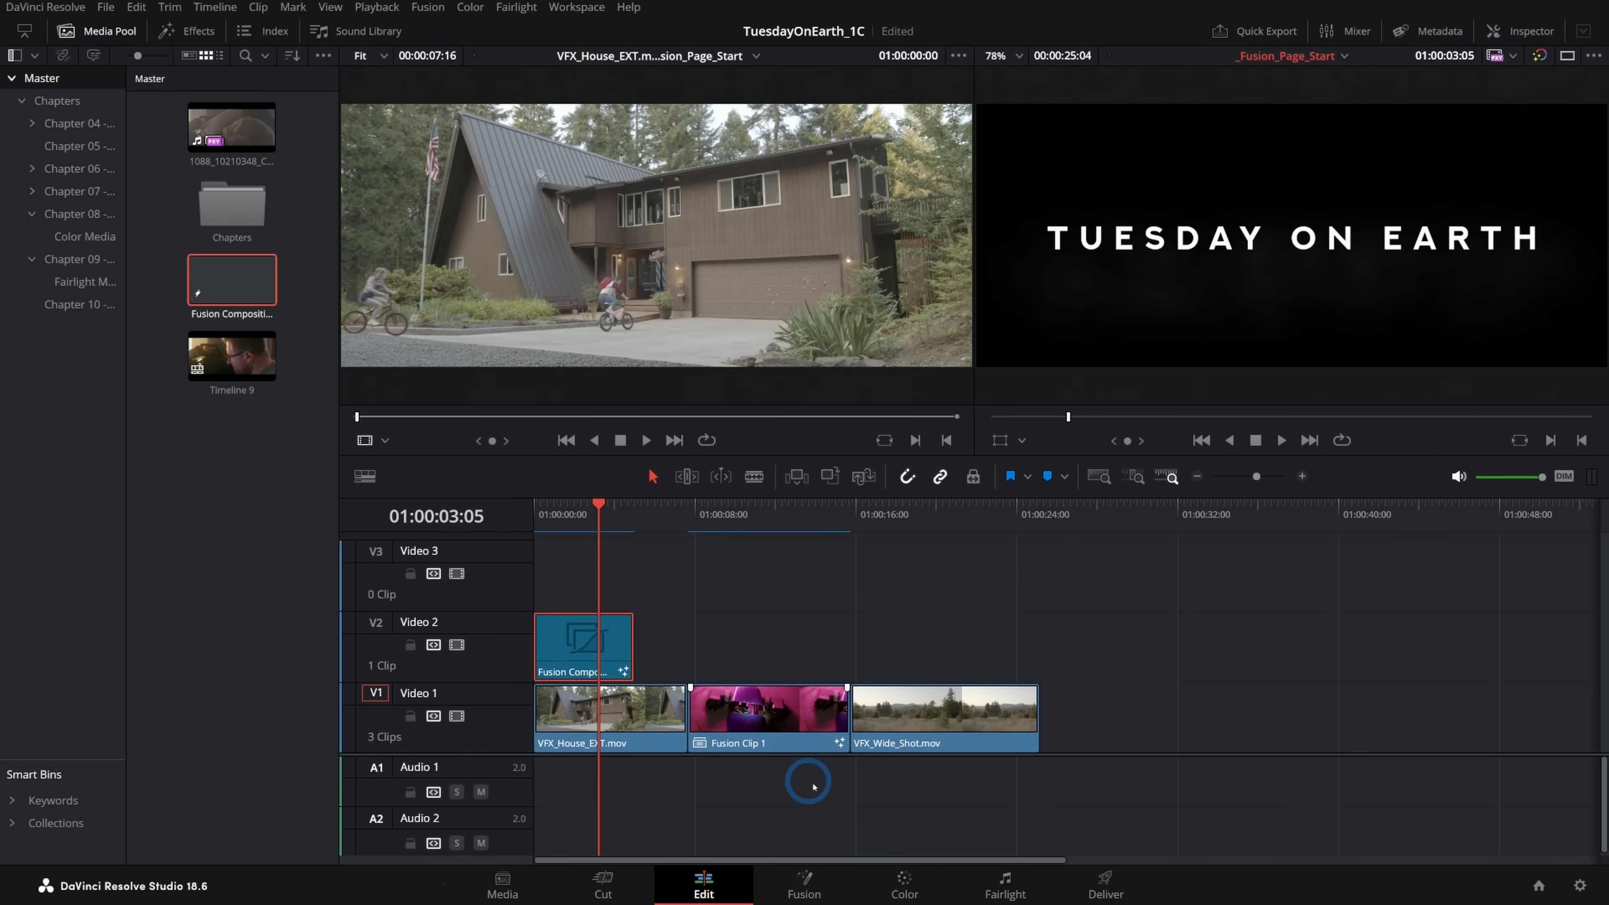
# - Check Text1 in Fusion and return to the Edit timeline with the title on Video 2
pyautogui.click(805, 882)
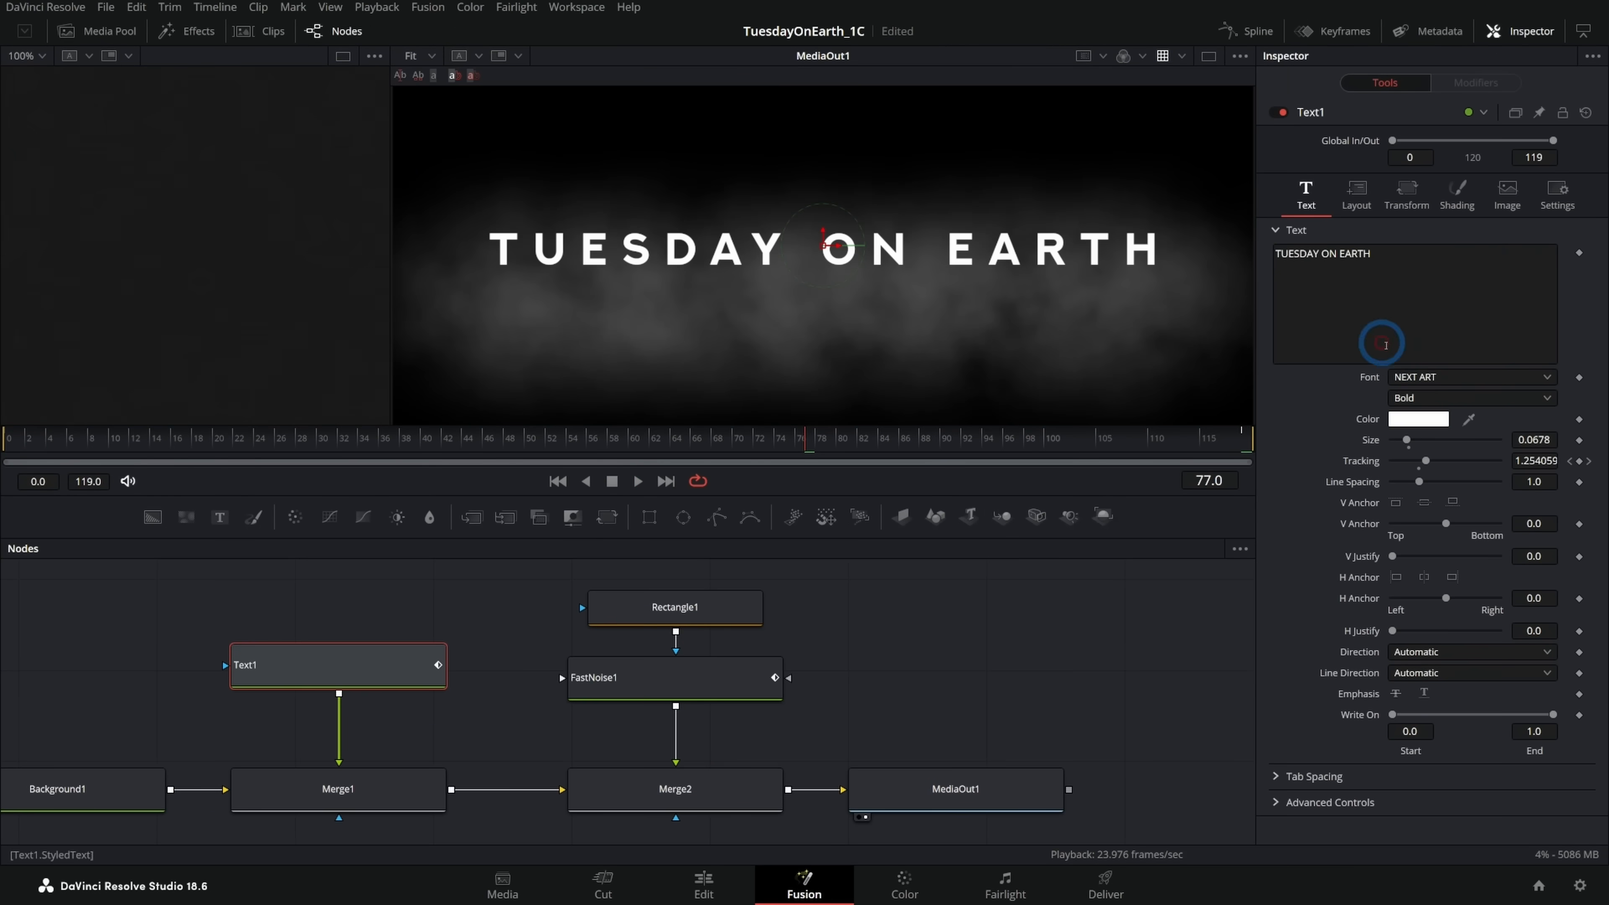
pyautogui.click(700, 887)
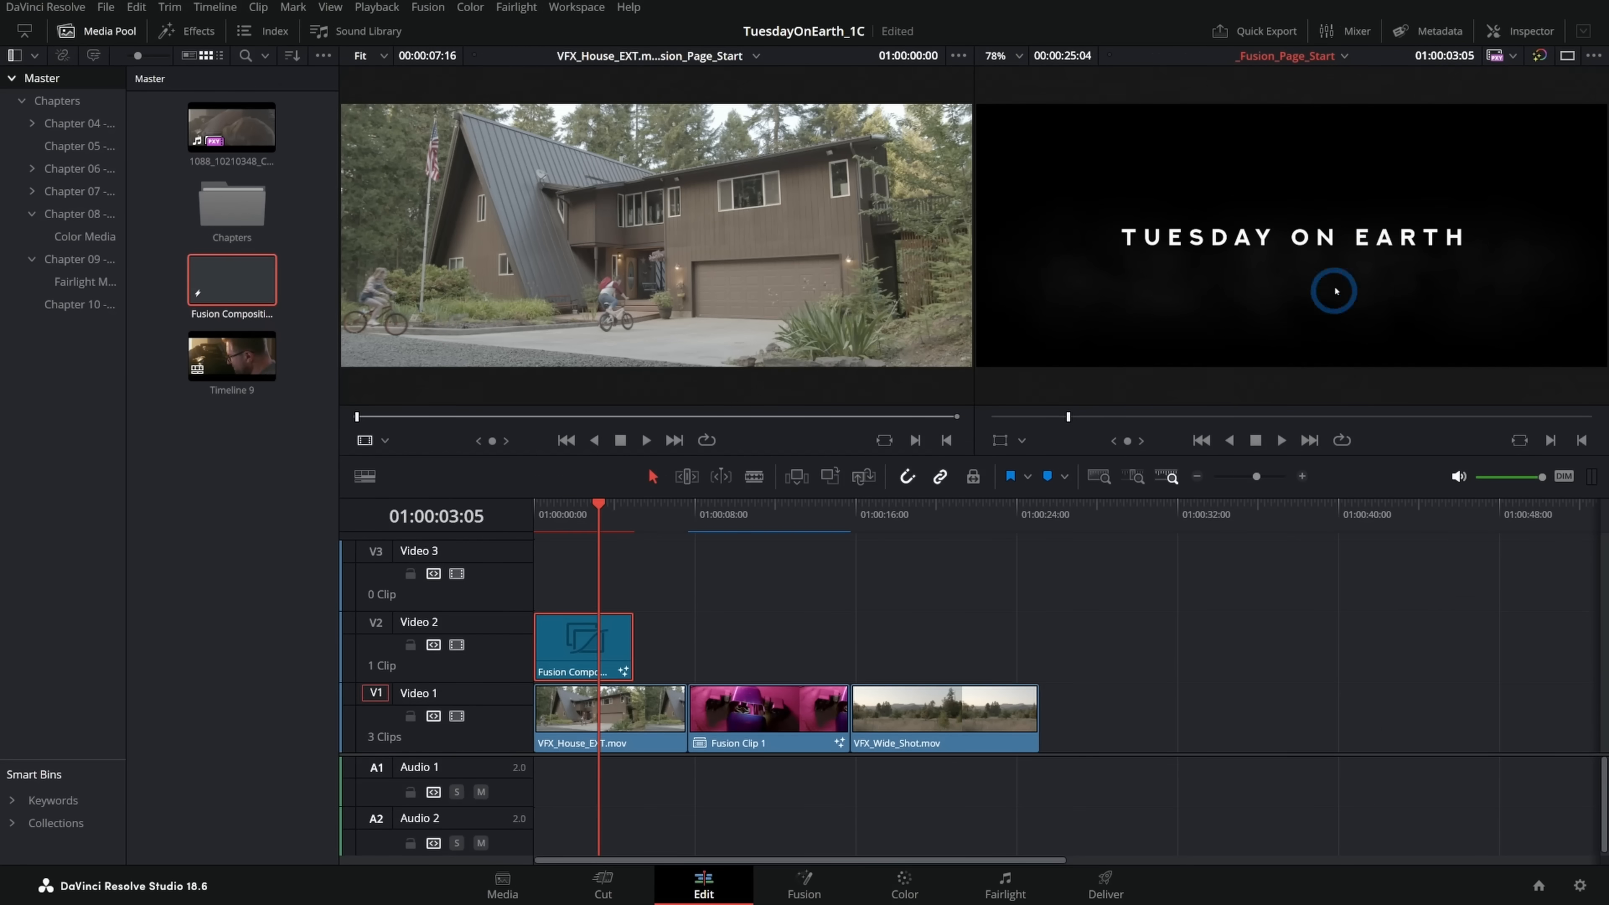